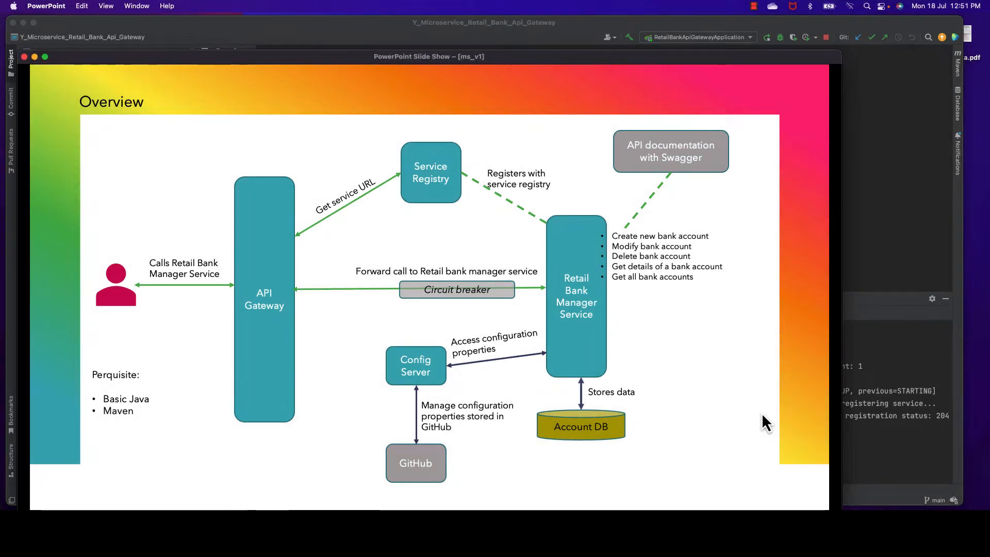
{"action": "mouse_move", "coordinate": [404, 377]}
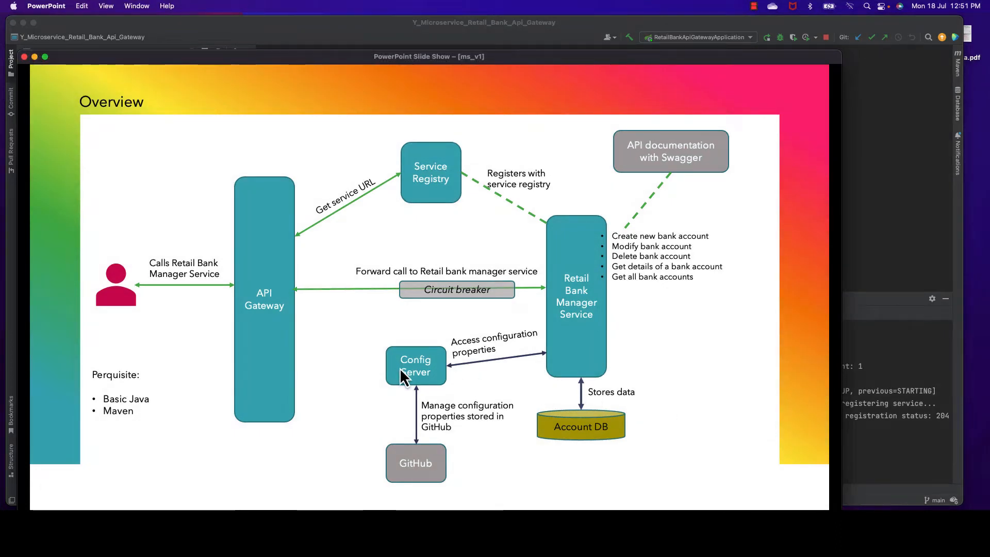
{"action": "mouse_move", "coordinate": [422, 372]}
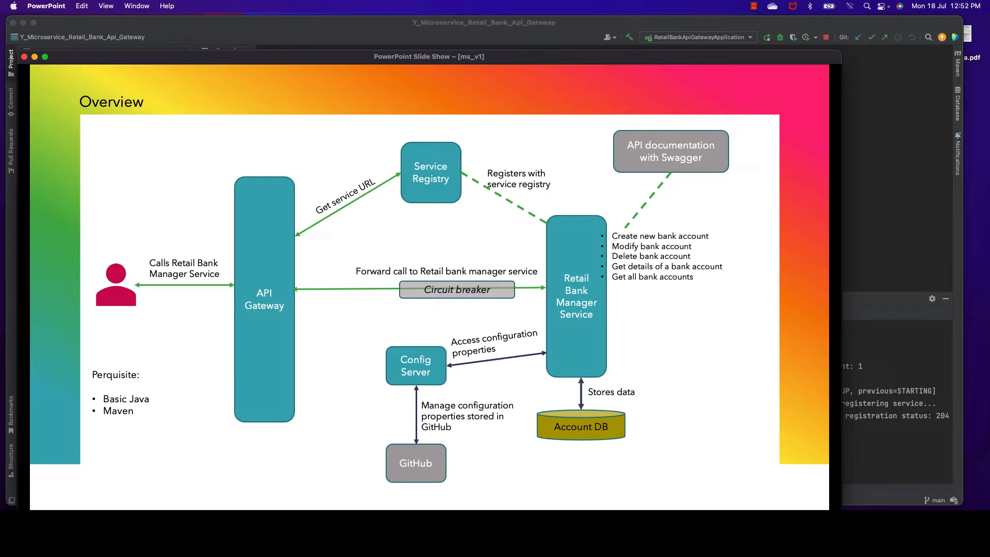
{"action": "mouse_move", "coordinate": [301, 318]}
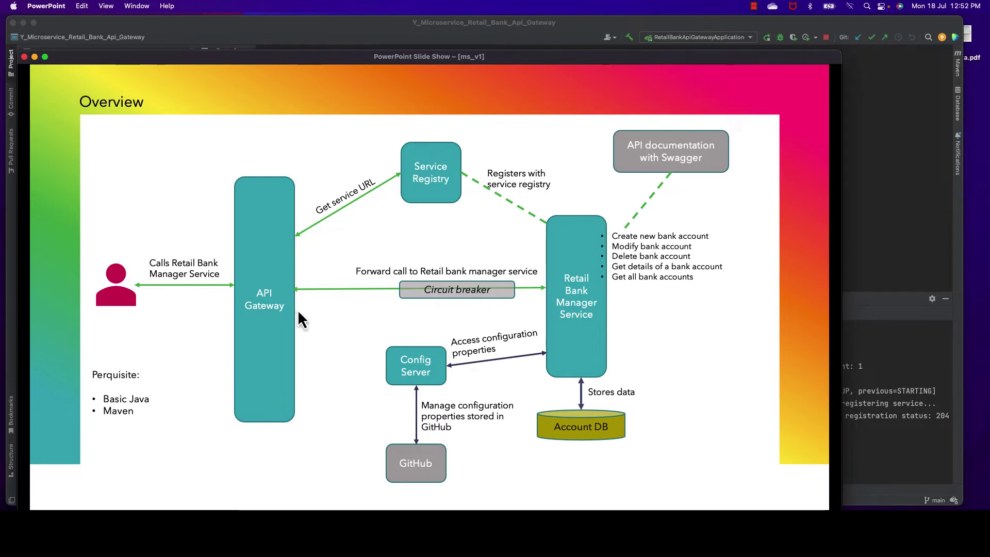
{"action": "mouse_move", "coordinate": [327, 276]}
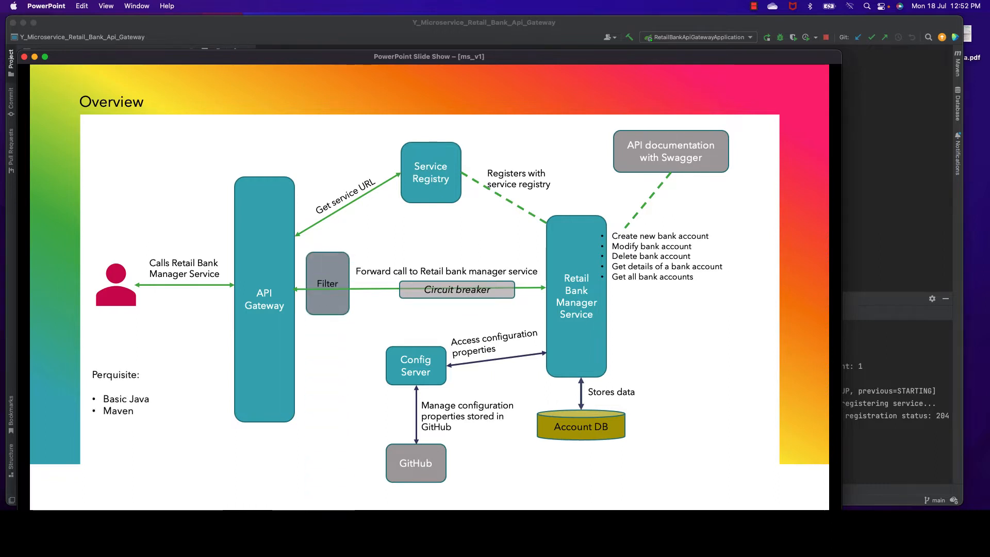
{"action": "mouse_move", "coordinate": [82, 258]}
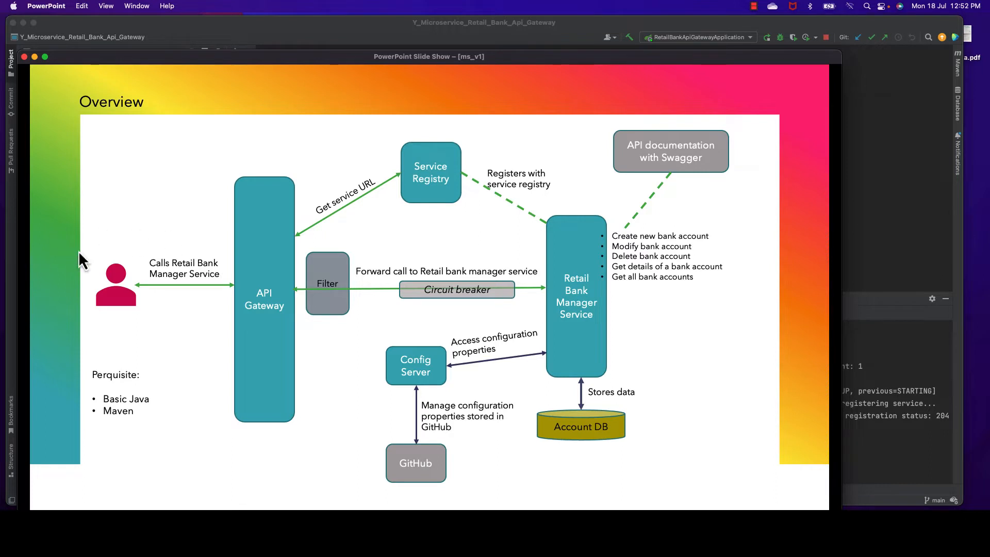
{"action": "mouse_move", "coordinate": [124, 292]}
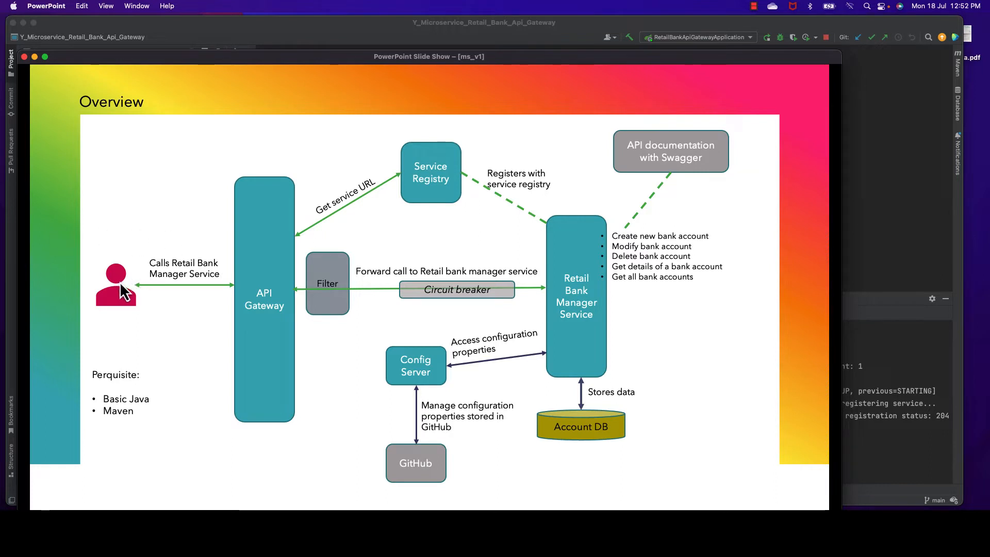
{"action": "mouse_move", "coordinate": [269, 301]}
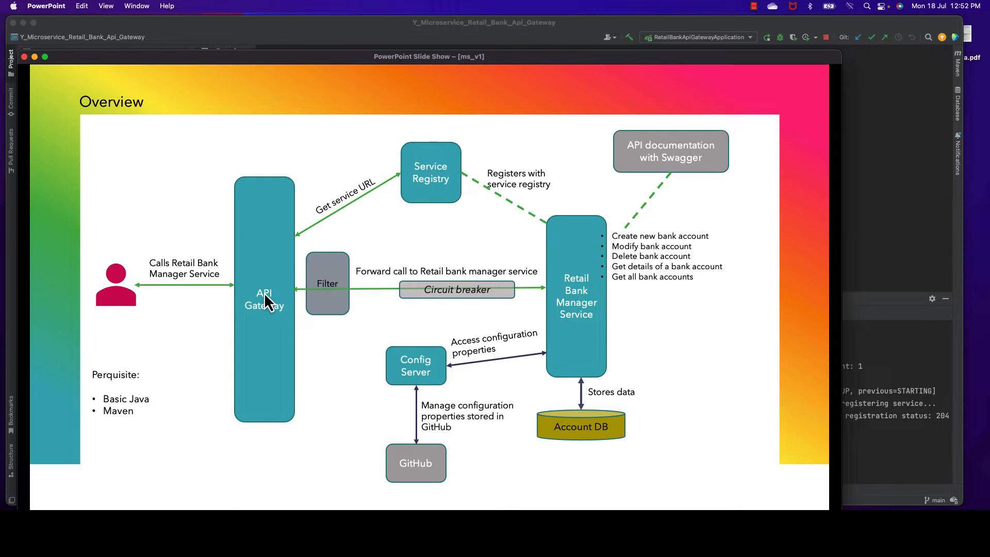
{"action": "mouse_move", "coordinate": [360, 334]}
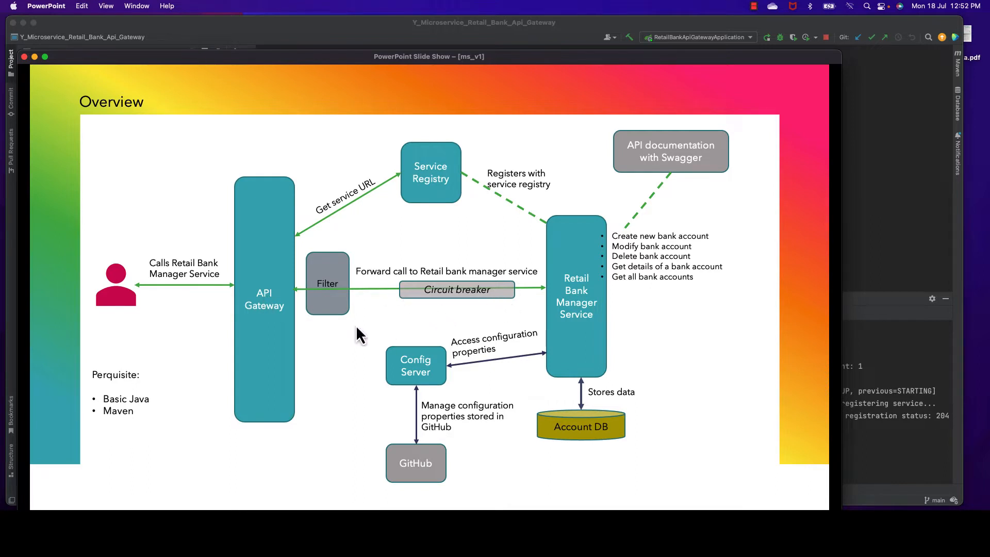
{"action": "mouse_move", "coordinate": [563, 301]}
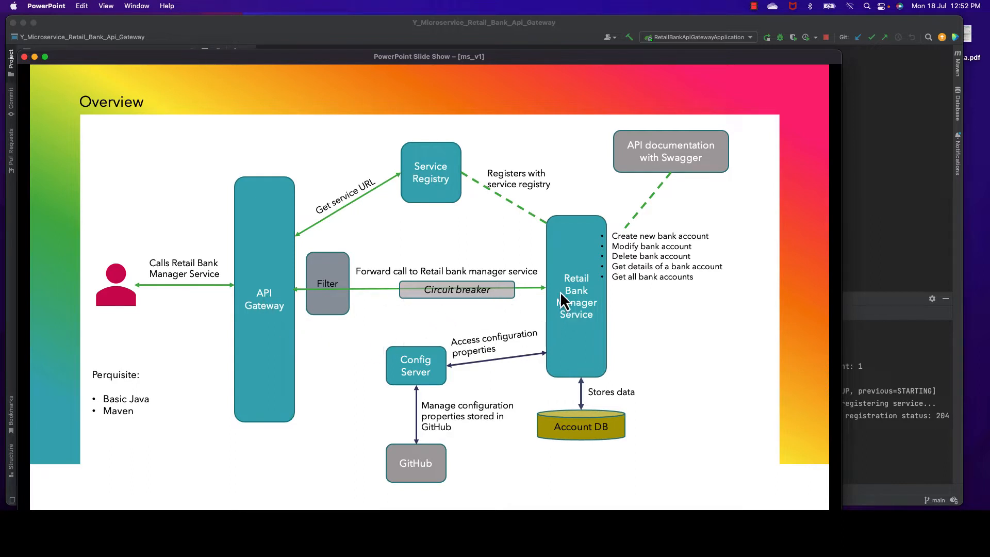
{"action": "mouse_move", "coordinate": [575, 262]}
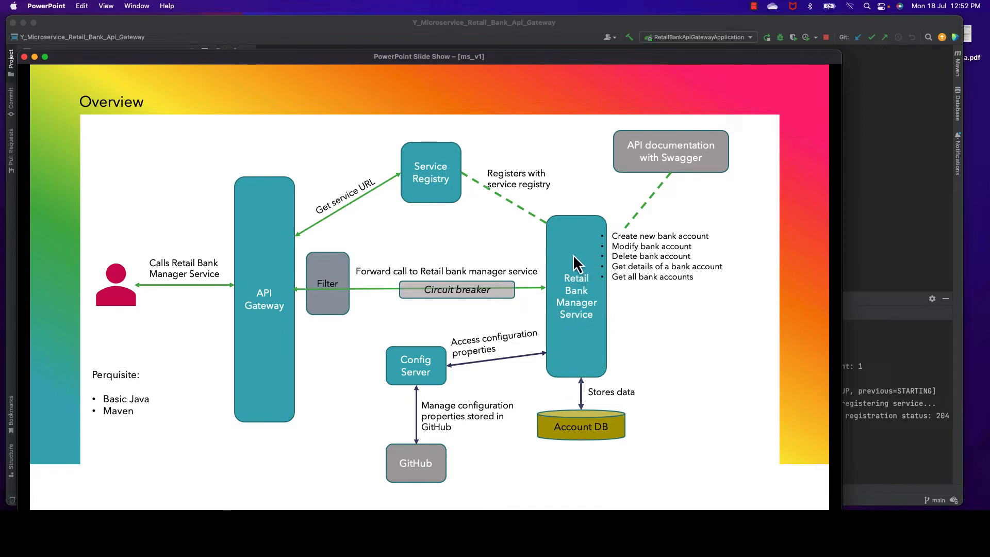
{"action": "mouse_move", "coordinate": [371, 326]}
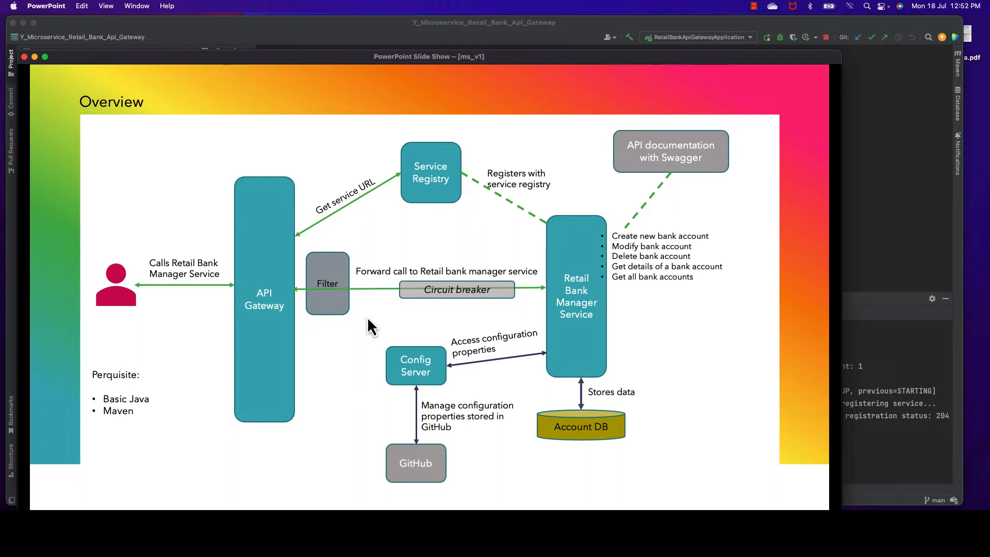
{"action": "mouse_move", "coordinate": [372, 329]}
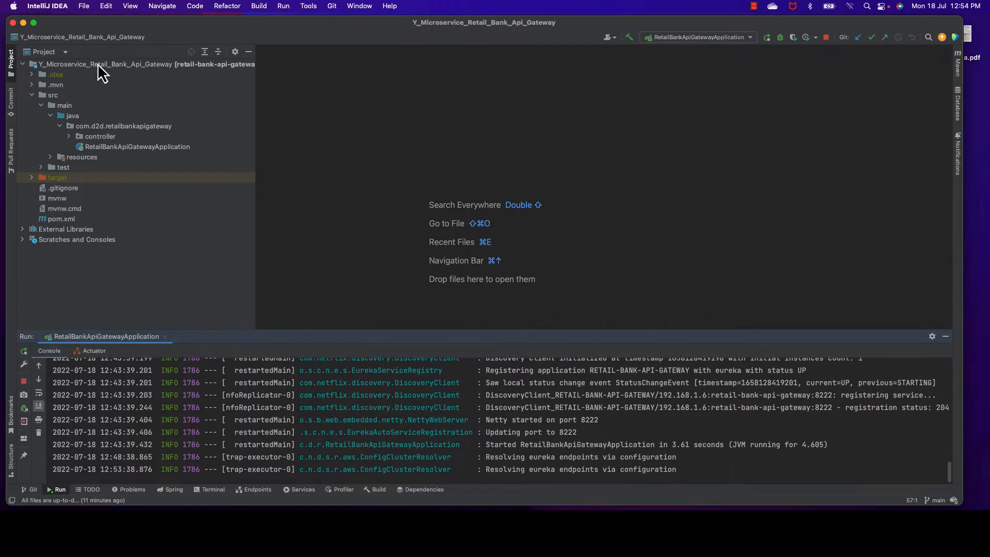
{"action": "mouse_move", "coordinate": [67, 98]}
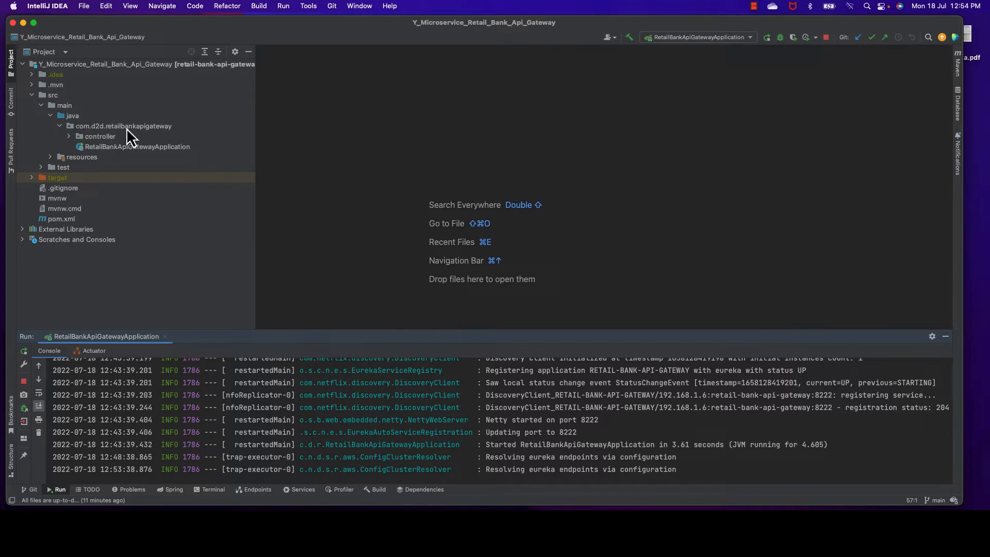
Step: Create a new 'filter' package under com.d2d.retailbankapigateway, next to controller
{"action": "right_click", "coordinate": [123, 126]}
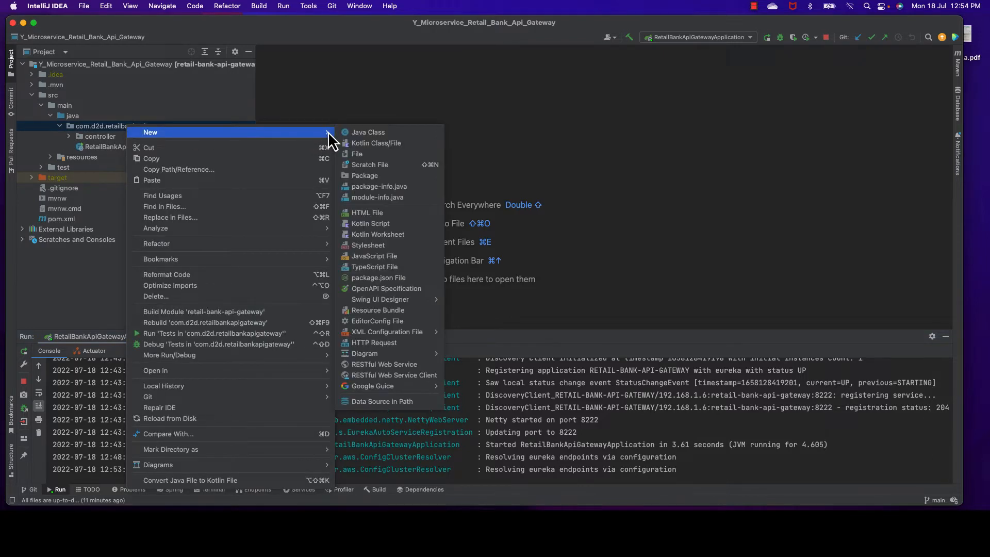
{"action": "left_click", "coordinate": [364, 174]}
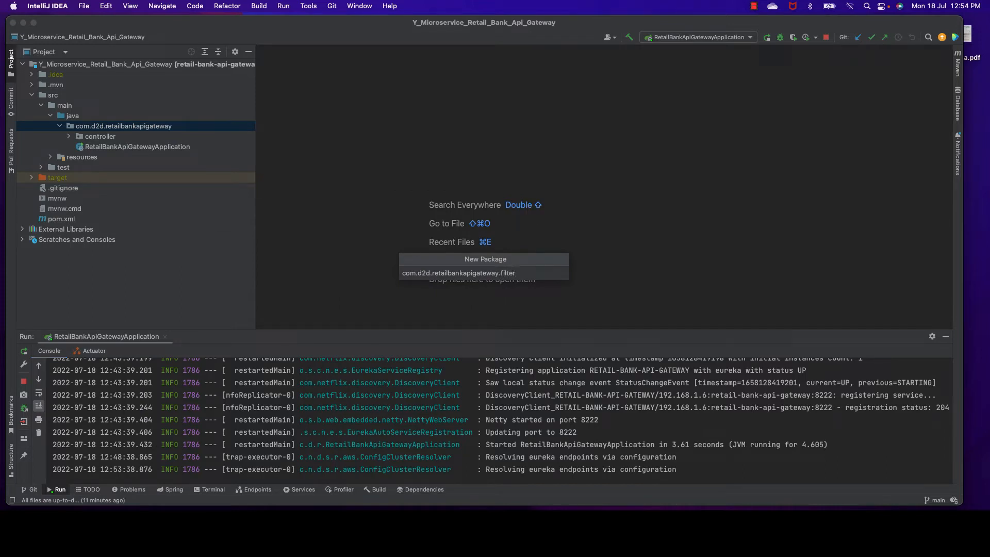
{"action": "left_click", "coordinate": [484, 259]}
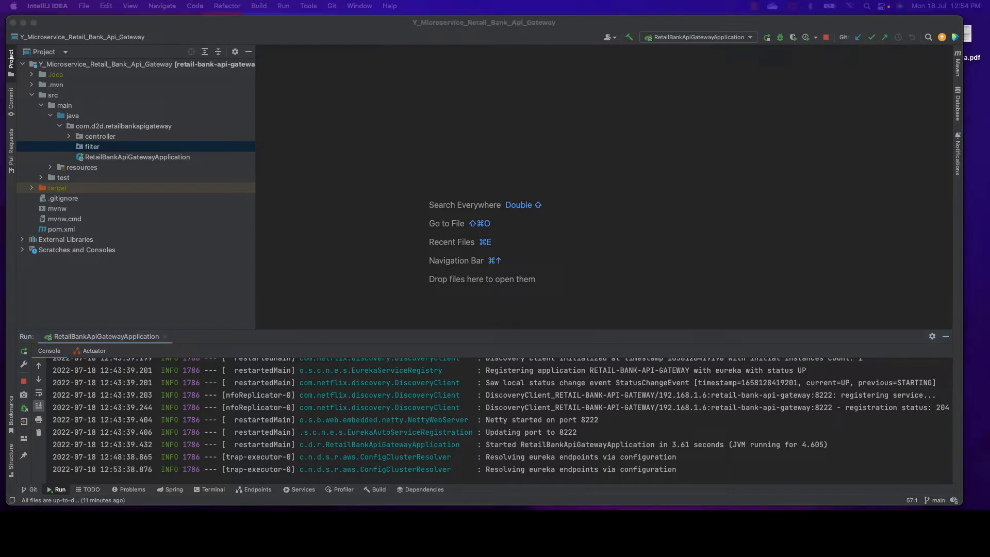
{"action": "mouse_move", "coordinate": [495, 104]}
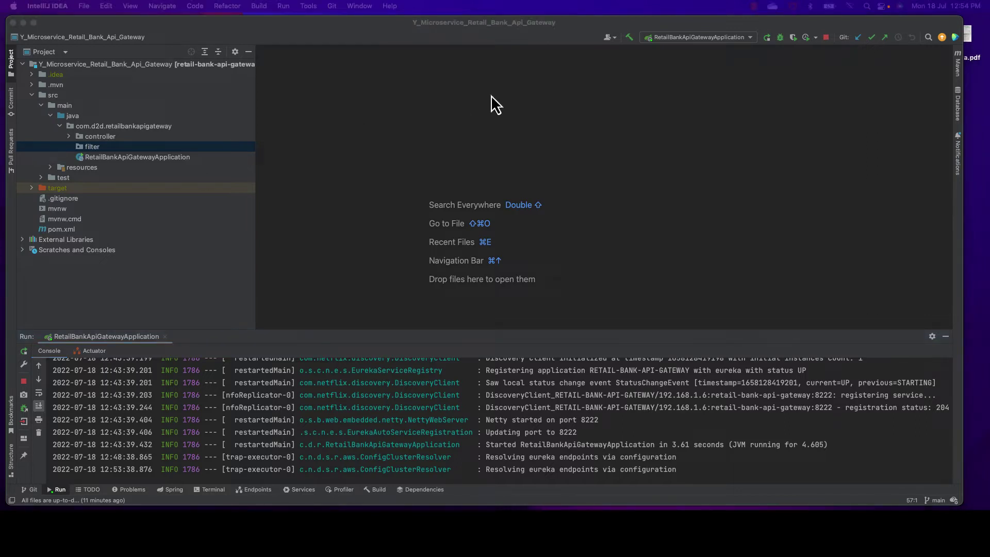
Step: Create the RetailBankGlobalFilter Java class in the filter package and dismiss the Git prompt
{"action": "right_click", "coordinate": [92, 147]}
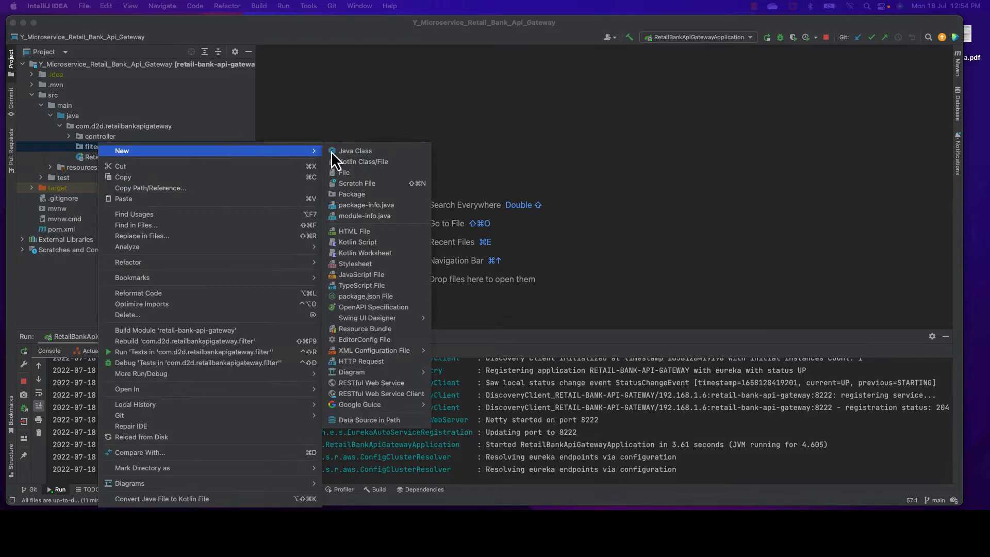
{"action": "left_click", "coordinate": [355, 150]}
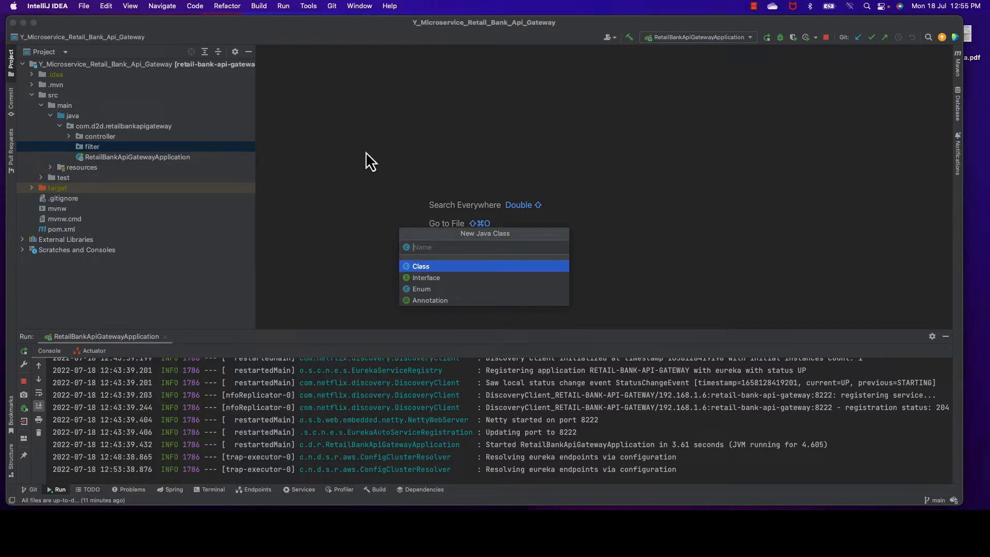
{"action": "type", "text": "RetailBank"}
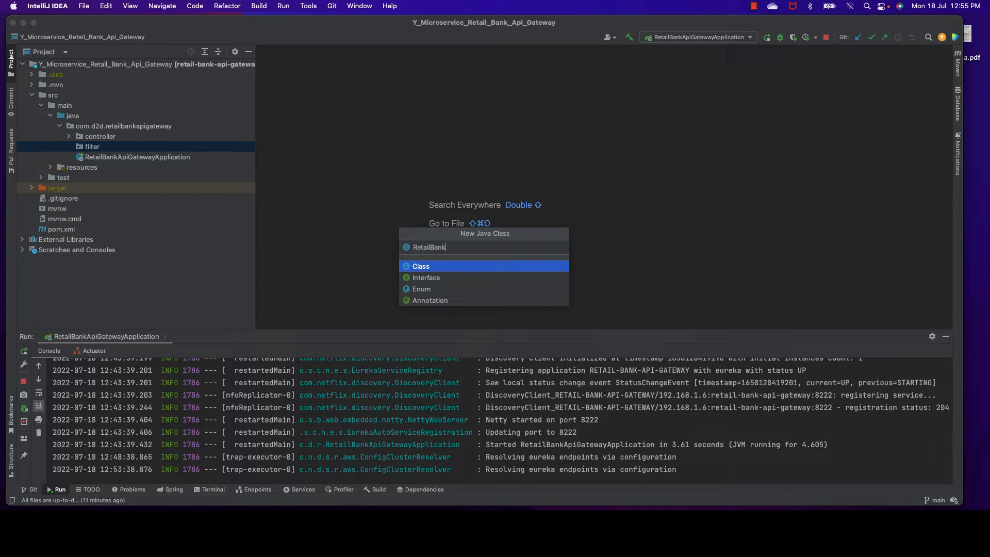
{"action": "type", "text": "G;"}
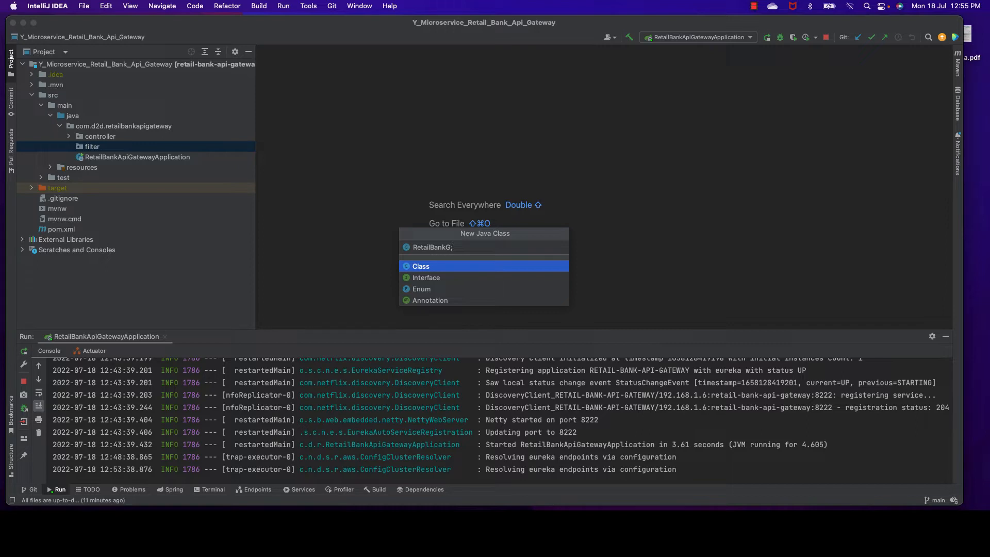
{"action": "type", "text": "lobal"}
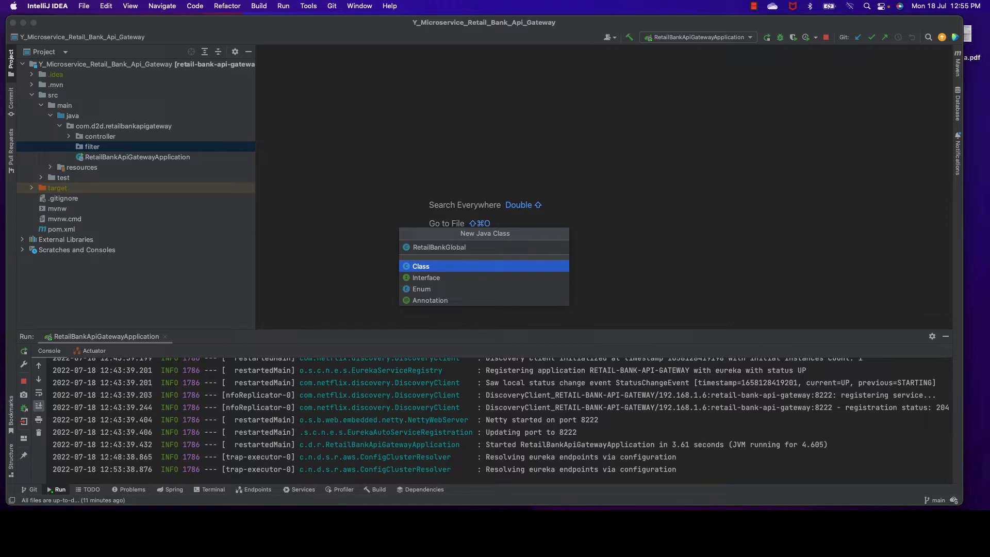
{"action": "type", "text": "Filter"}
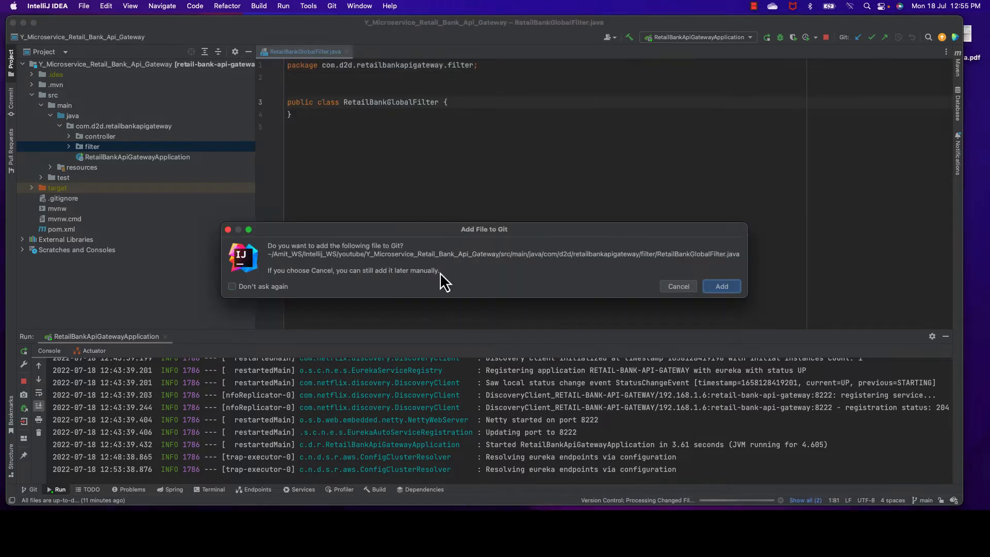
{"action": "mouse_move", "coordinate": [353, 301]}
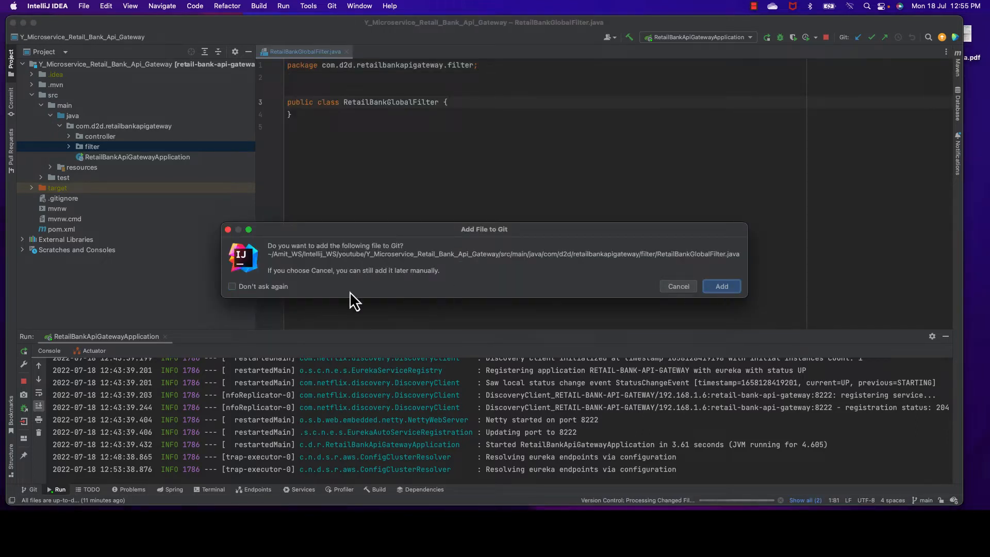
{"action": "left_click", "coordinate": [720, 286]}
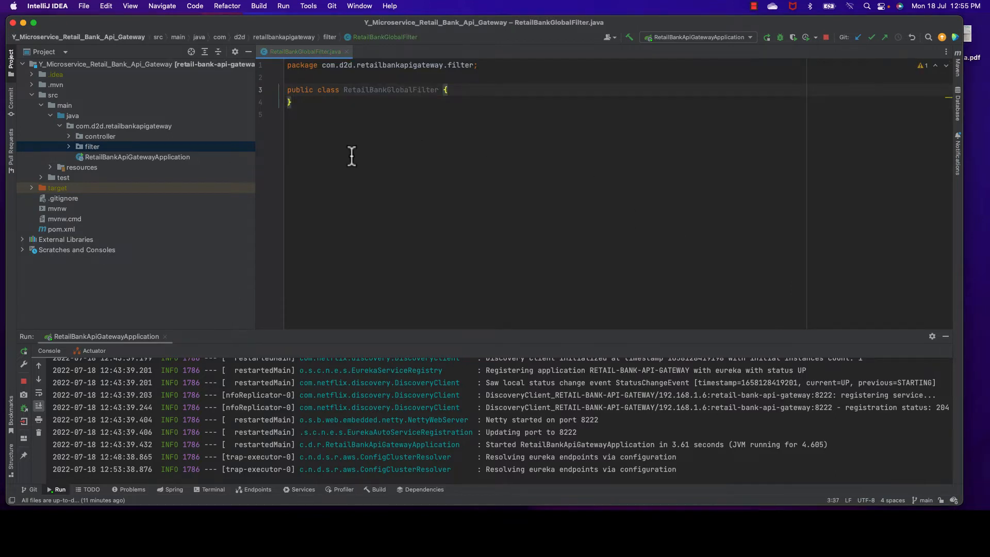
{"action": "left_click", "coordinate": [288, 77]}
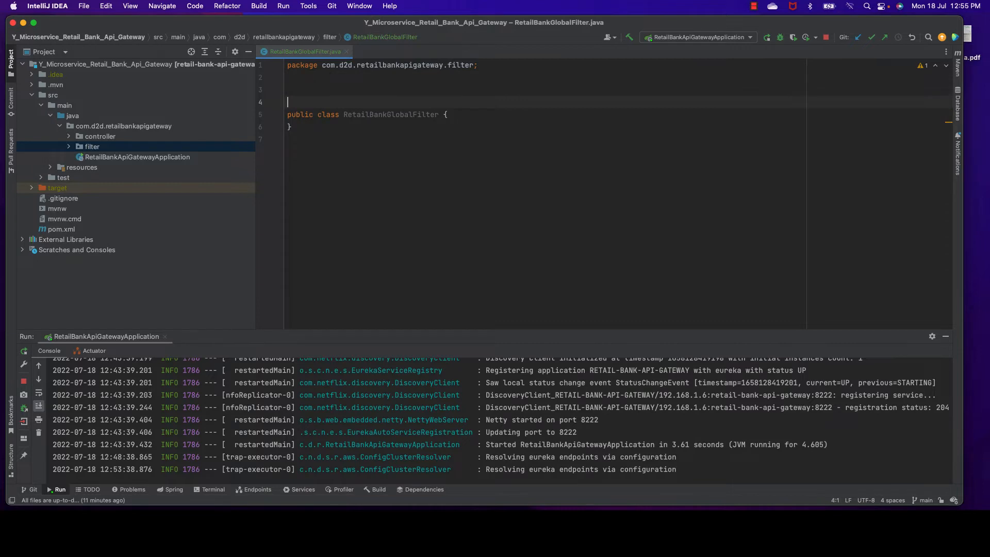
{"action": "type", "text": "@Component"}
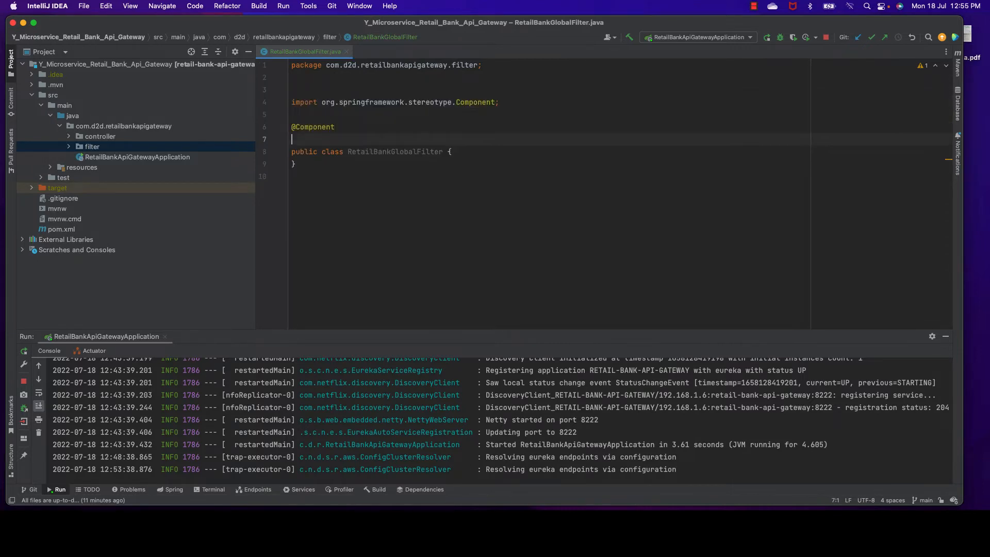
{"action": "type", "text": "@Slf4j"}
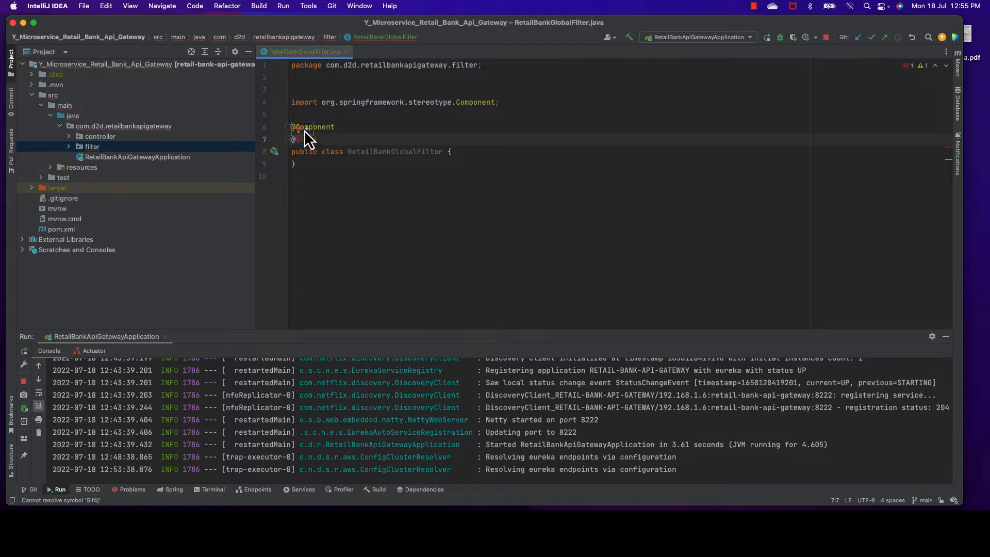
{"action": "left_click", "coordinate": [303, 139]}
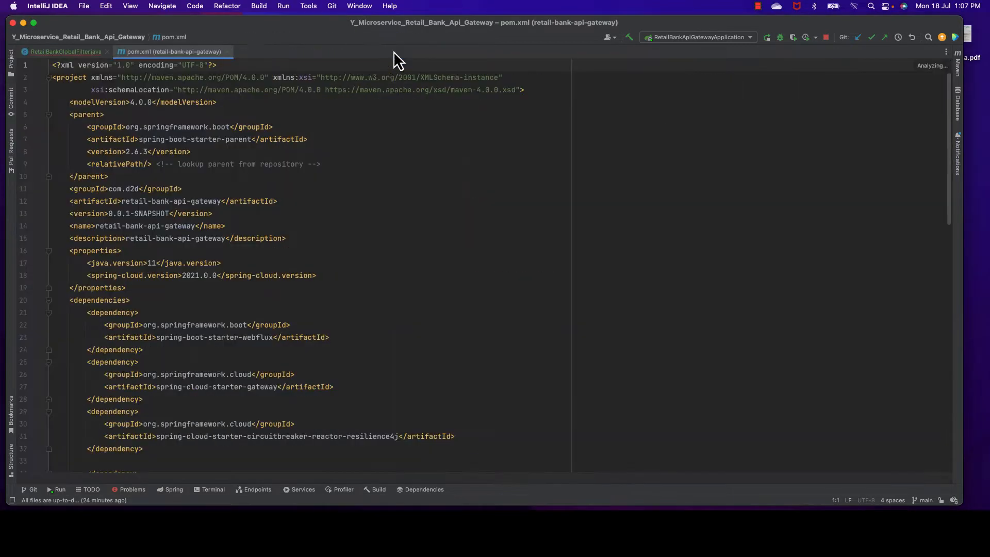
Step: Search pom.xml for 'lombok' to confirm the Lombok dependency, then return to the filter class
{"action": "scroll", "scroll_direction": "down", "scroll_amount": 3}
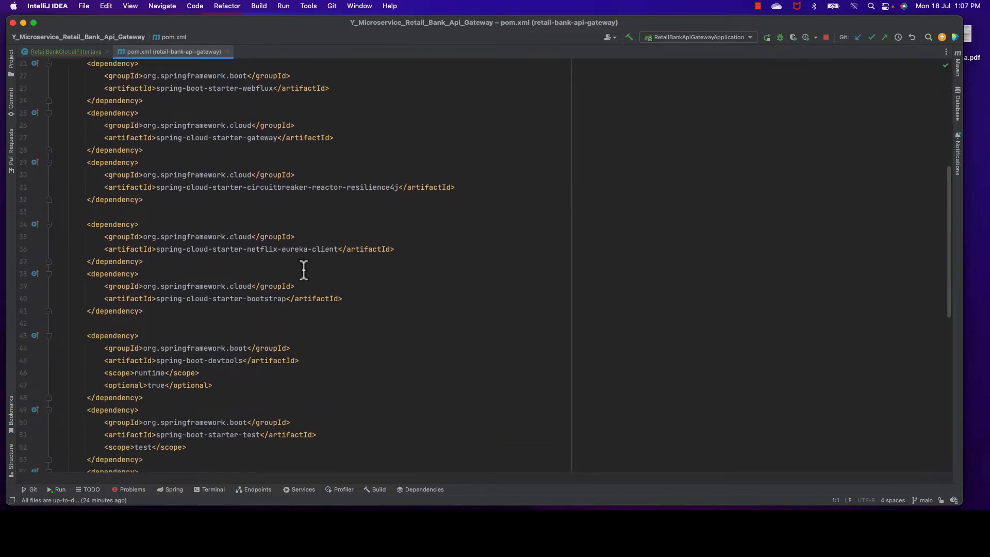
{"action": "scroll", "scroll_direction": "down", "scroll_amount": 3}
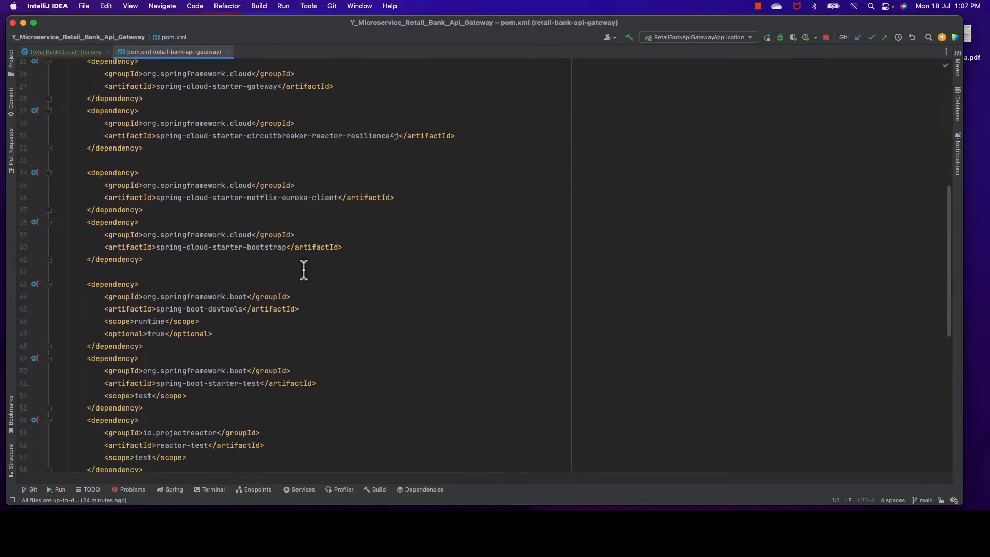
{"action": "type", "text": "lombok"}
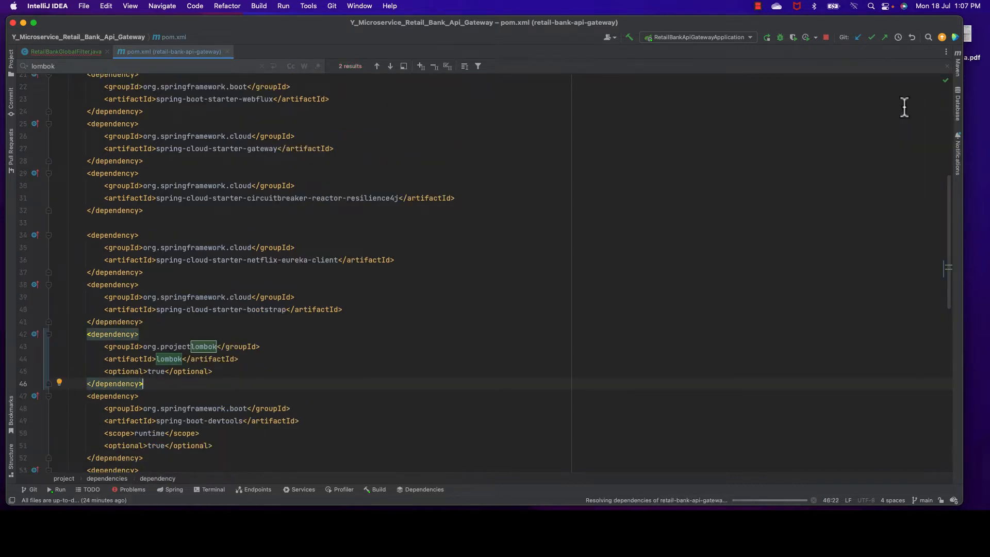
{"action": "left_click", "coordinate": [63, 51]}
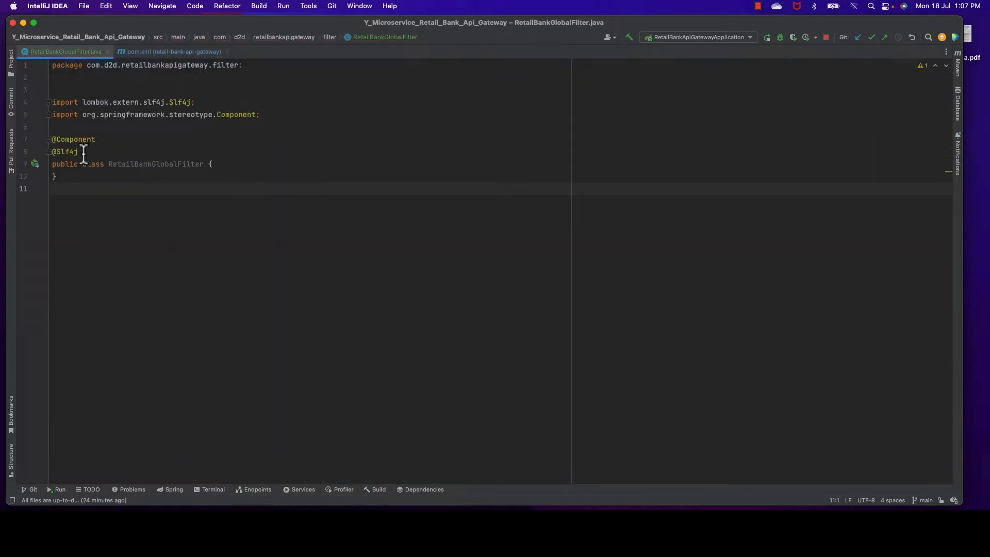
Step: Make RetailBankGlobalFilter implement GlobalFilter and Ordered using code completion
{"action": "left_click", "coordinate": [211, 164]}
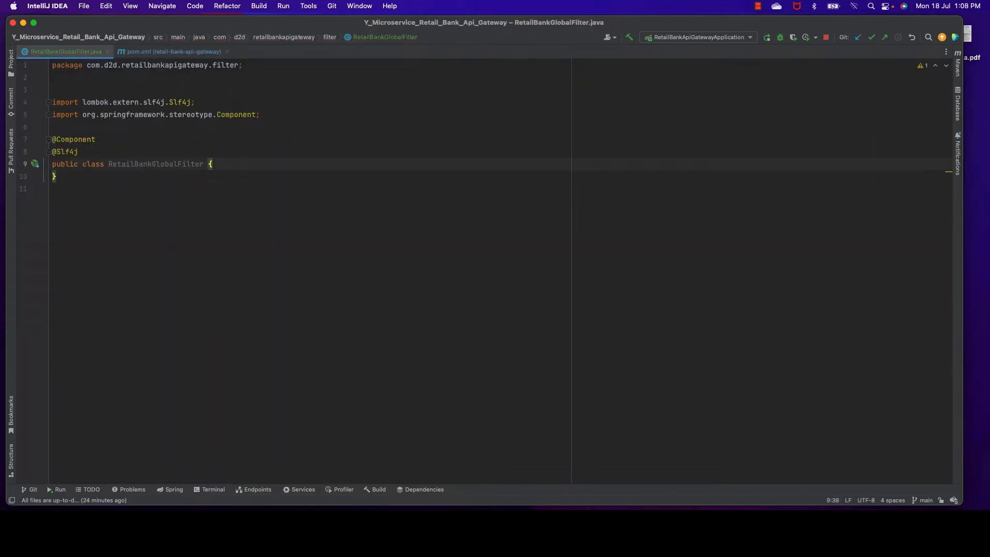
{"action": "type", "text": "implement"}
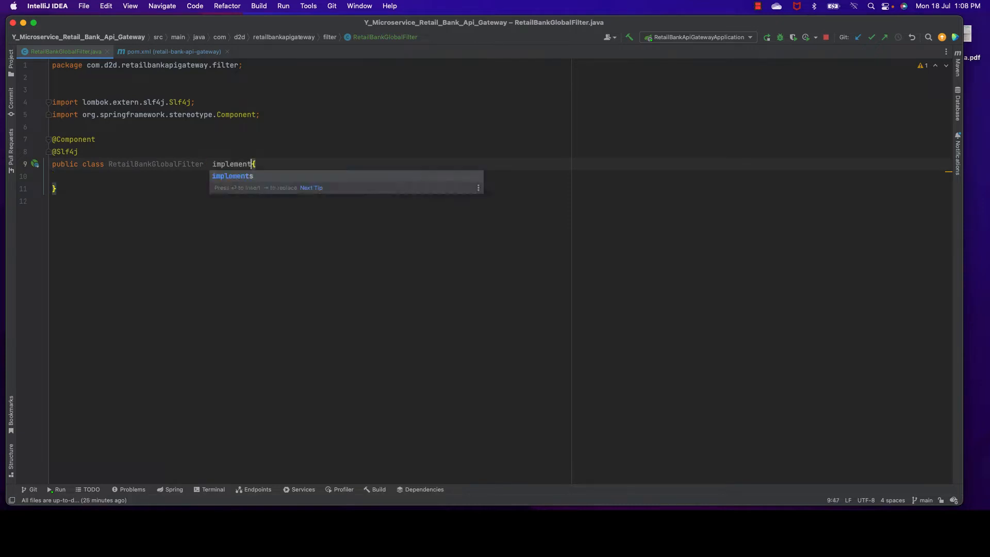
{"action": "type", "text": "GlobalFilter"}
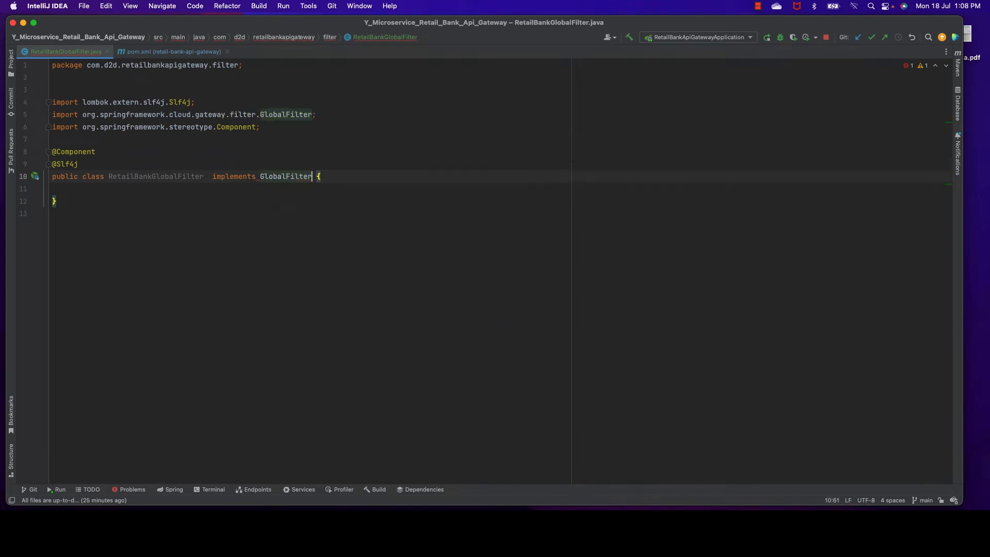
{"action": "left_click", "coordinate": [155, 177]}
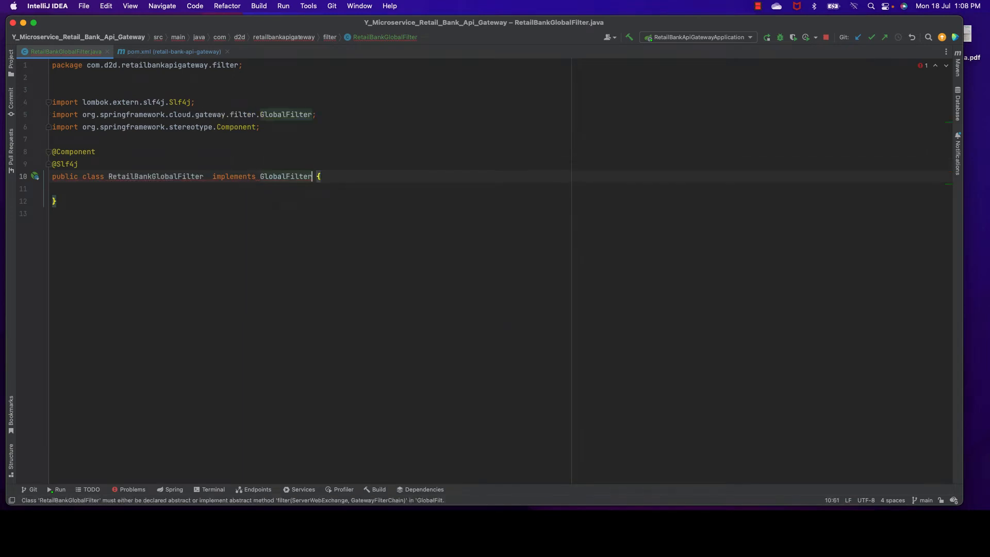
{"action": "type", "text": ", Ord"}
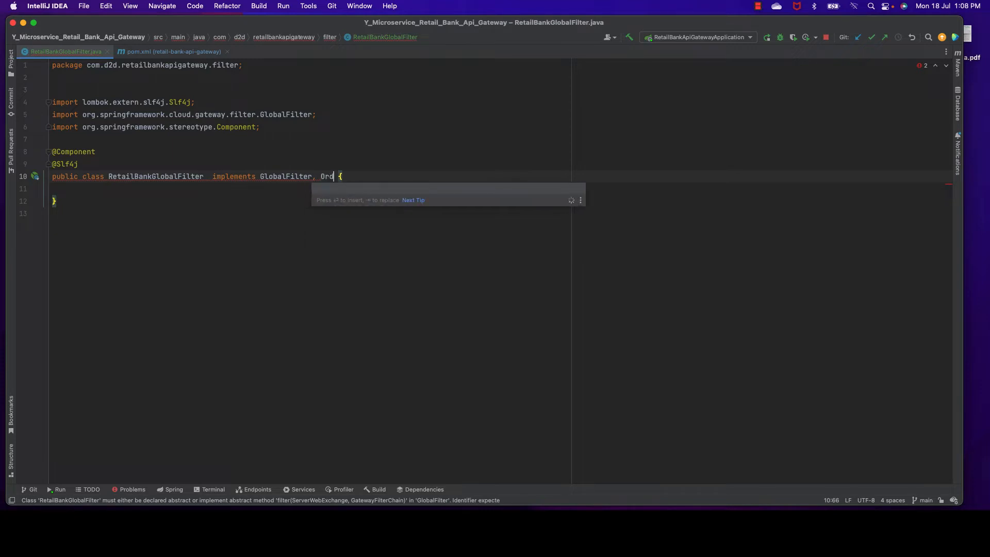
{"action": "type", "text": "e"}
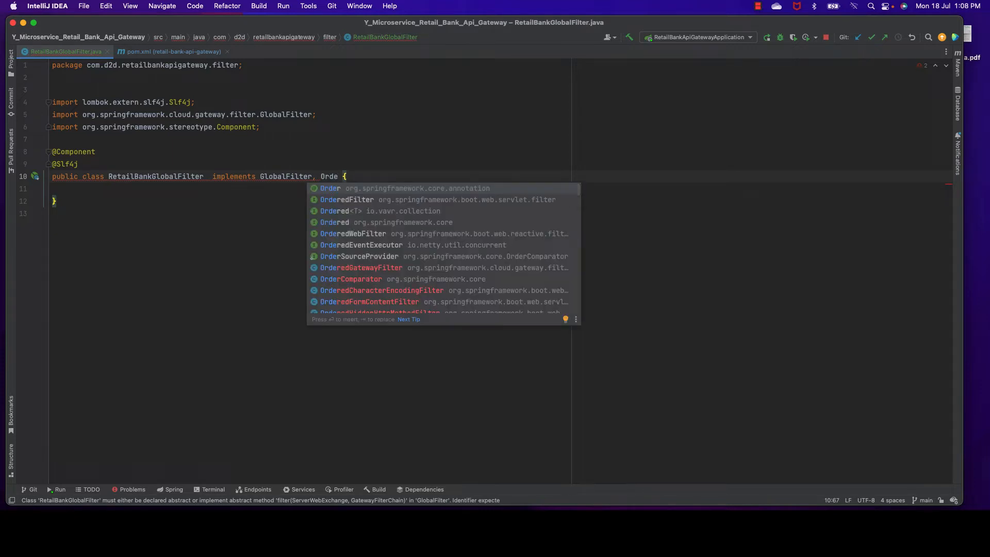
{"action": "mouse_move", "coordinate": [424, 213]}
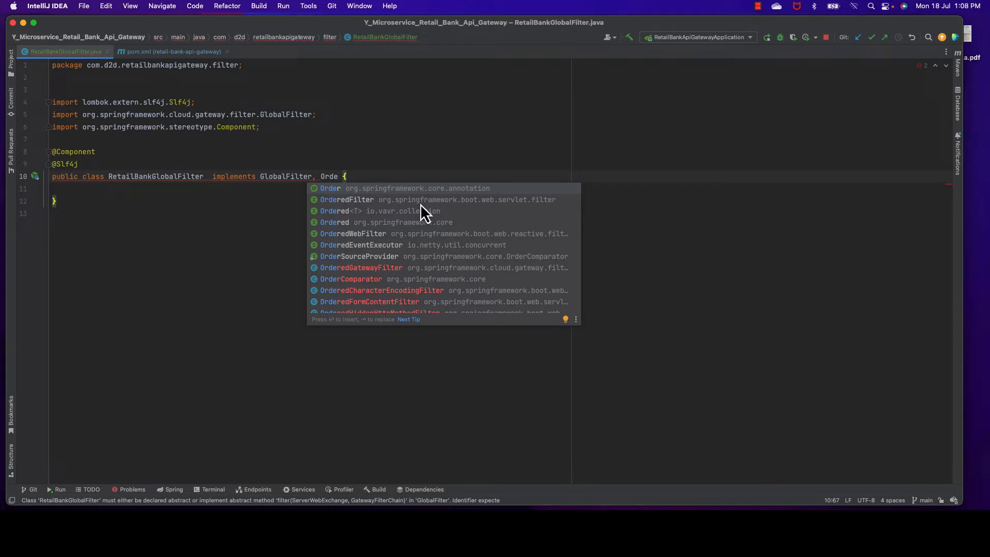
{"action": "mouse_move", "coordinate": [418, 213]}
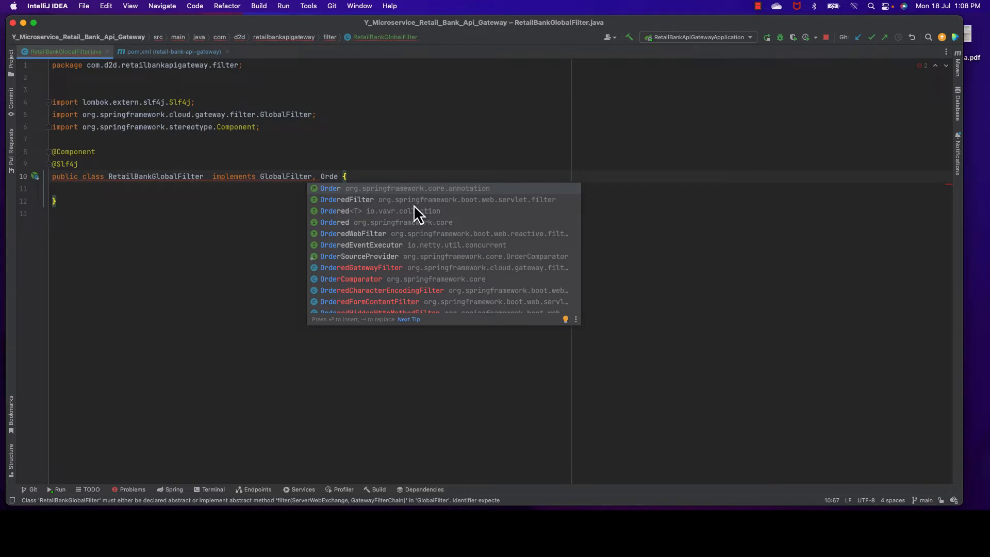
{"action": "left_click", "coordinate": [335, 222]}
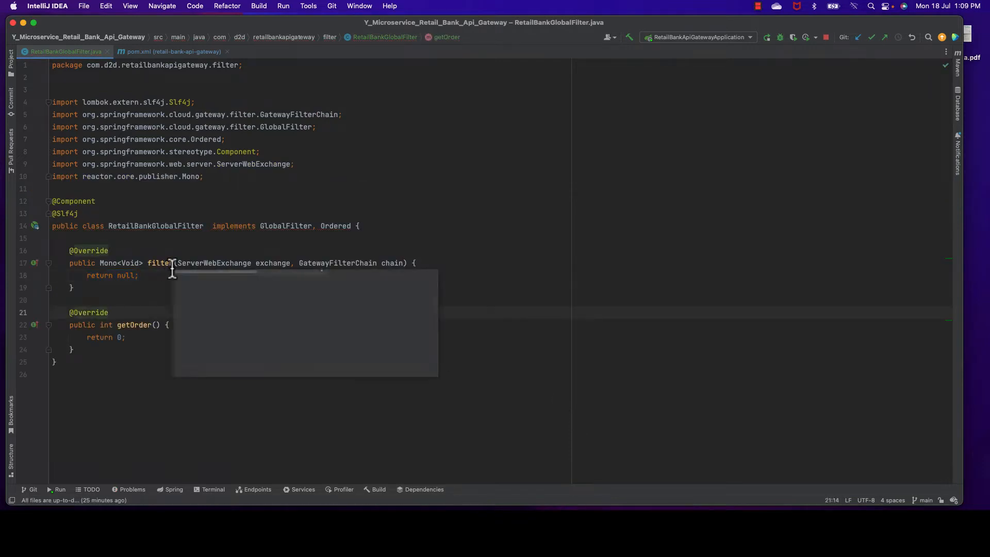
{"action": "mouse_move", "coordinate": [161, 262]}
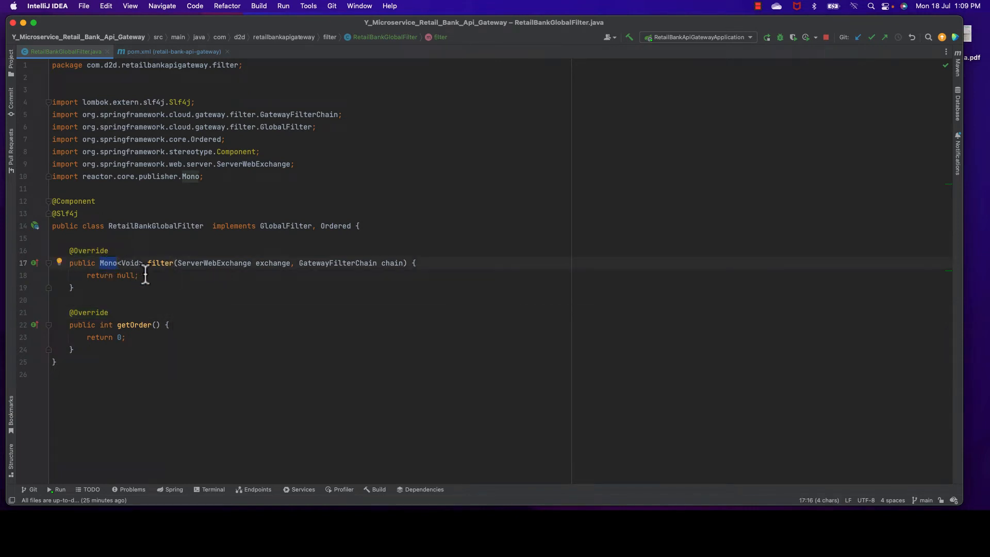
{"action": "mouse_move", "coordinate": [127, 289]}
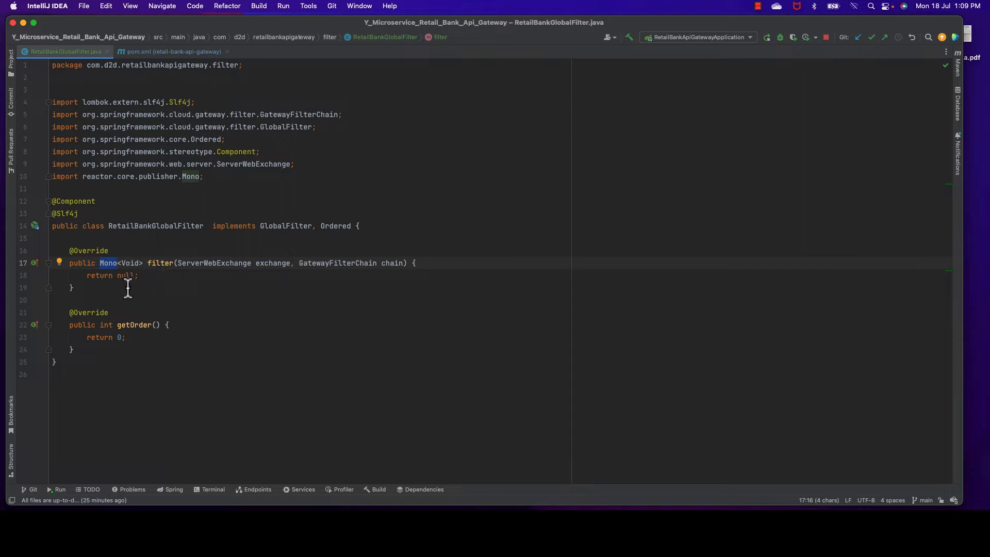
{"action": "mouse_move", "coordinate": [184, 291]}
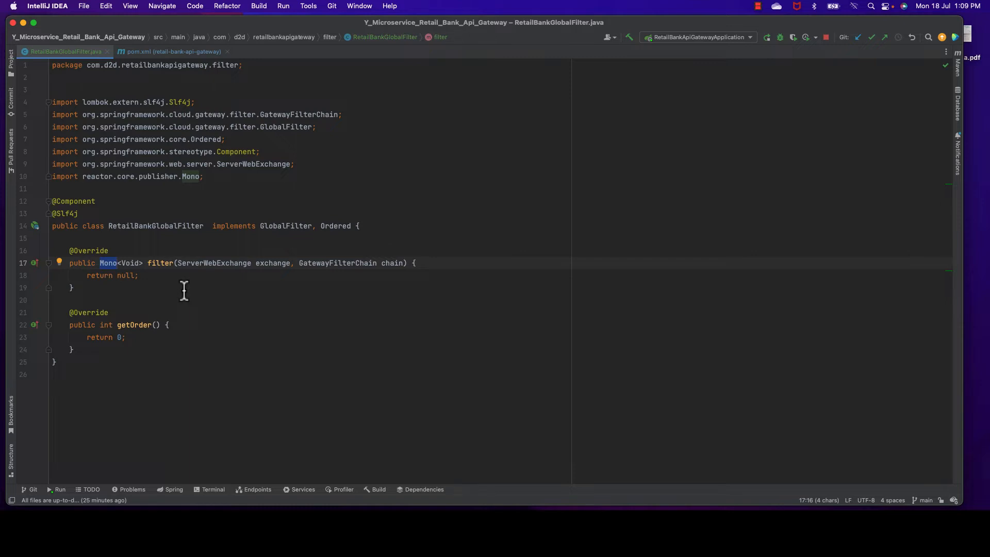
Step: Insert a blank line in the filter method body above return null
{"action": "key", "text": "enter"}
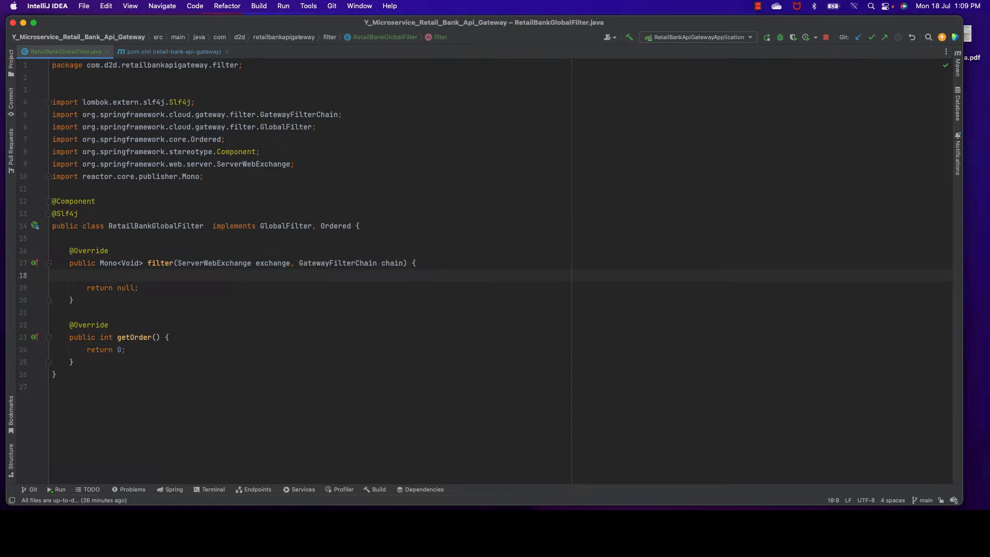
Step: Add log.info("***** Inside the global filter *******") in filter() and start an exchange statement
{"action": "type", "text": "log"}
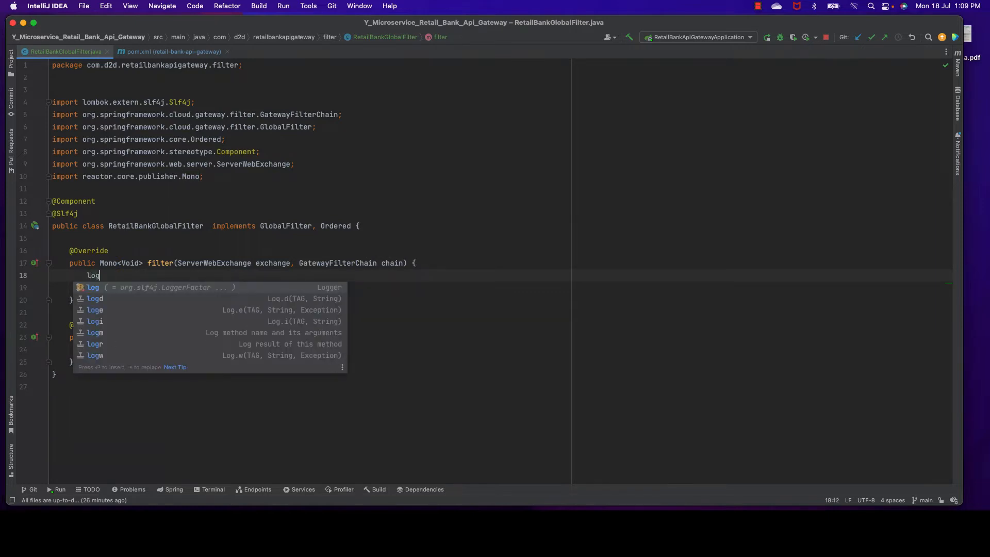
{"action": "type", "text": ".notify();"}
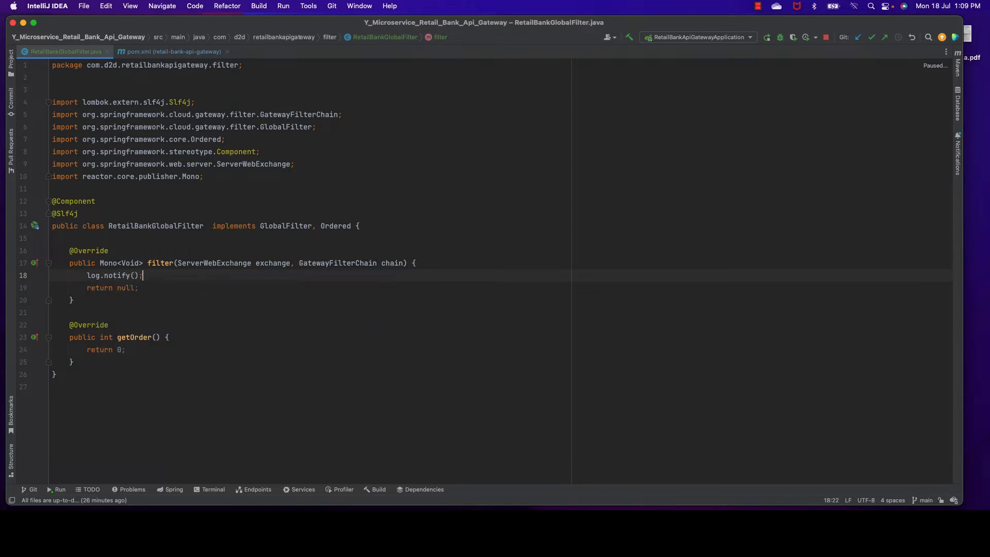
{"action": "key", "text": "backspace"}
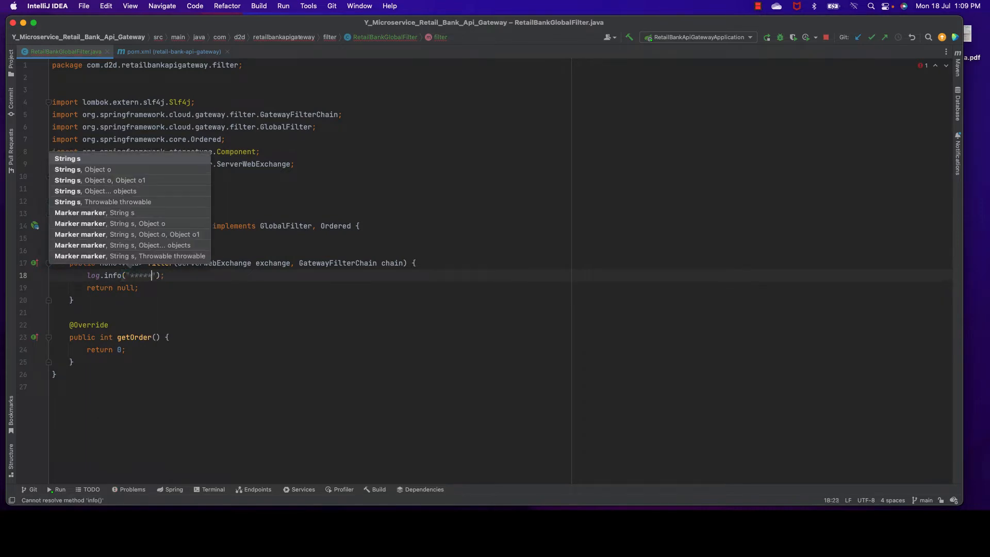
{"action": "type", "text": "Inside the glo"}
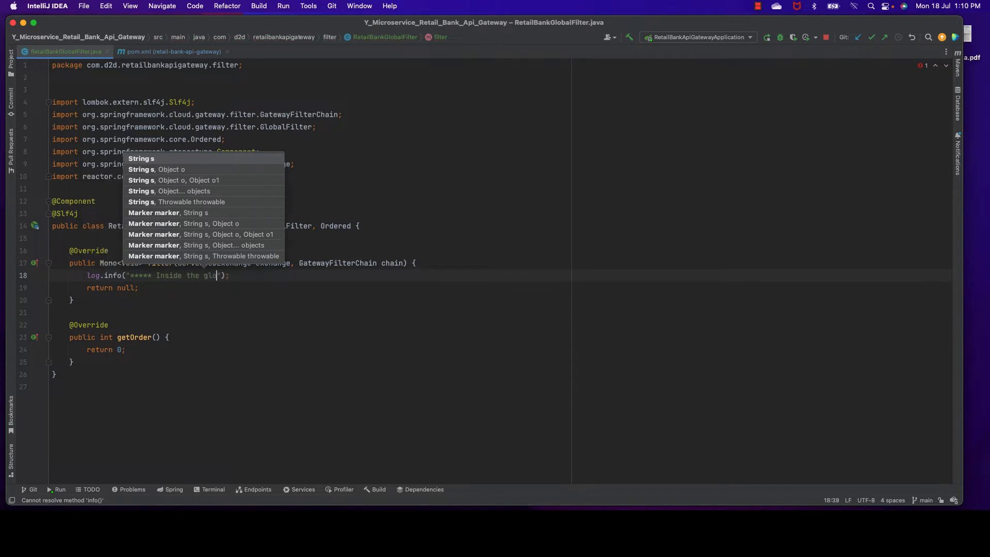
{"action": "type", "text": "exchange."}
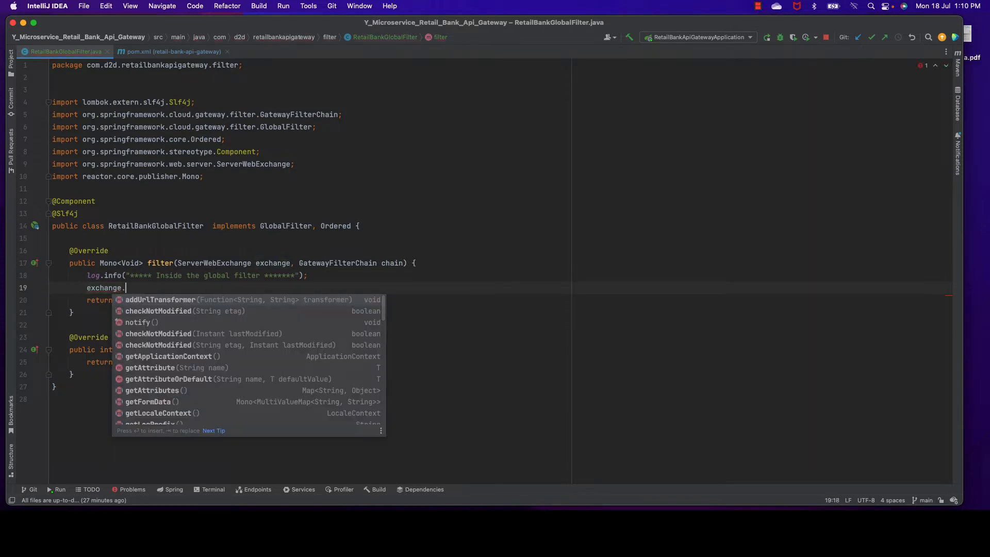
Step: Chain exchange.getRequest().mutate().header( onto the exchange statement
{"action": "type", "text": "getRequest("}
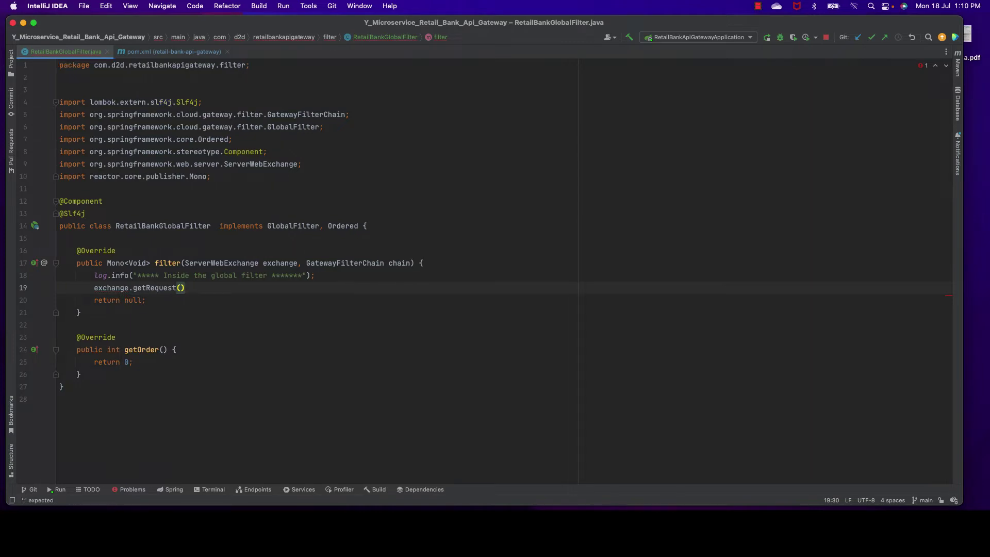
{"action": "type", "text": "."}
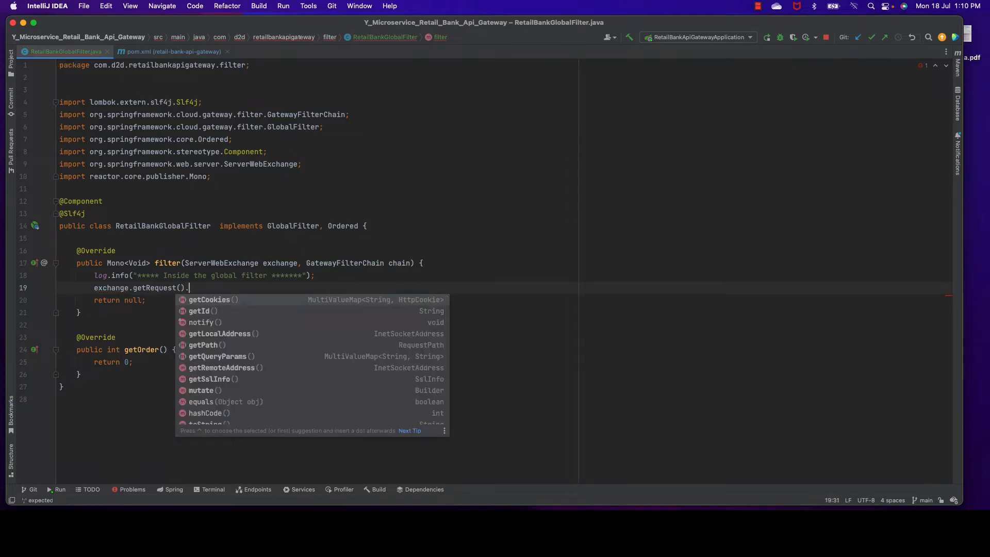
{"action": "type", "text": "mu"}
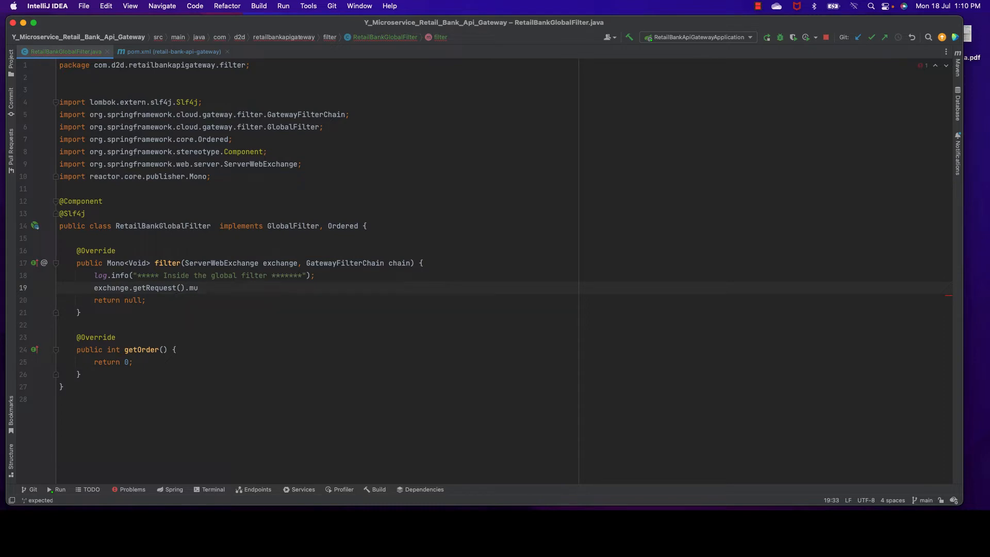
{"action": "type", "text": "tate()"}
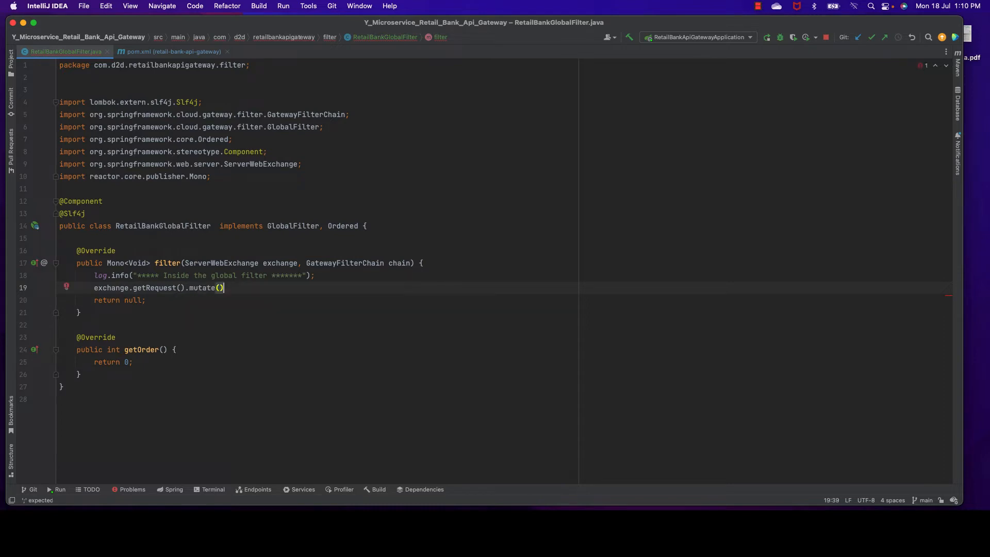
{"action": "type", "text": "."}
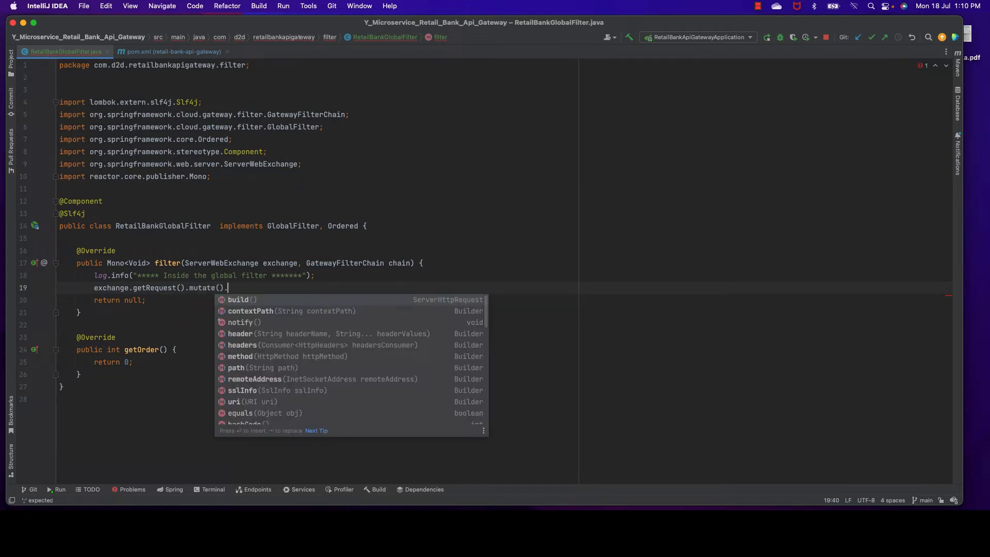
{"action": "type", "text": "header(\""}
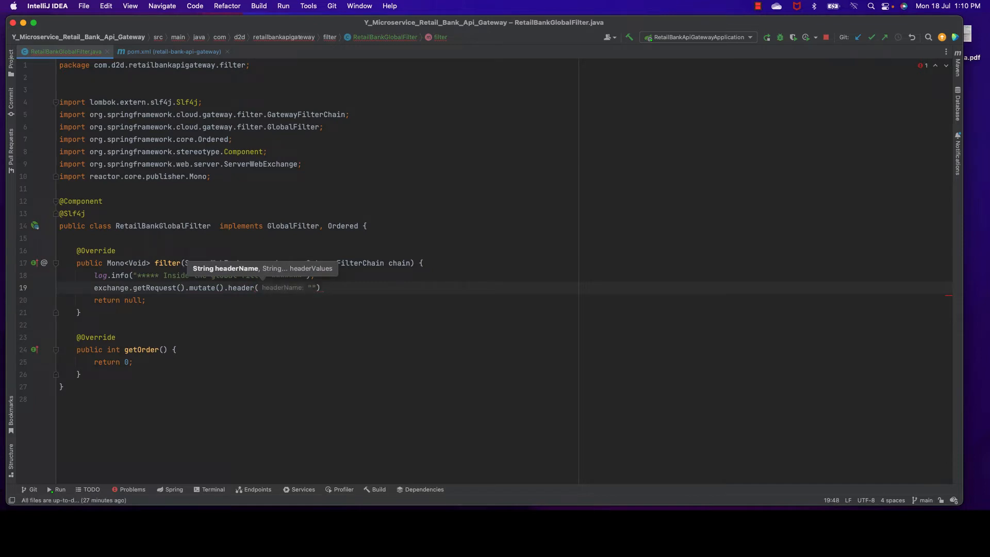
Step: Fill the header with name 'retailBank' and value 'Retail Bank Application', then append build
{"action": "type", "text": "retailBank"}
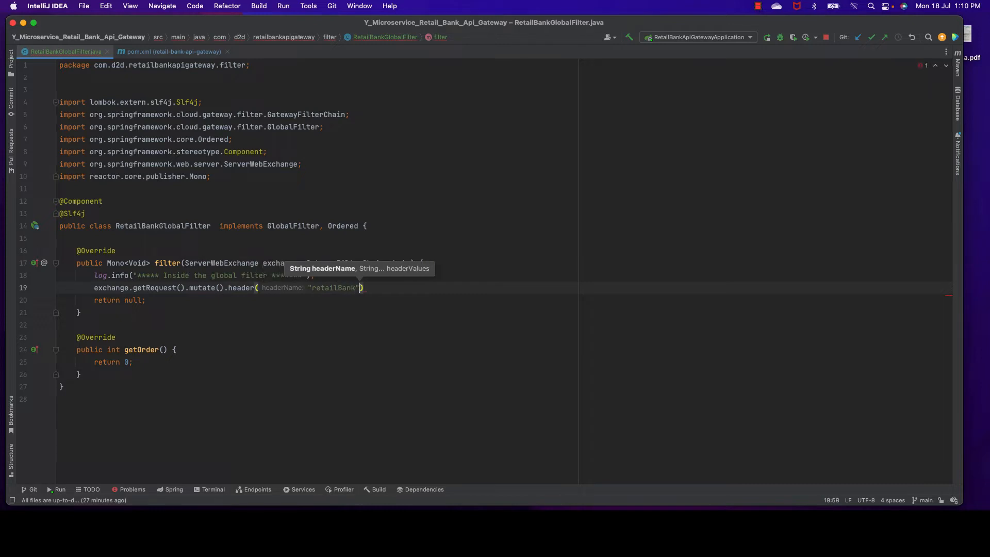
{"action": "type", "text": ", \"Credit Card"}
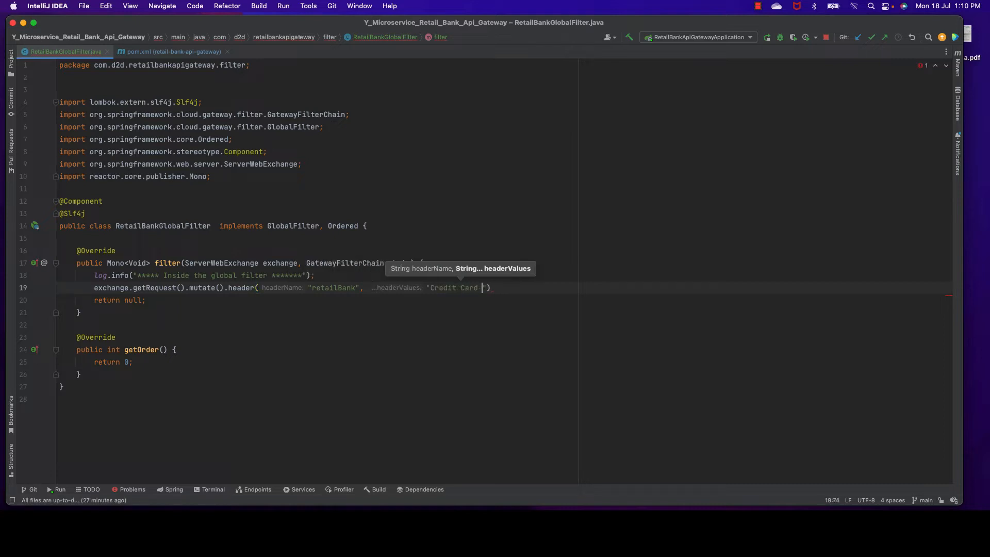
{"action": "type", "text": "Application"}
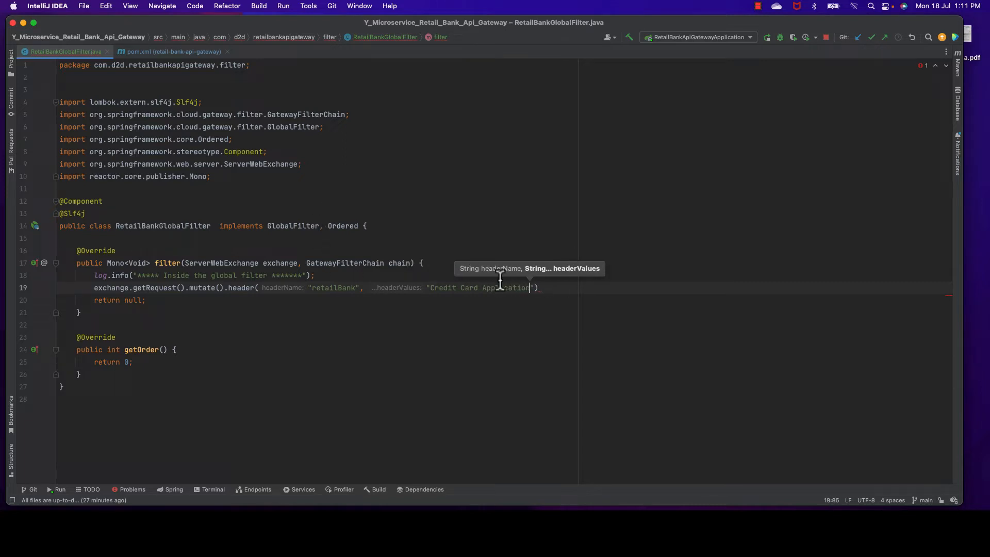
{"action": "double_click", "coordinate": [442, 287]}
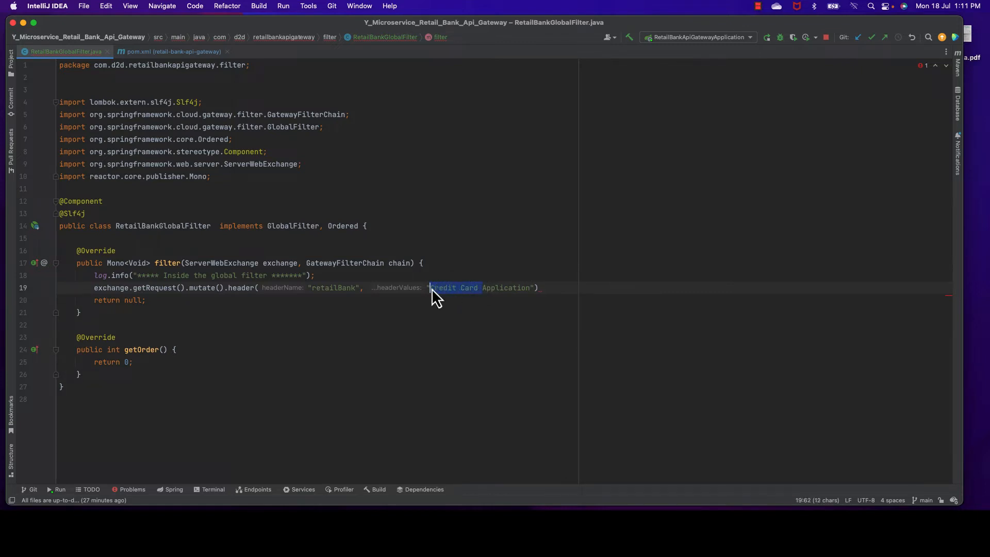
{"action": "type", "text": "Retail"}
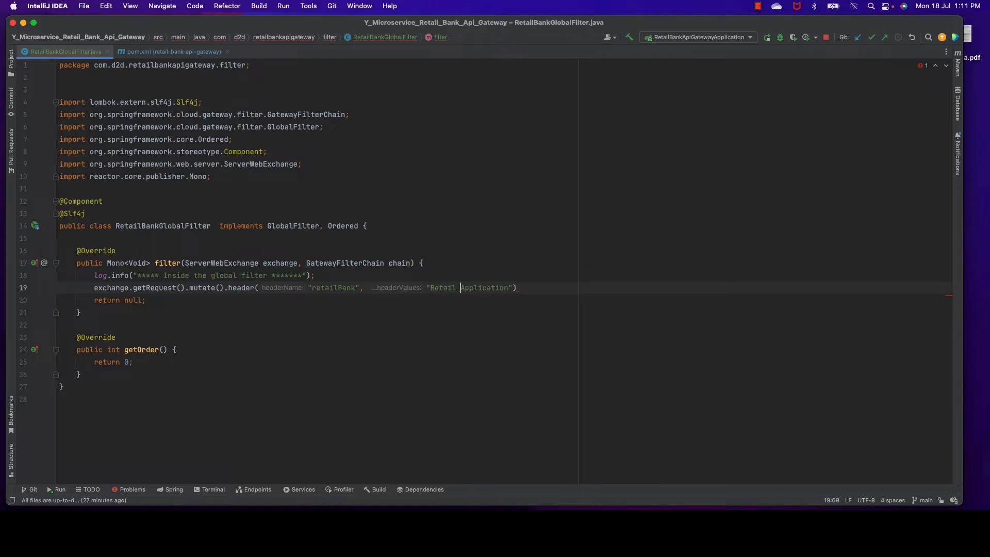
{"action": "type", "text": "Bank"}
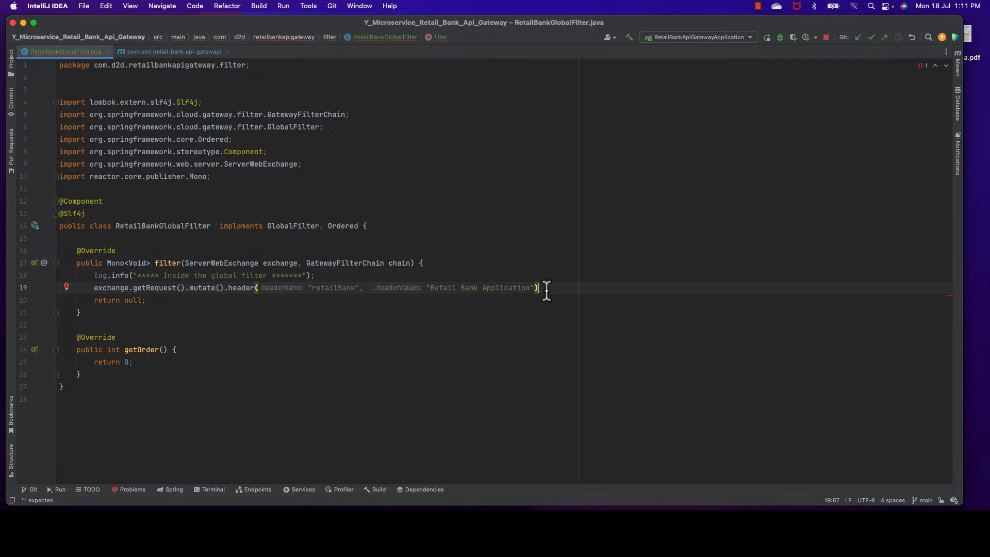
{"action": "type", "text": ".build();"}
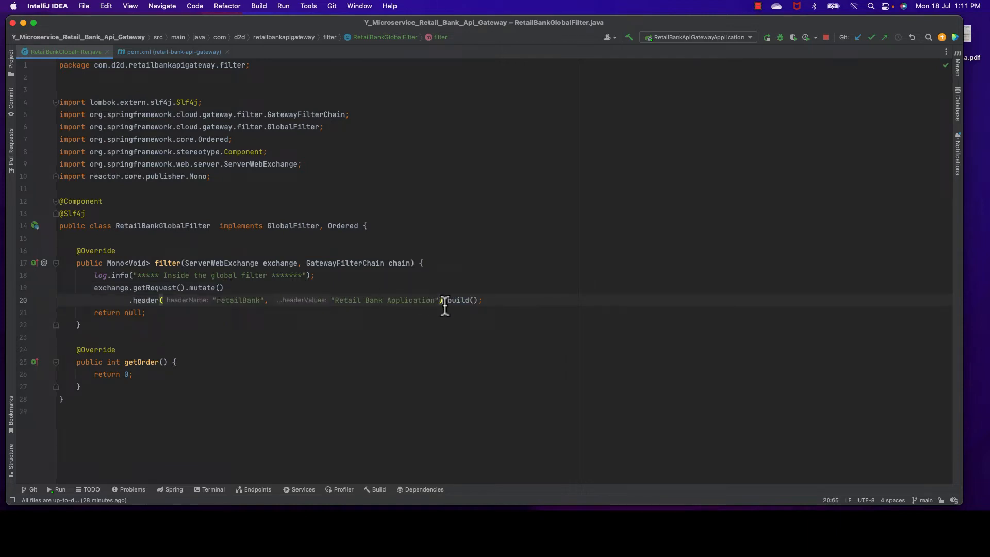
Step: Store the built request in 'var request' and begin replacing return null with chain
{"action": "key", "text": "Enter"}
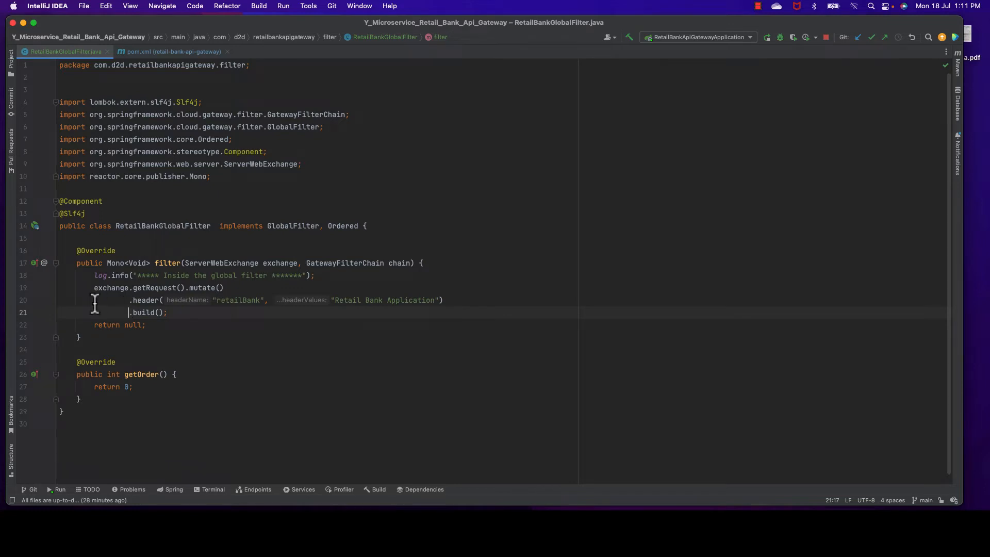
{"action": "mouse_move", "coordinate": [137, 292]}
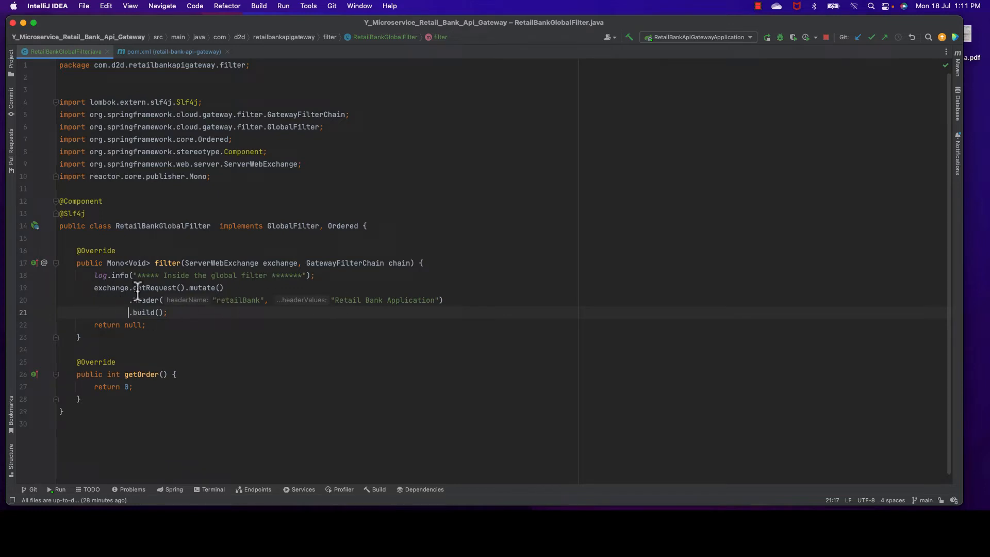
{"action": "type", "text": "va"}
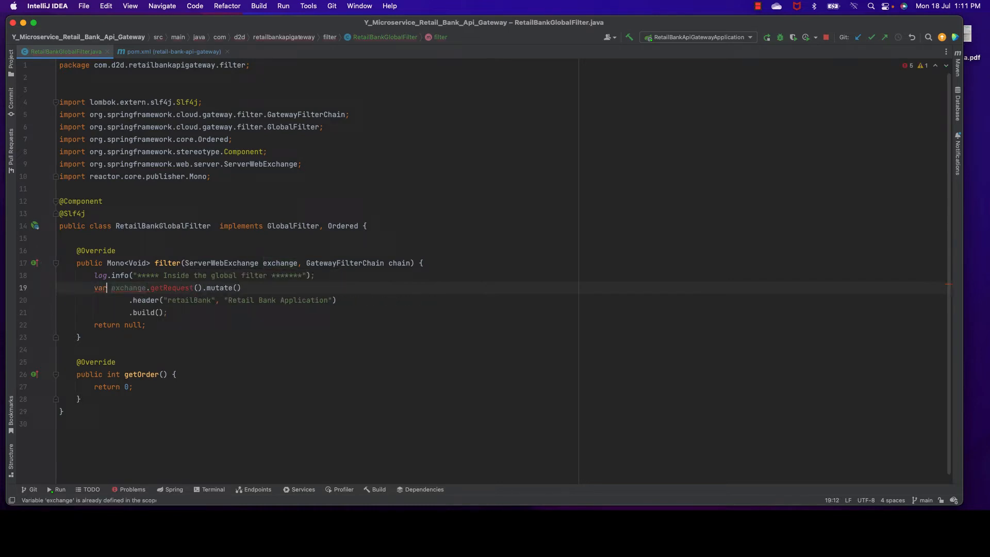
{"action": "type", "text": "request ="}
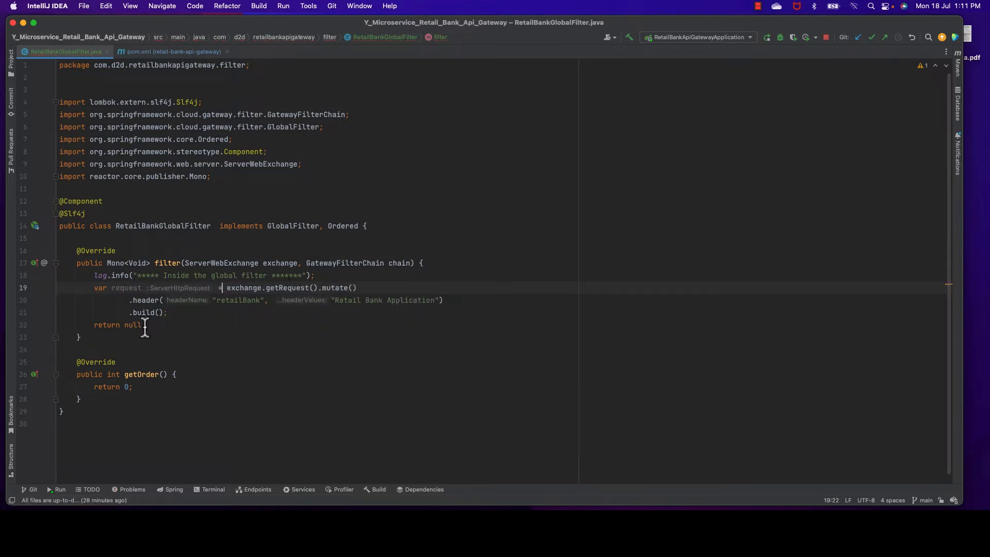
{"action": "left_click", "coordinate": [142, 324]}
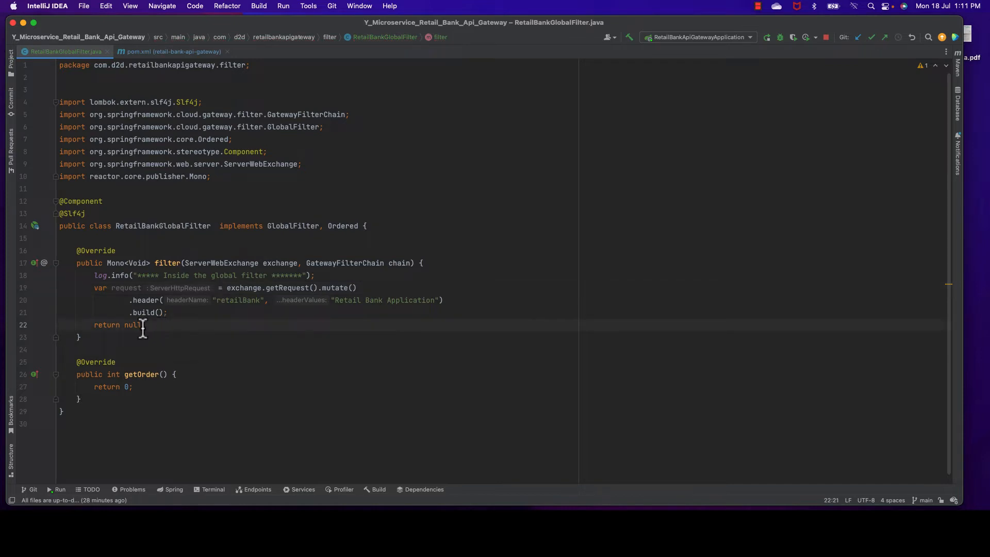
{"action": "type", "text": "chai"}
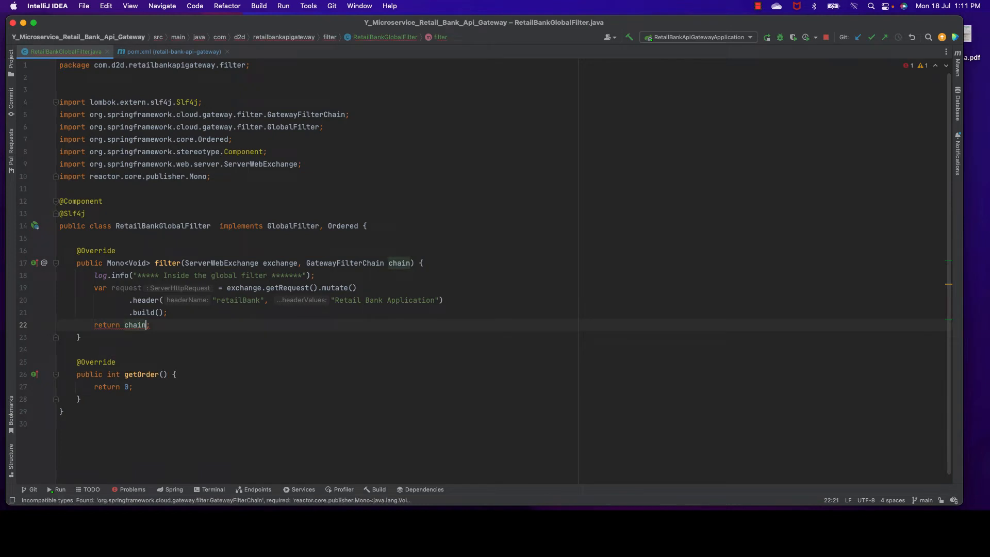
Step: Return chain.filter(exchange.mutate().request(requestWithHeader).build()), renaming the variable to requestWithHeader
{"action": "type", "text": ".filter()"}
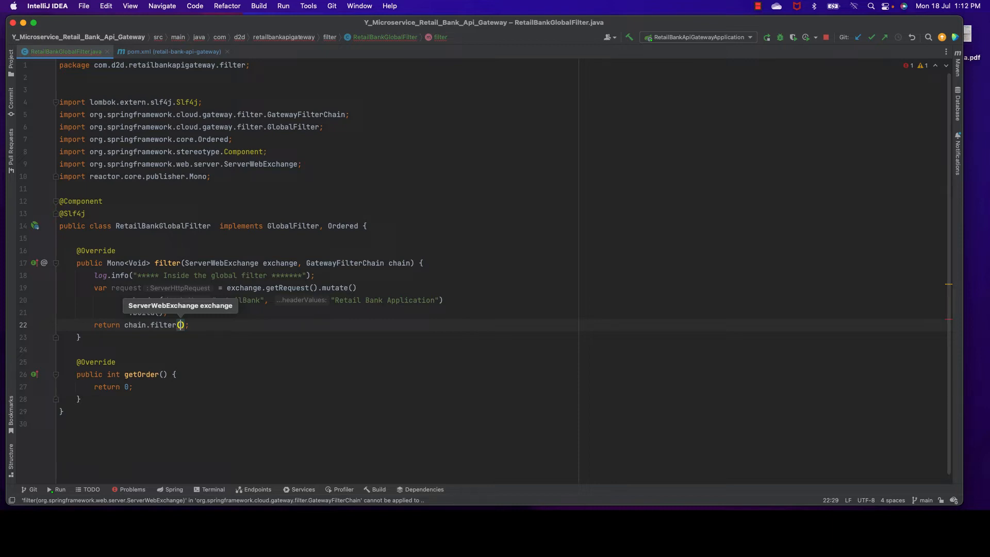
{"action": "type", "text": "exchange."}
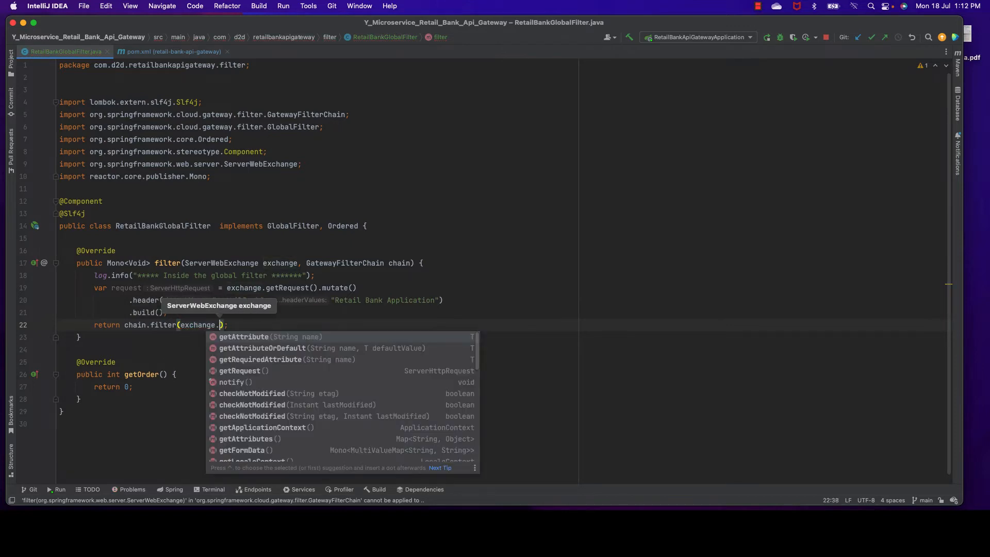
{"action": "type", "text": "mutate()"}
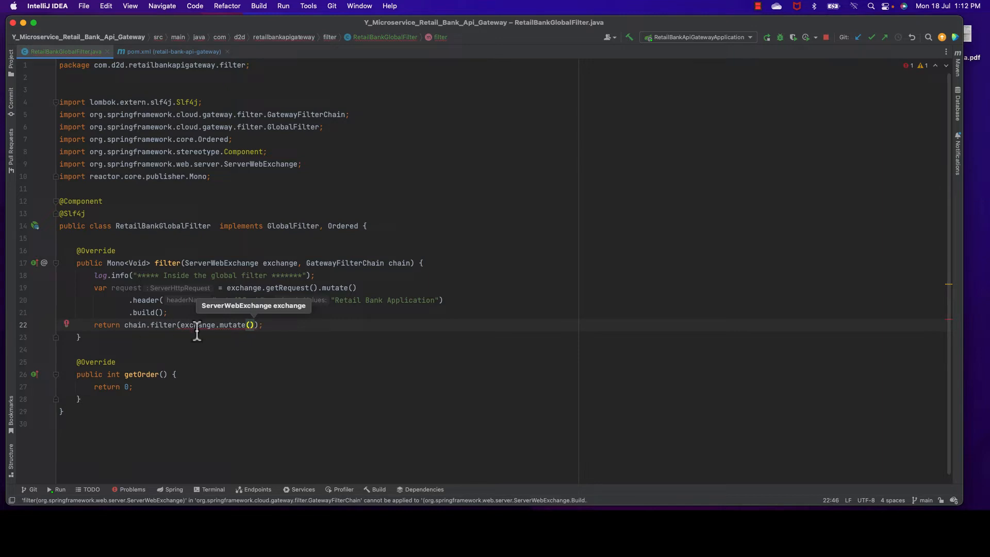
{"action": "type", "text": "."}
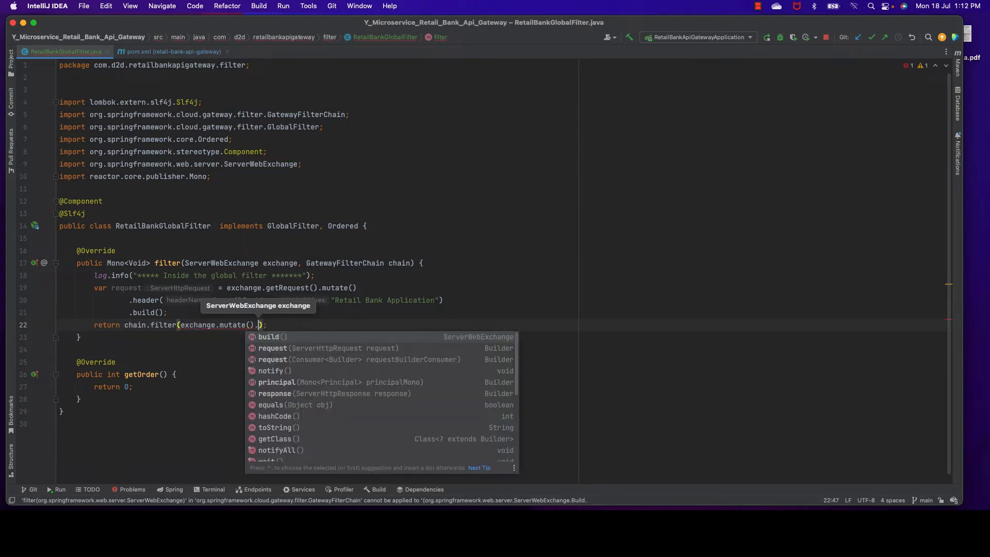
{"action": "type", "text": "request("}
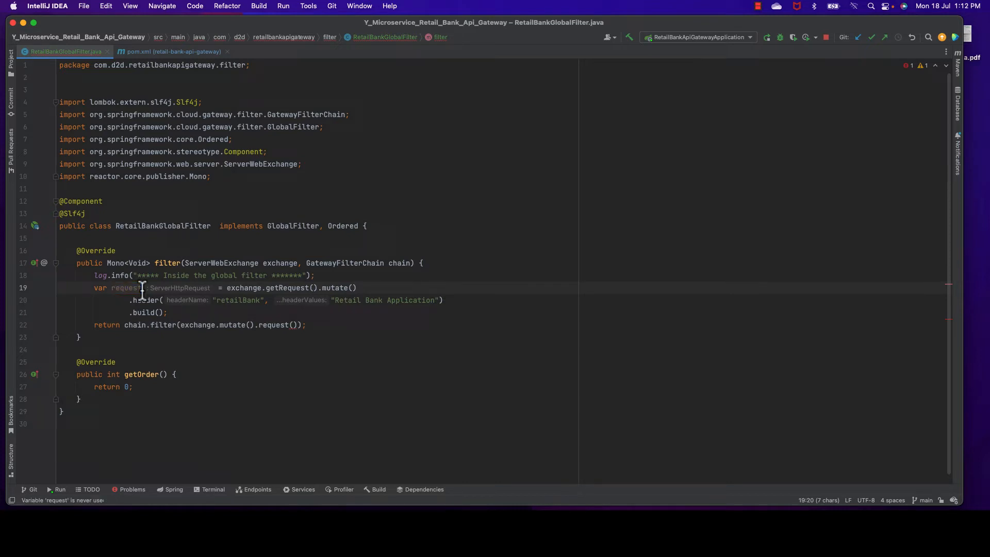
{"action": "type", "text": "With"}
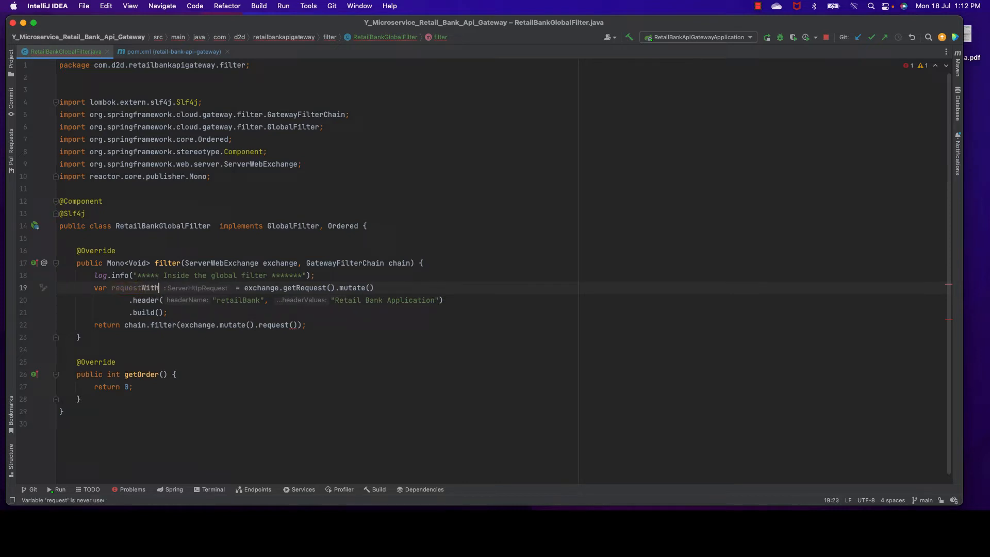
{"action": "type", "text": "Header"}
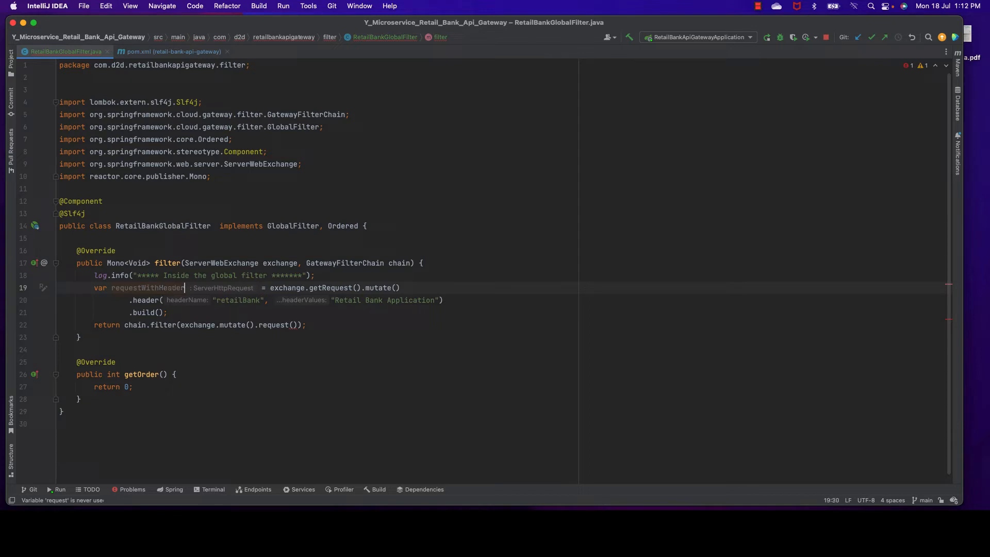
{"action": "double_click", "coordinate": [148, 288]}
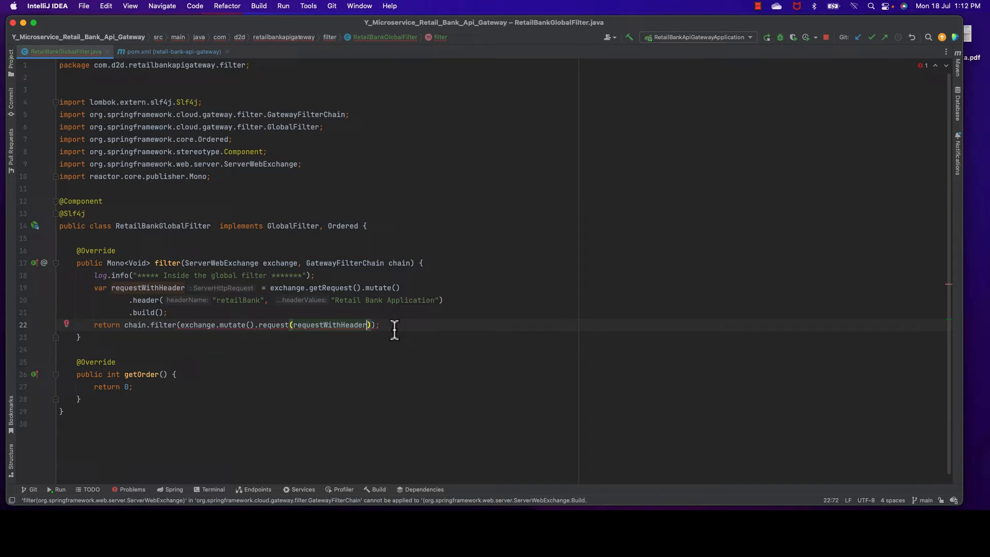
{"action": "mouse_move", "coordinate": [372, 325]}
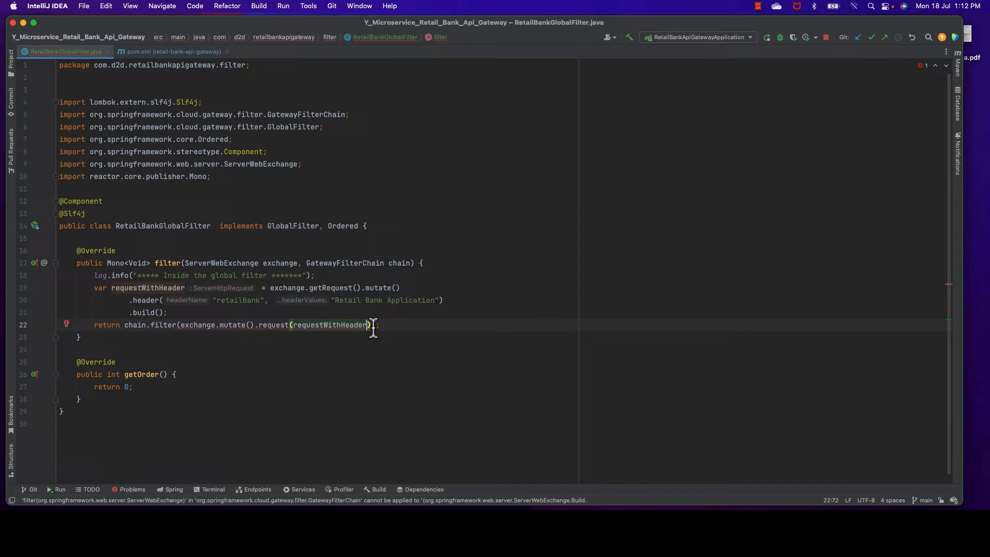
{"action": "type", "text": ".build("}
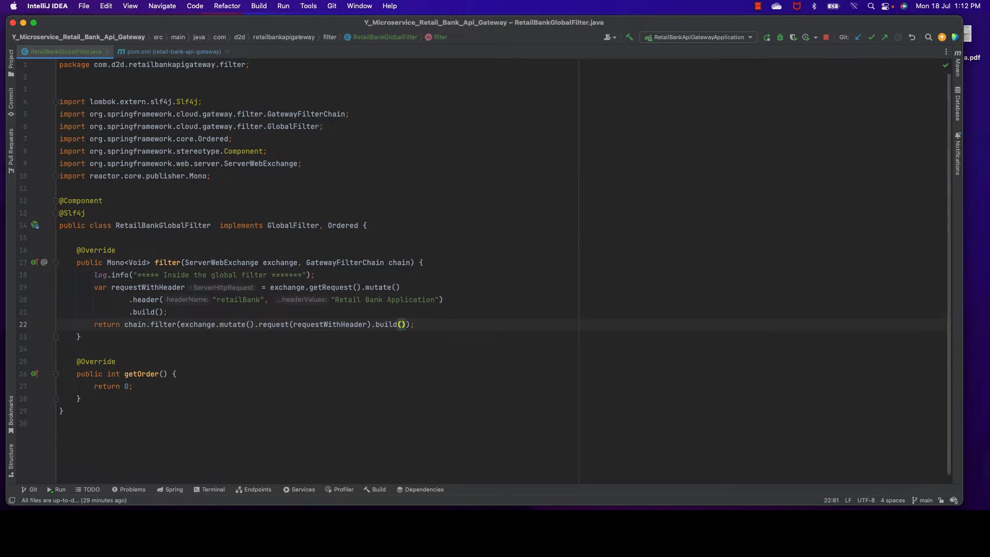
{"action": "scroll", "scroll_direction": "up", "scroll_amount": 3}
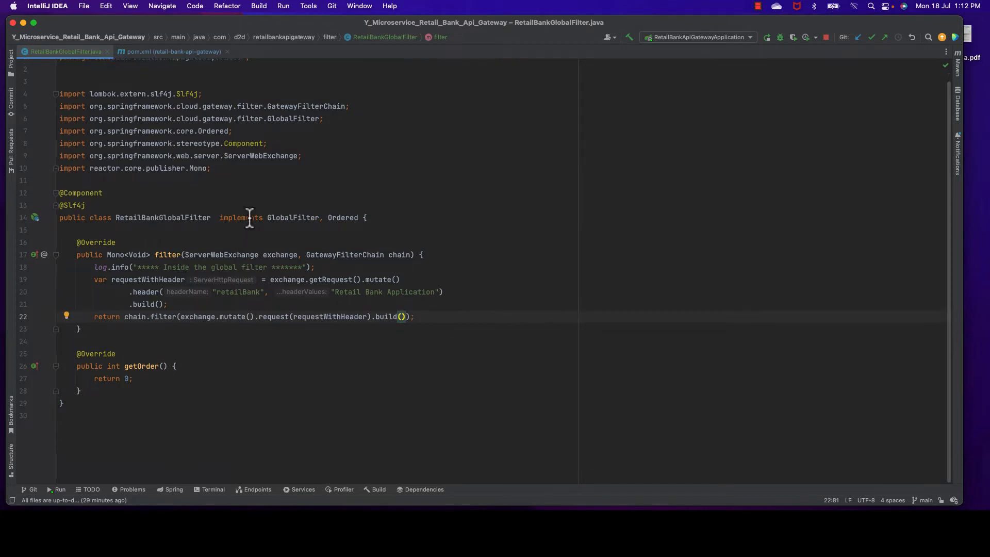
{"action": "mouse_move", "coordinate": [341, 342]}
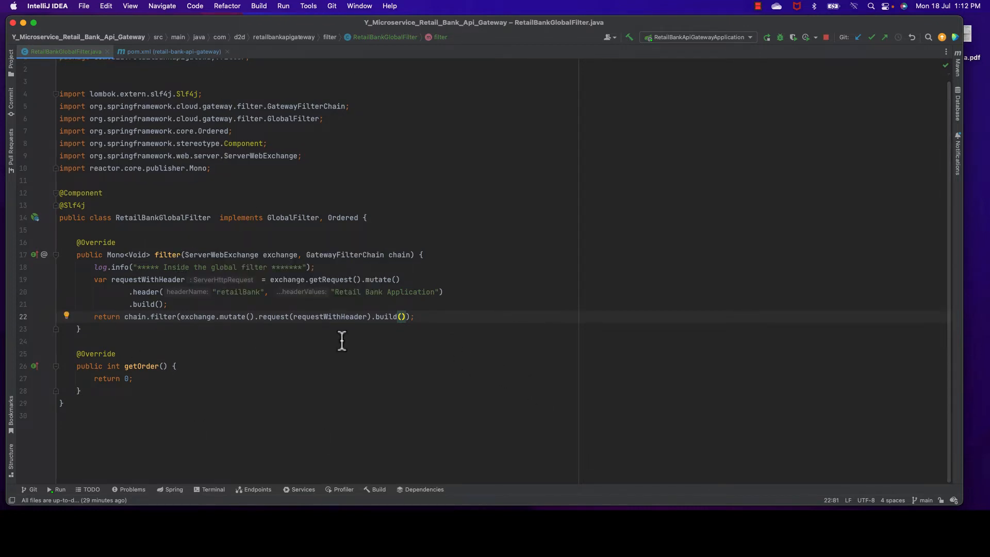
{"action": "double_click", "coordinate": [162, 217]}
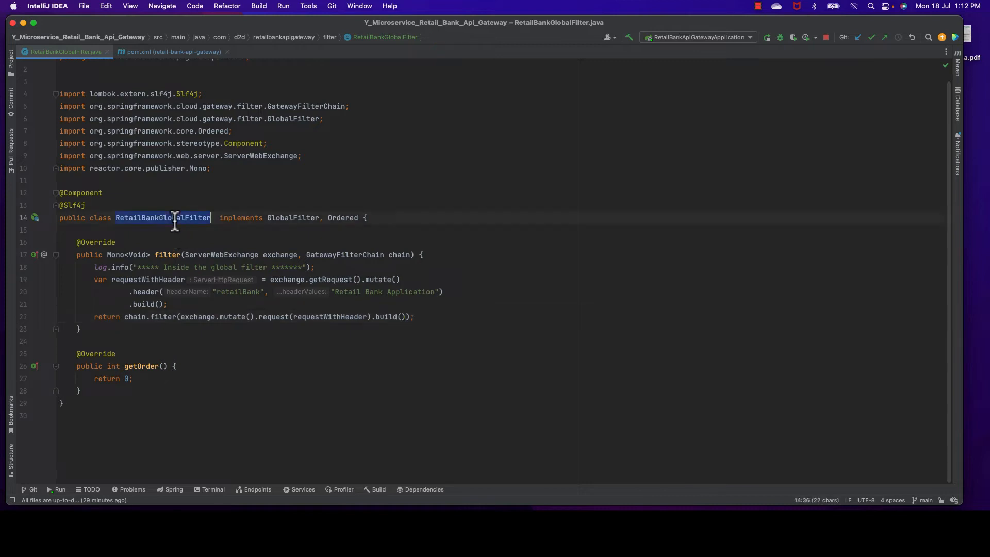
{"action": "mouse_move", "coordinate": [141, 240]}
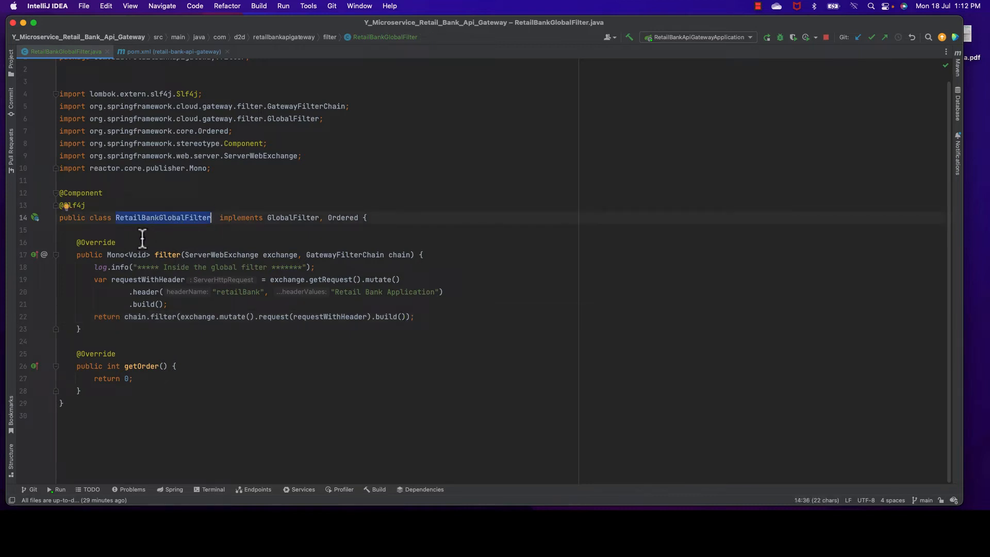
{"action": "mouse_move", "coordinate": [213, 131]}
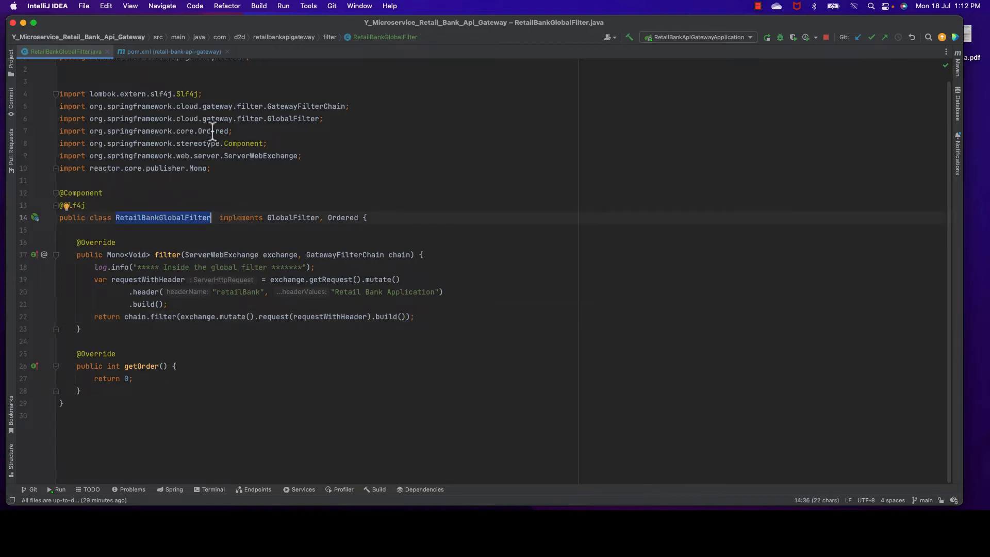
{"action": "mouse_move", "coordinate": [126, 230]}
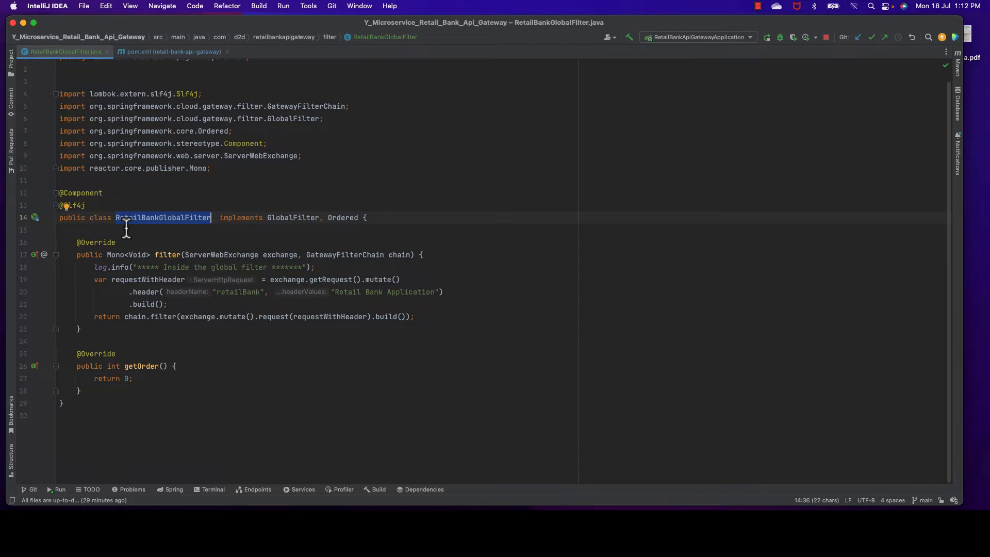
{"action": "mouse_move", "coordinate": [154, 231]}
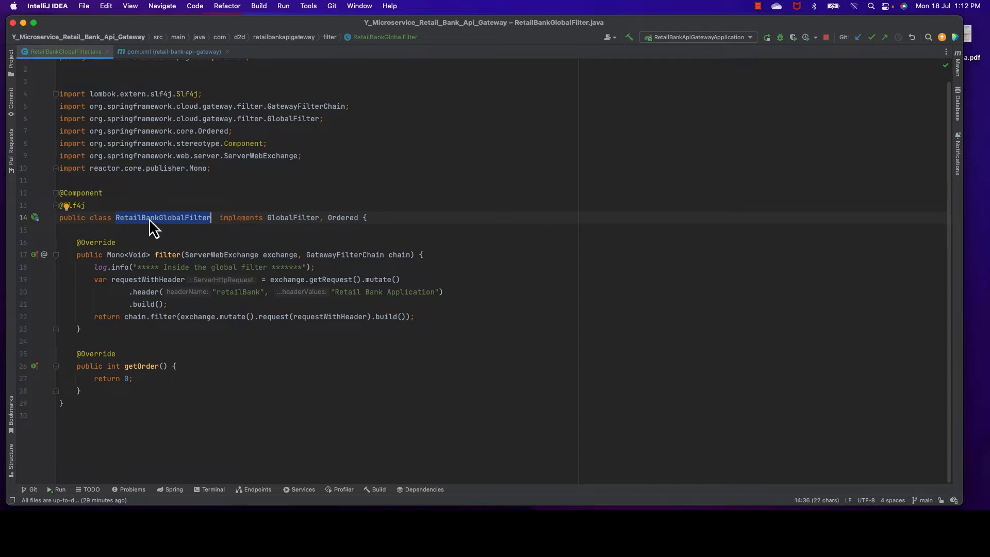
{"action": "mouse_move", "coordinate": [249, 229]}
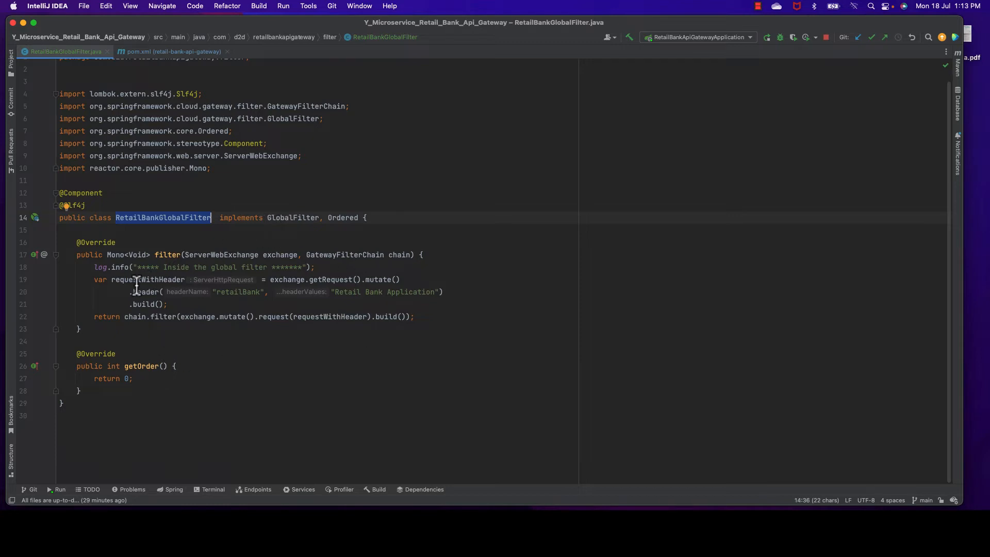
{"action": "mouse_move", "coordinate": [390, 301]}
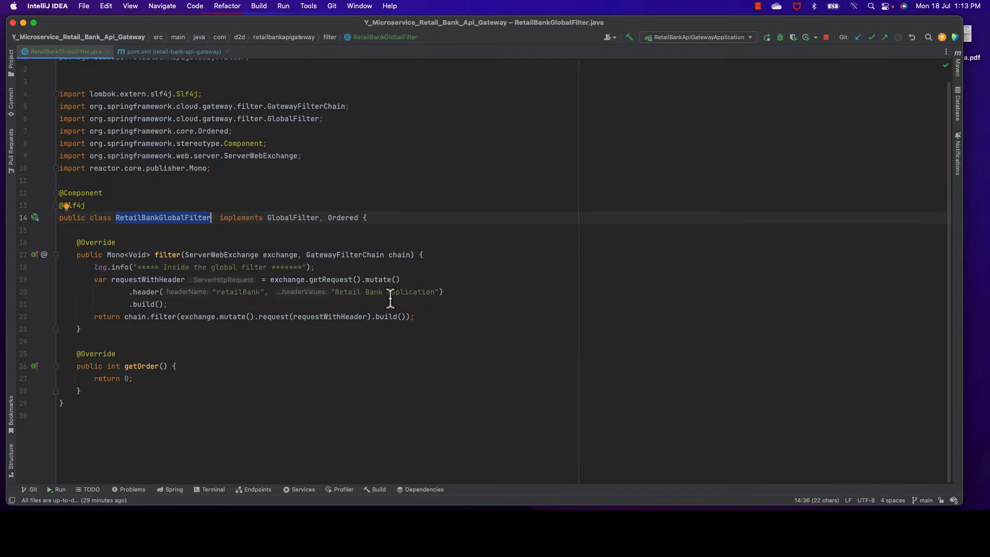
{"action": "mouse_move", "coordinate": [284, 259]}
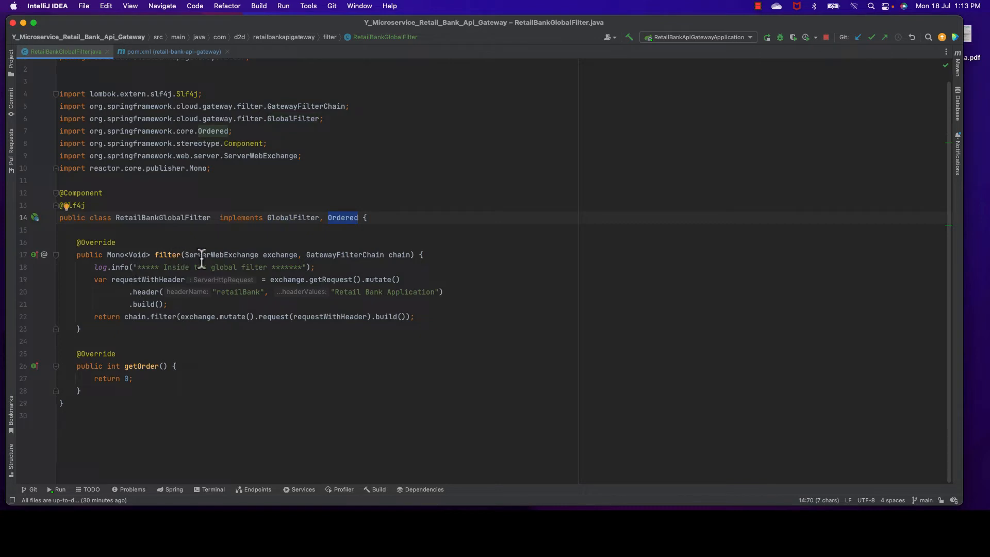
{"action": "left_click", "coordinate": [167, 254]}
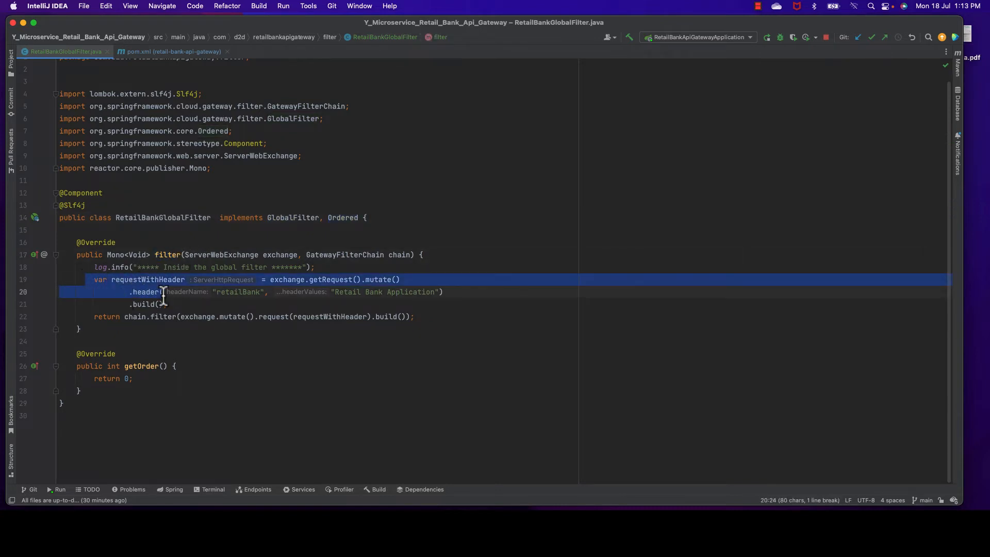
{"action": "left_click", "coordinate": [356, 316]}
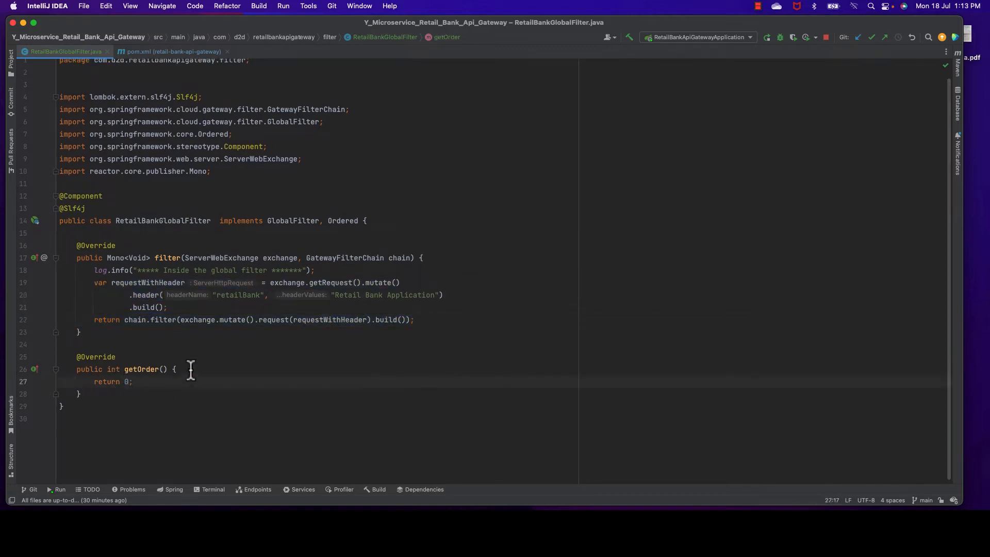
Step: Change getOrder's return value from 0 to -1
{"action": "type", "text": "-1"}
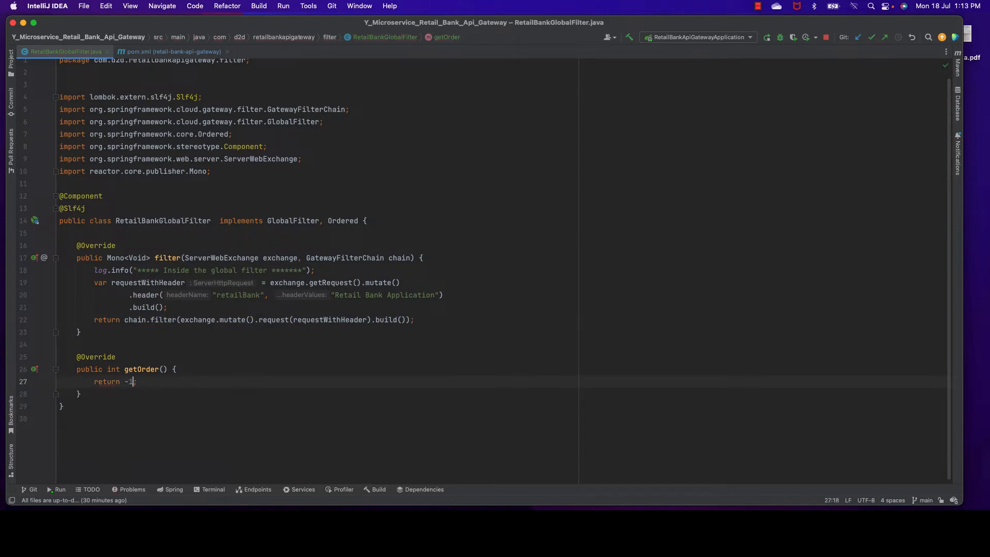
{"action": "mouse_move", "coordinate": [272, 245]}
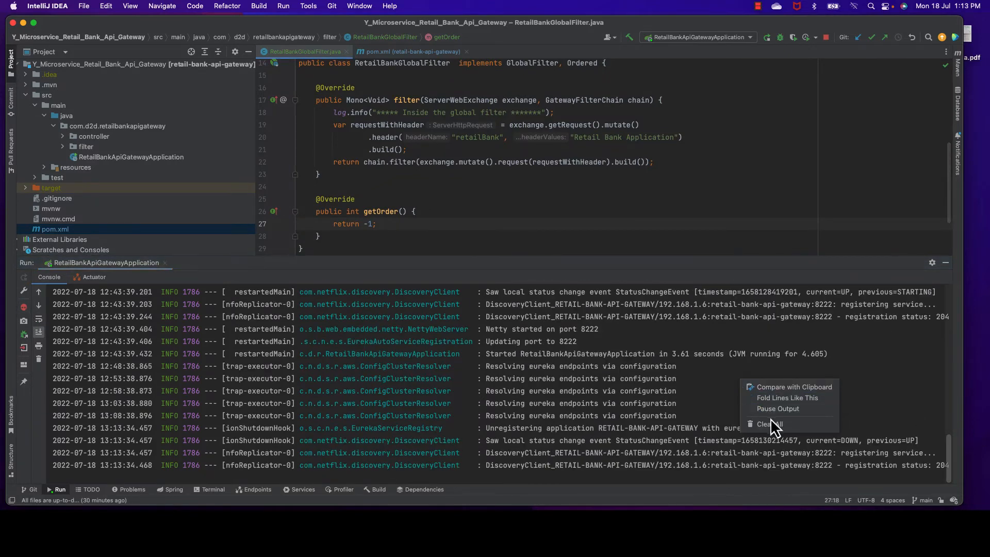
Step: Clear the gateway console and run mvn clean install -DskipTests in the terminal
{"action": "left_click", "coordinate": [768, 424]}
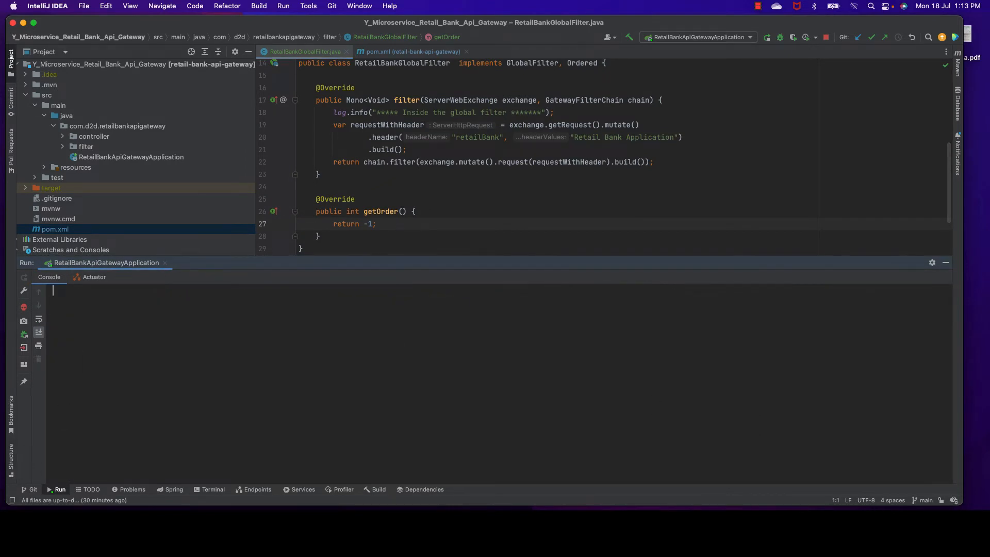
{"action": "left_click", "coordinate": [213, 489]}
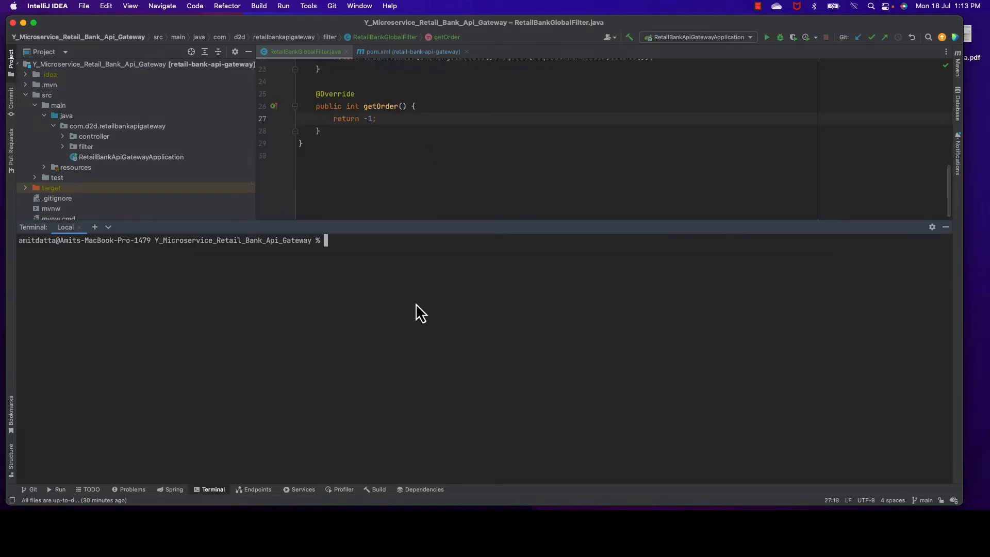
{"action": "type", "text": "mvn clean i"}
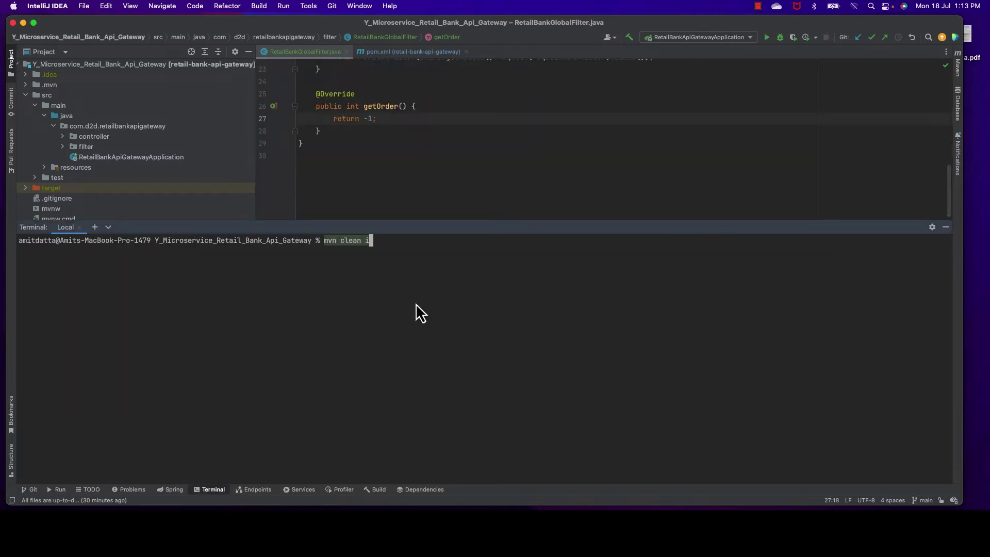
{"action": "type", "text": "nstall -DskipTests"}
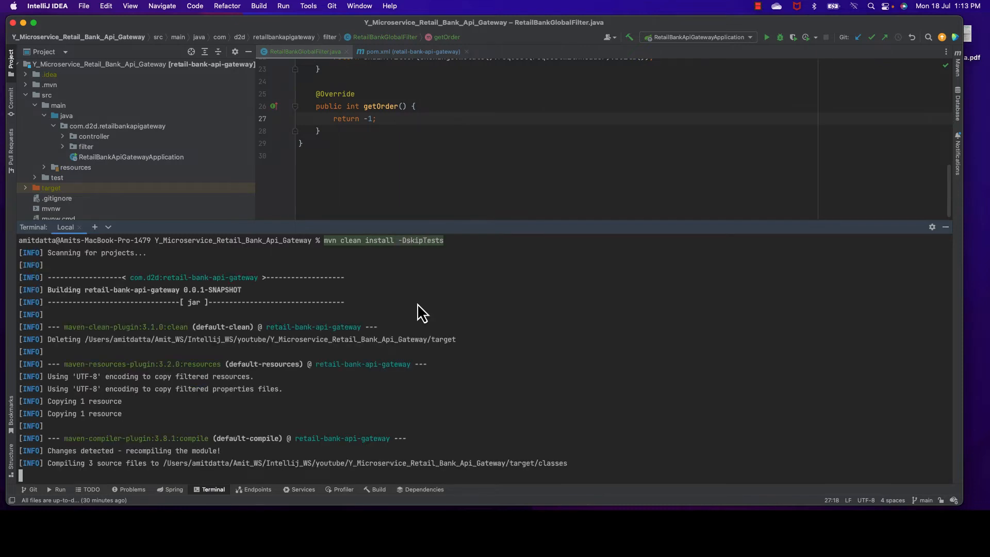
{"action": "scroll", "scroll_direction": "down", "scroll_amount": 3}
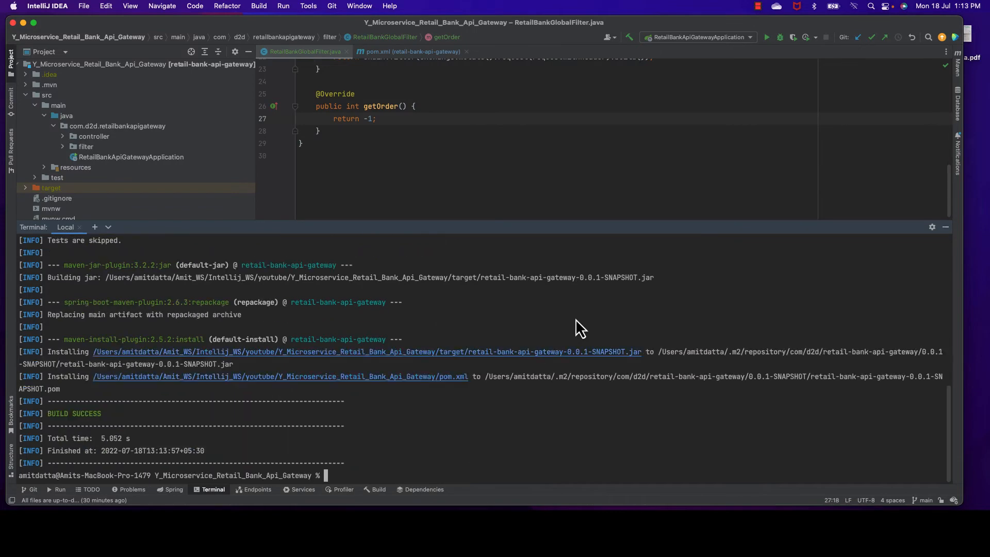
{"action": "mouse_move", "coordinate": [367, 195]}
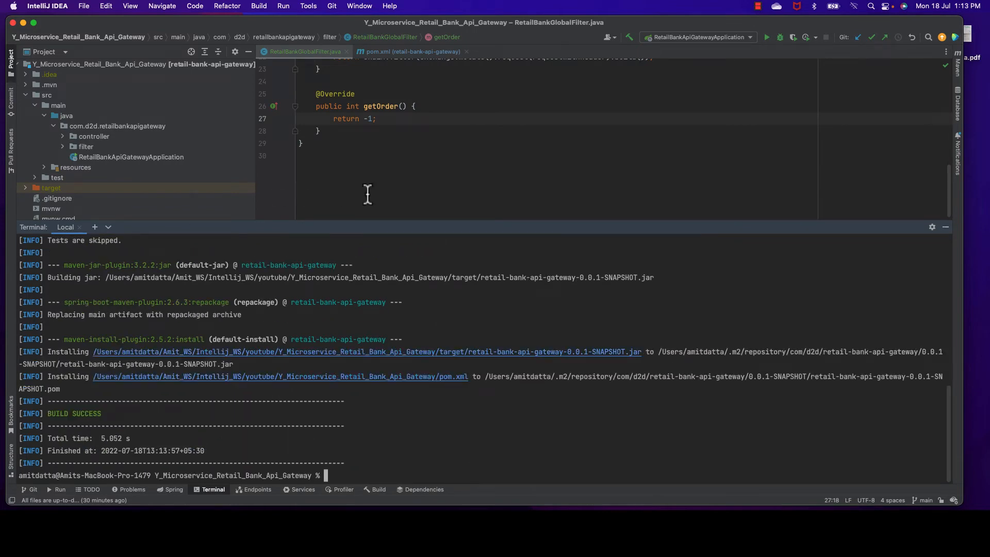
Step: Restart RetailBankApiGatewayApplication so it comes up on port 8222 registered with Eureka
{"action": "left_click", "coordinate": [283, 6]}
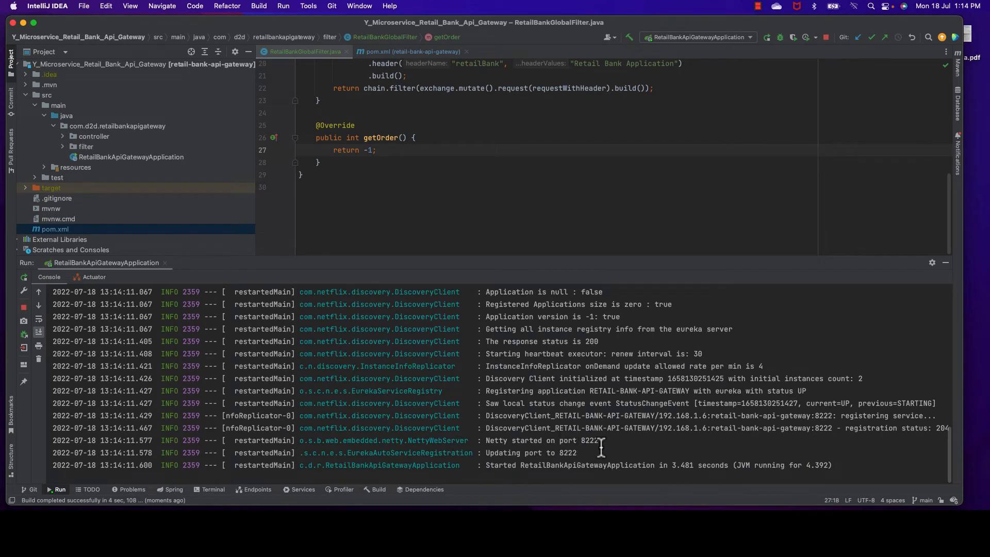
{"action": "mouse_move", "coordinate": [590, 444]}
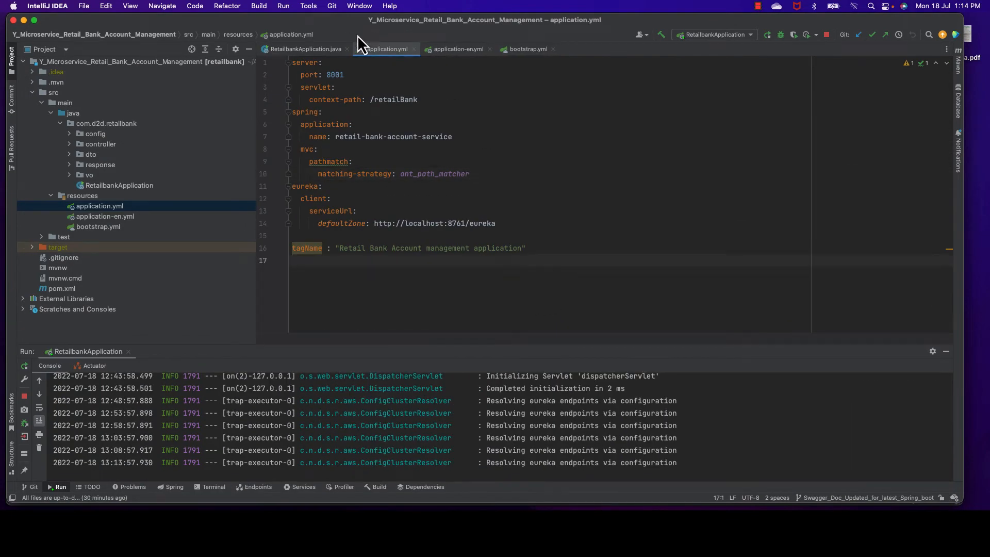
Step: Open AccountController from the controller package and scroll to the welcome endpoint
{"action": "left_click", "coordinate": [306, 48]}
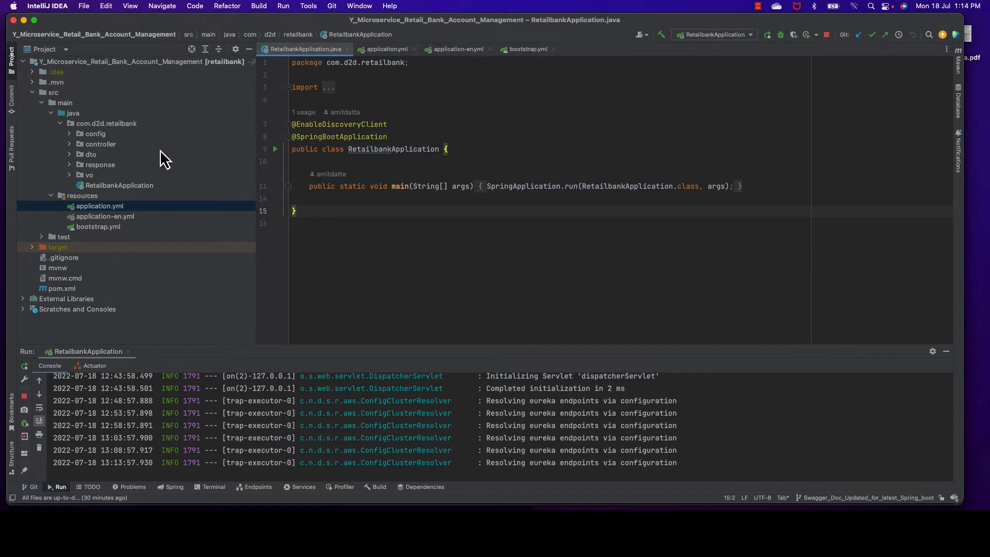
{"action": "left_click", "coordinate": [99, 143]}
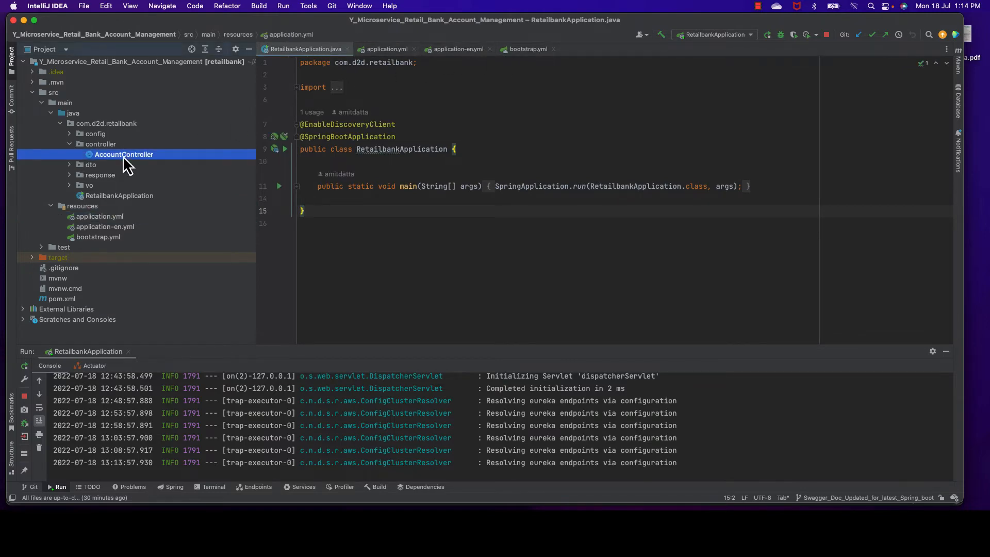
{"action": "double_click", "coordinate": [123, 154]}
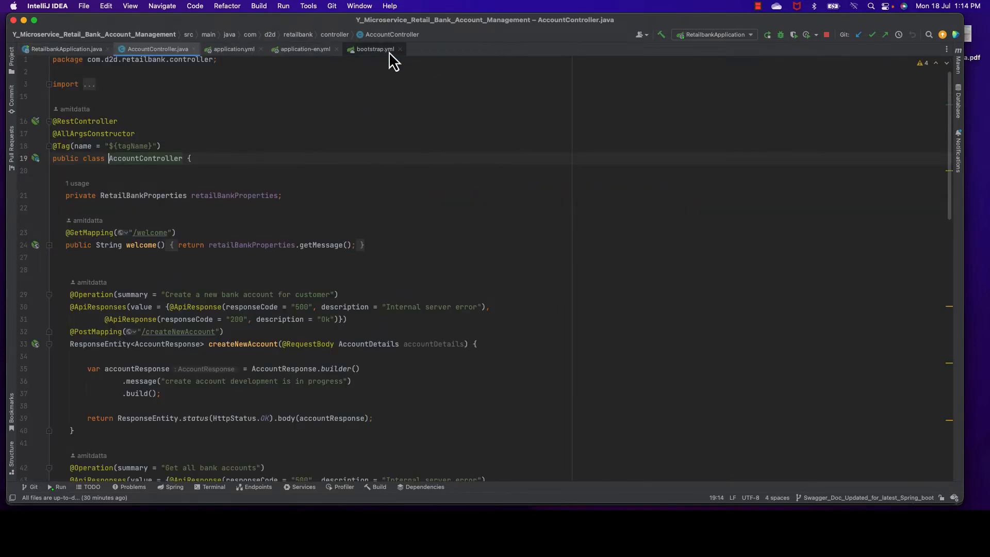
{"action": "mouse_move", "coordinate": [399, 390]}
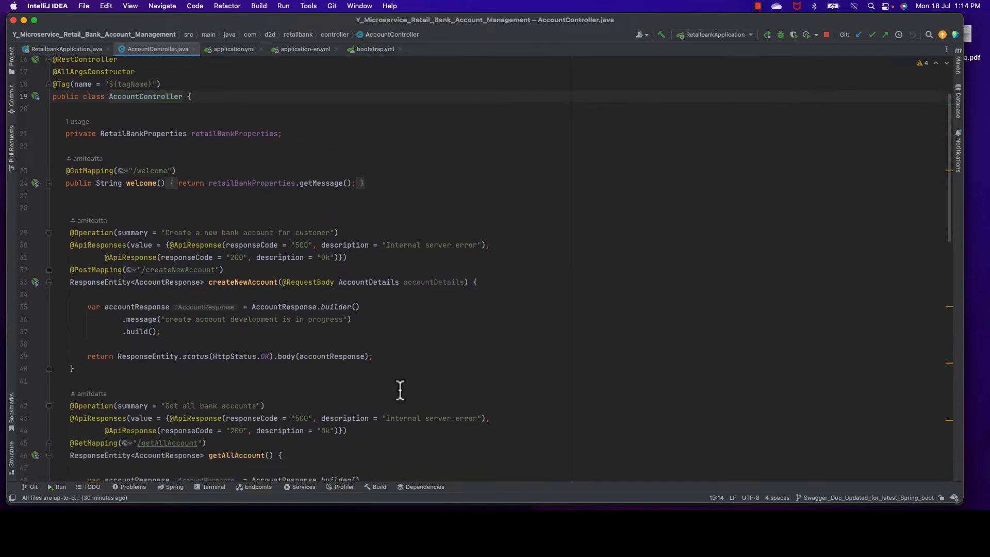
{"action": "scroll", "scroll_direction": "down", "scroll_amount": 3}
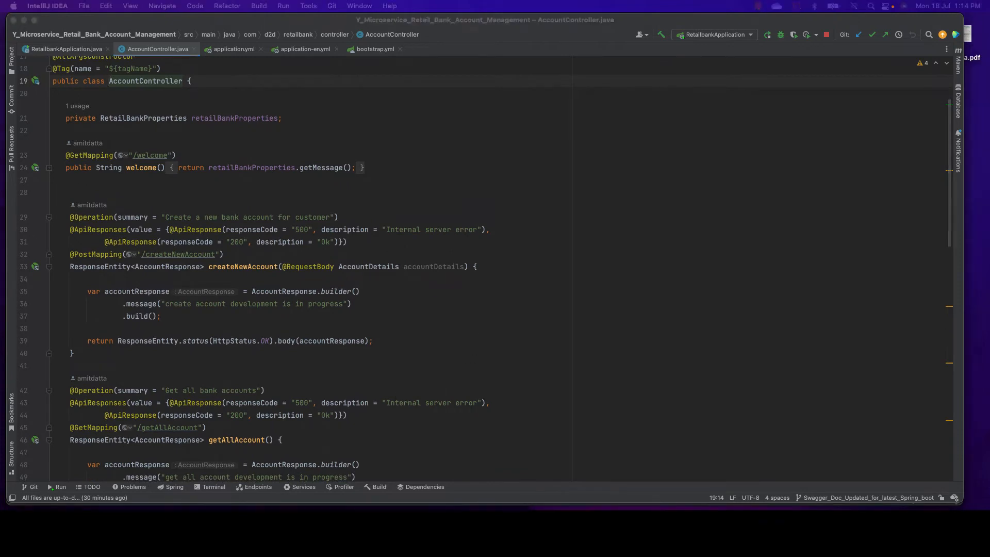
{"action": "mouse_move", "coordinate": [107, 175]}
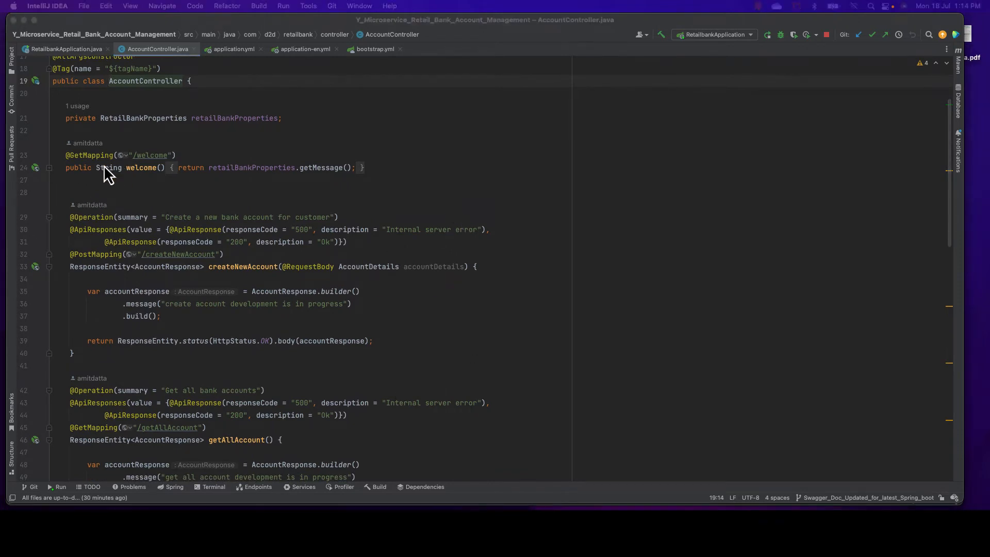
{"action": "mouse_move", "coordinate": [230, 180]}
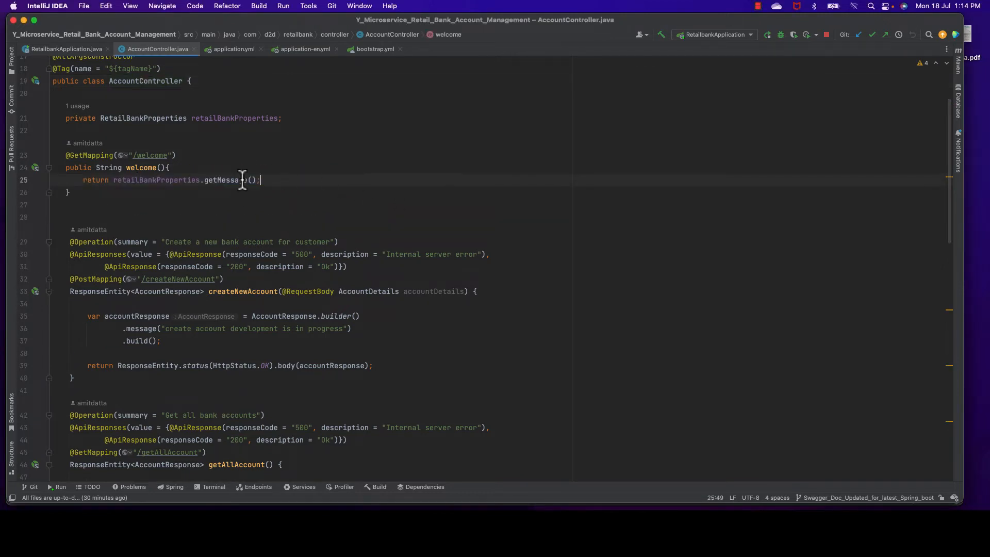
{"action": "mouse_move", "coordinate": [133, 171]}
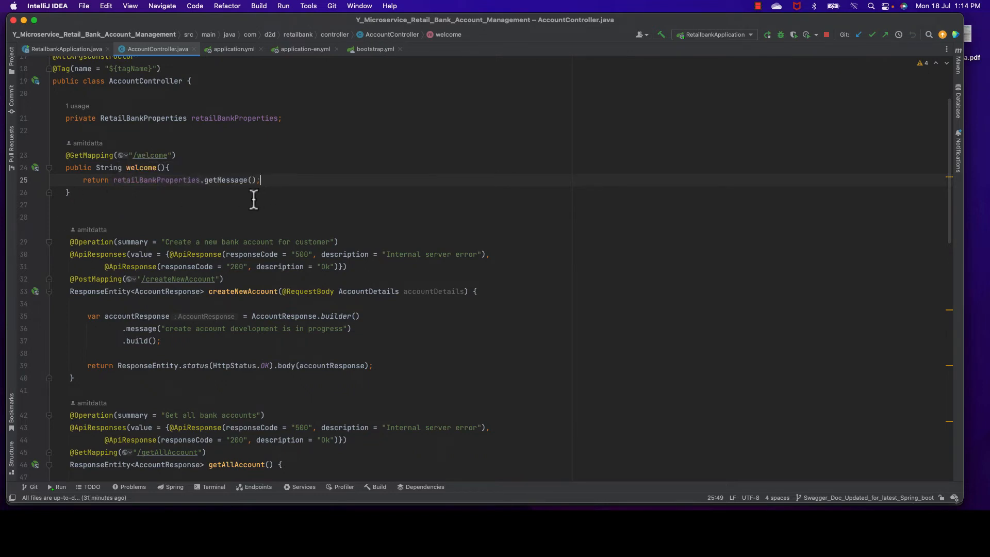
{"action": "mouse_move", "coordinate": [254, 197]}
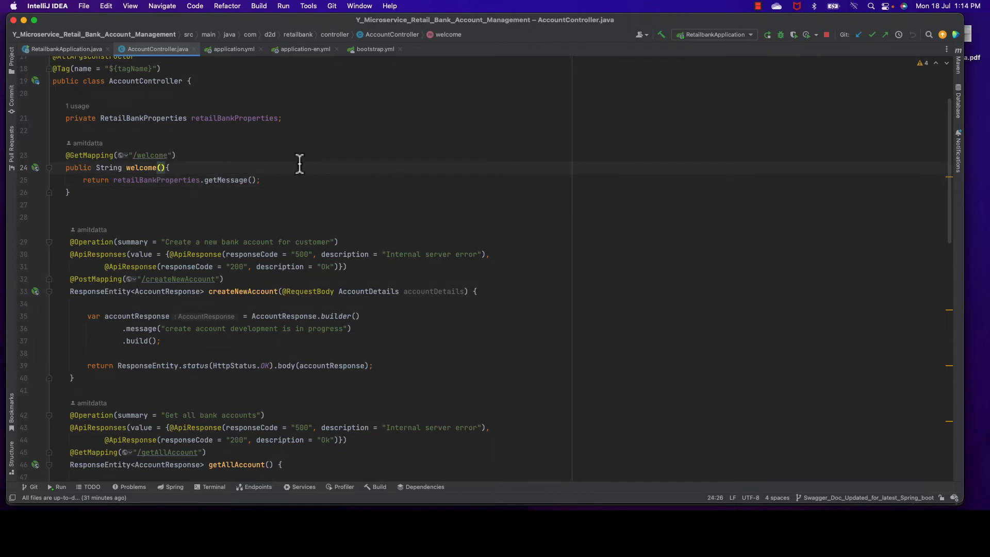
{"action": "type", "text": "a"}
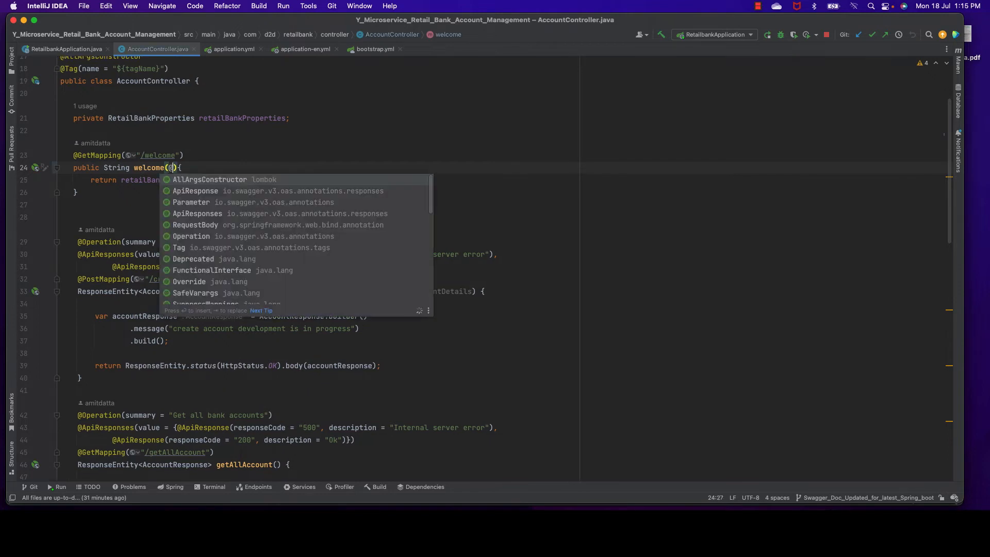
{"action": "type", "text": "RequestHeader"}
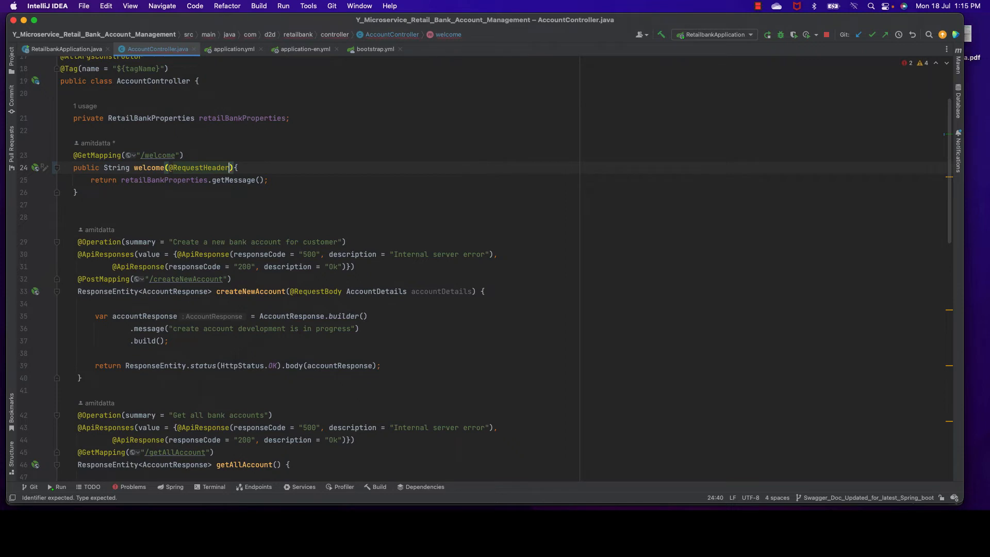
{"action": "type", "text": "Map"}
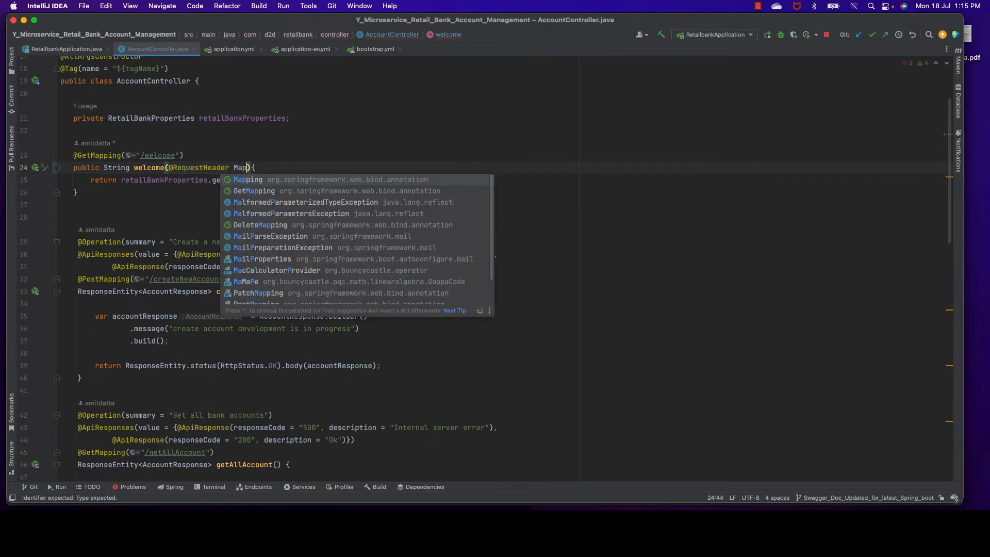
{"action": "type", "text": "<String,Str>"}
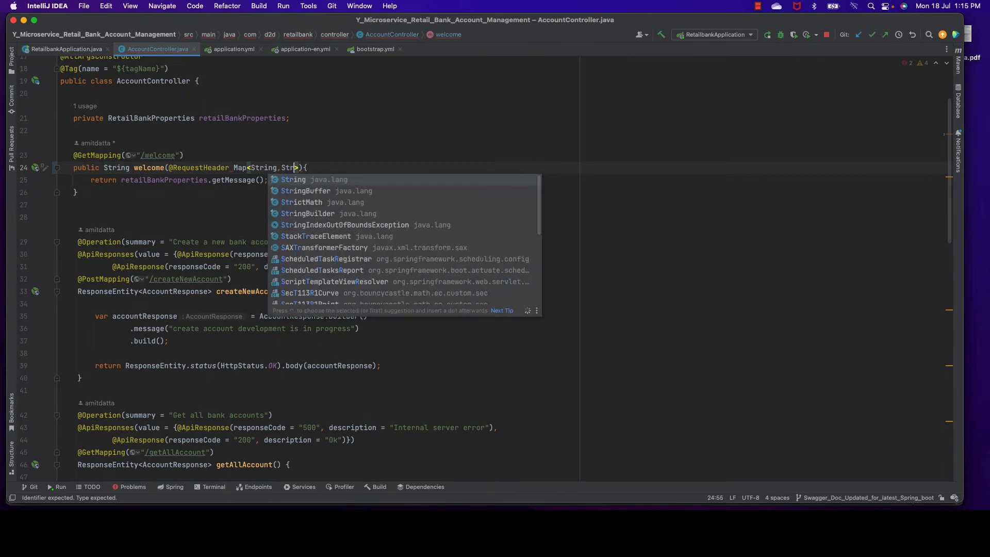
{"action": "type", "text": "ing"}
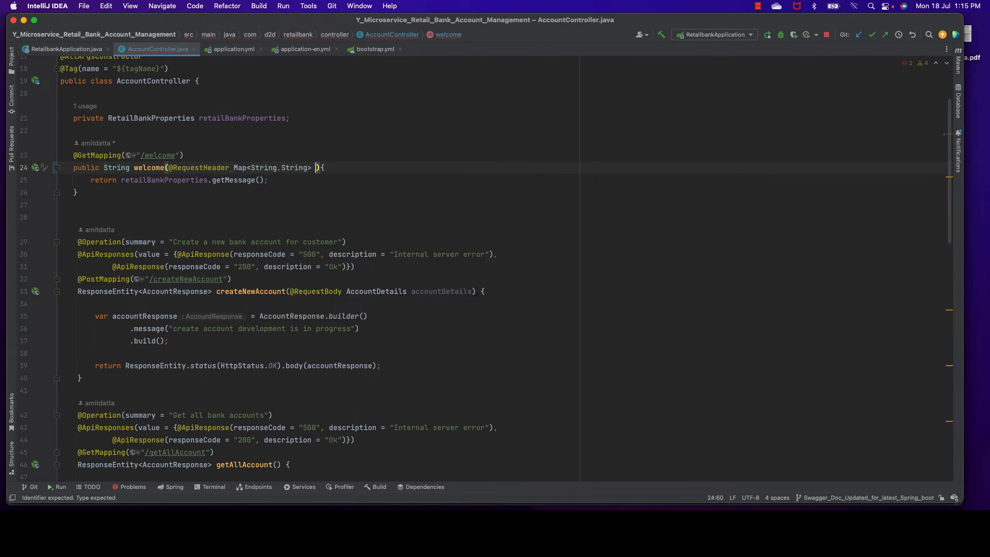
{"action": "type", "text": "headers"}
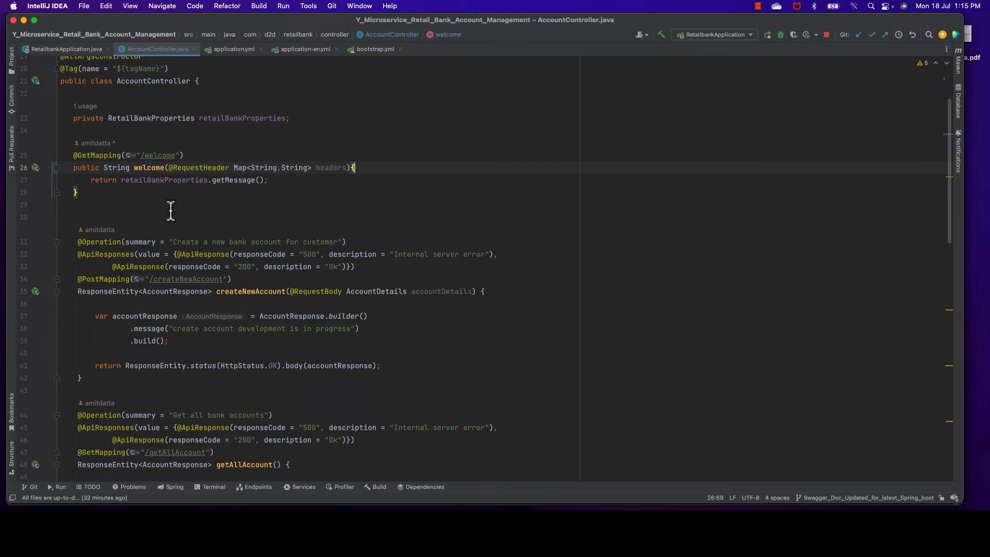
{"action": "mouse_move", "coordinate": [352, 189]}
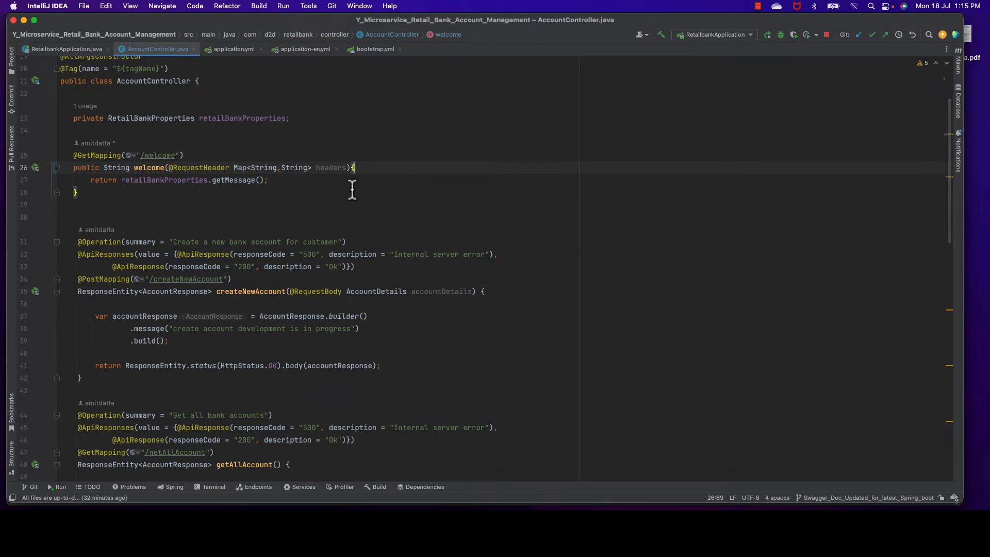
{"action": "mouse_move", "coordinate": [359, 167]}
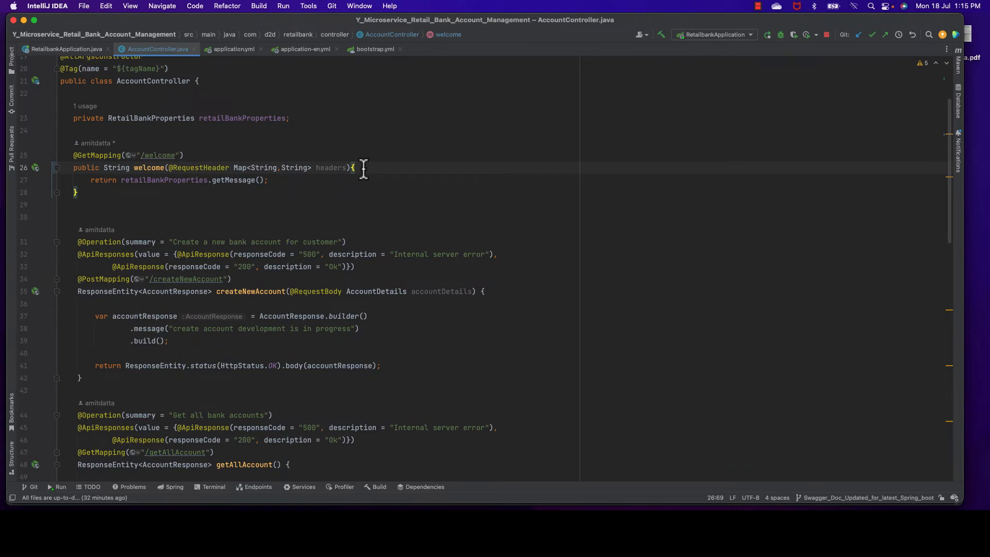
{"action": "key", "text": "Return"}
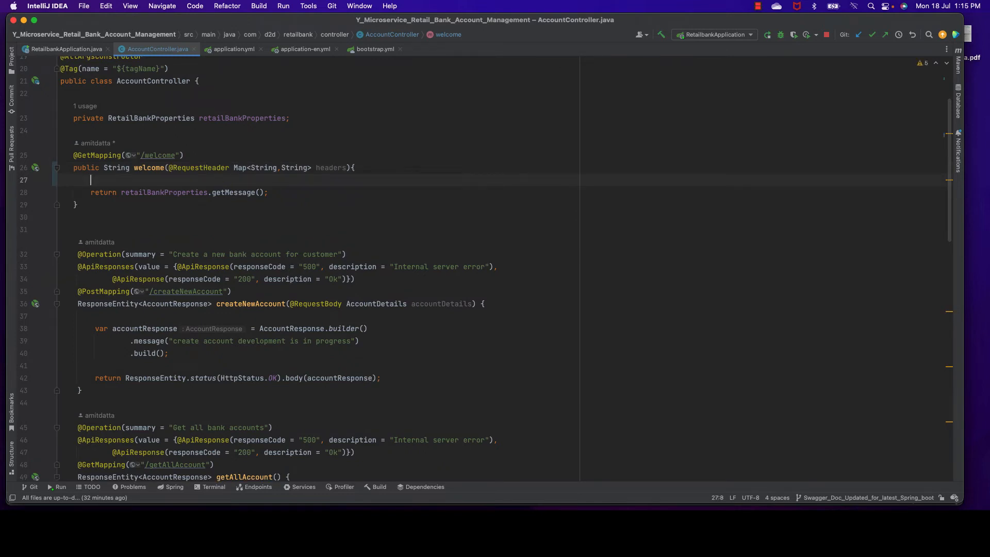
{"action": "type", "text": "log.in"}
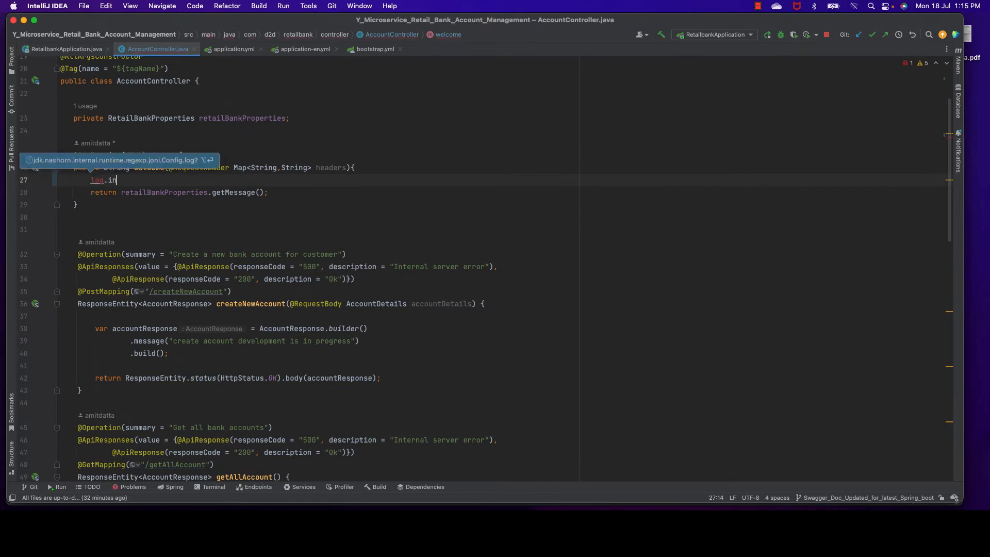
{"action": "scroll", "scroll_direction": "up", "scroll_amount": 3}
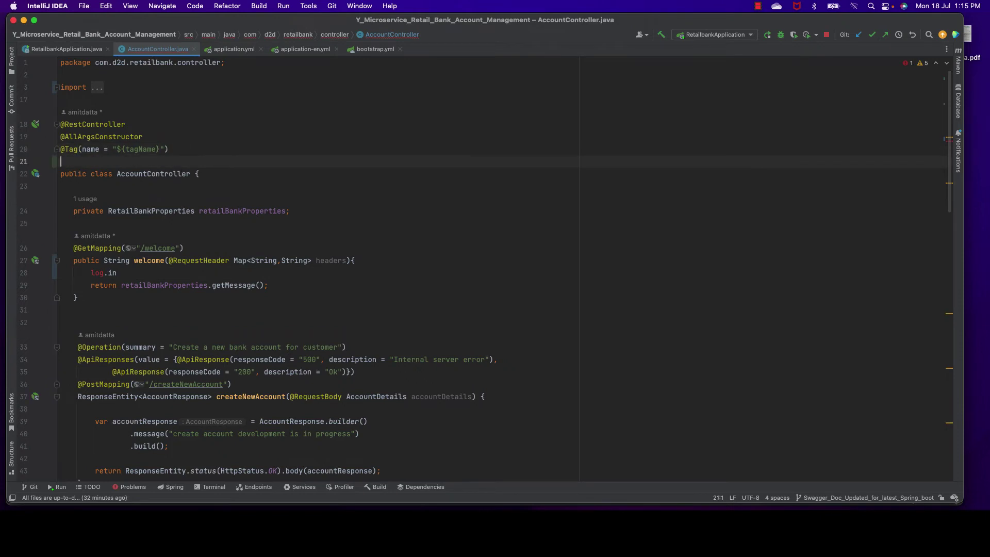
{"action": "type", "text": "@Slf4j"}
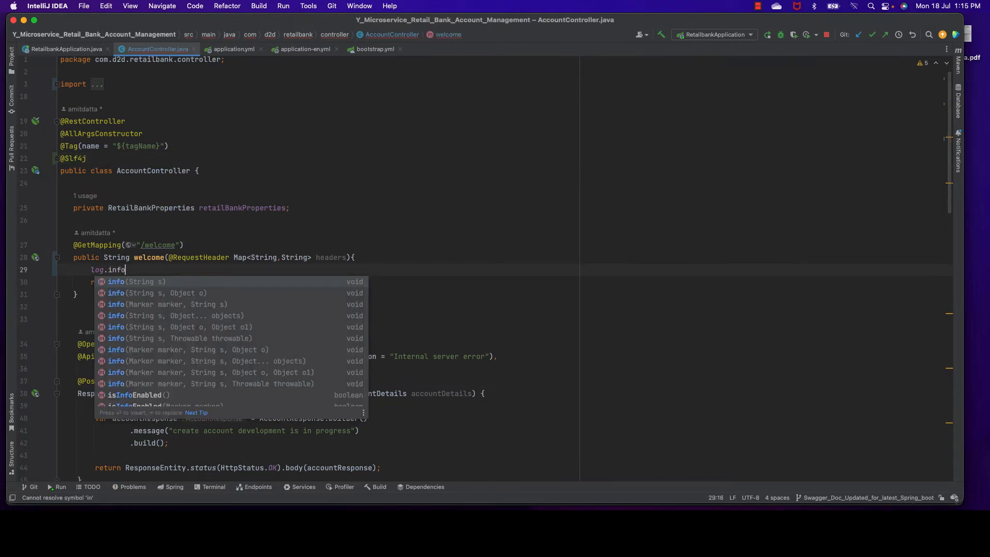
{"action": "left_click", "coordinate": [116, 281]}
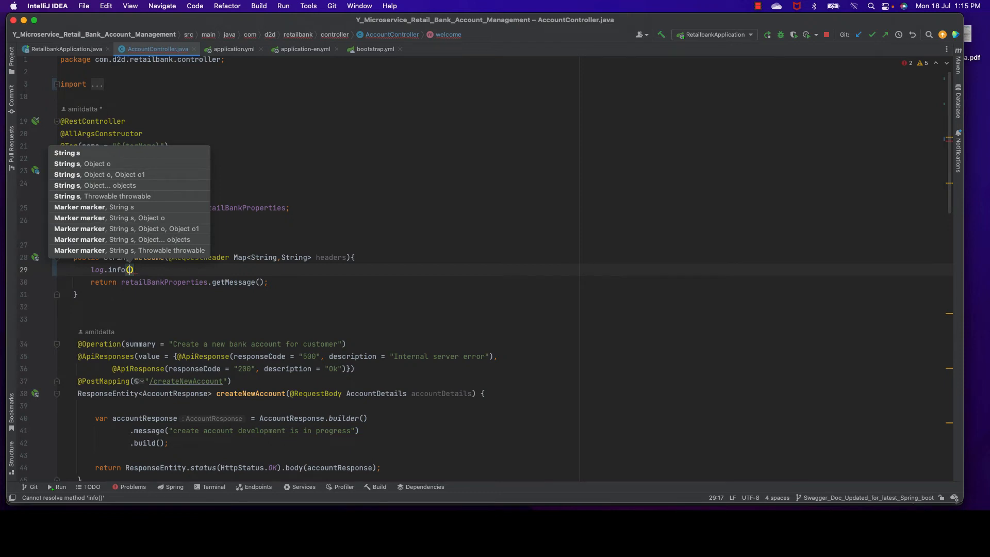
Step: Write the log message "###### header value is : {}" with a headers.get argument
{"action": "type", "text": "\"#"}
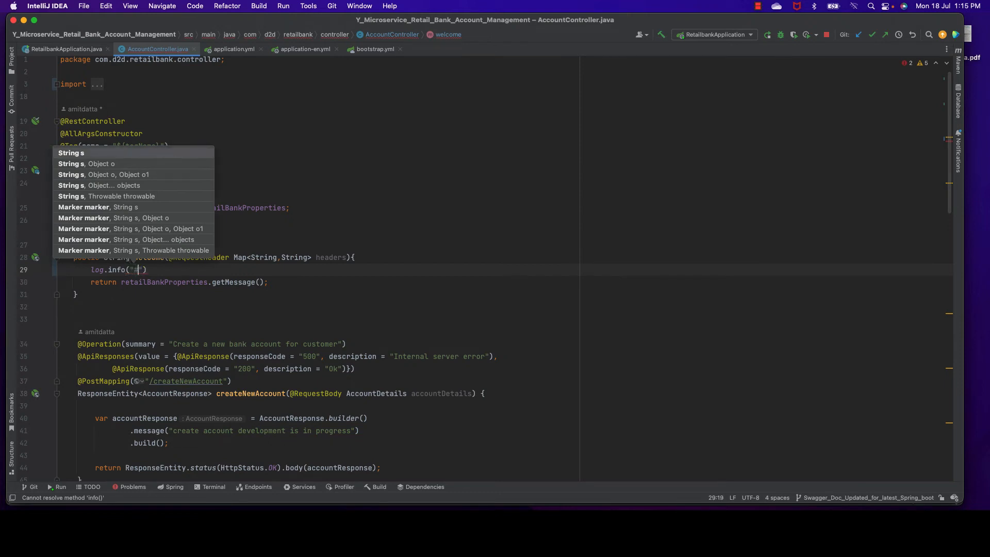
{"action": "type", "text": "#####"}
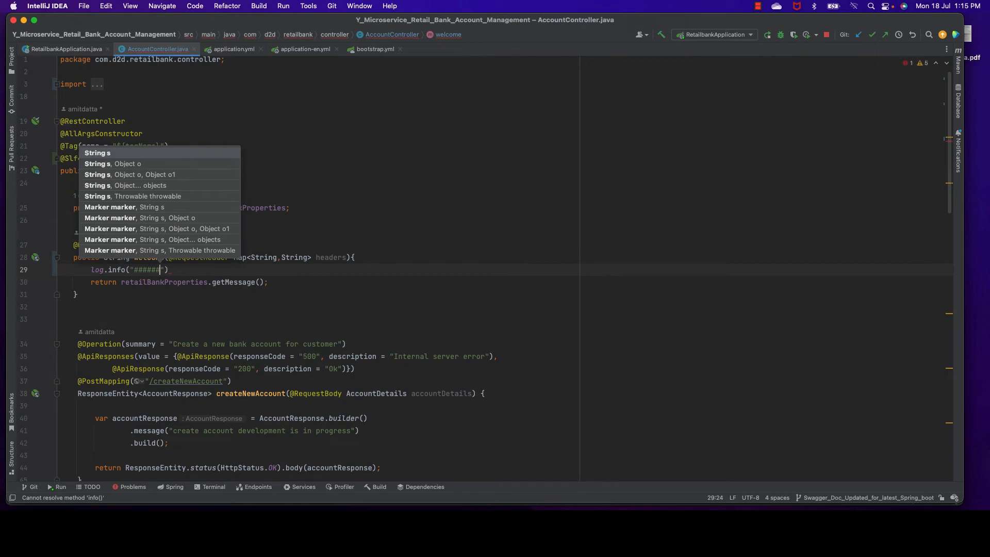
{"action": "type", "text": "header value"}
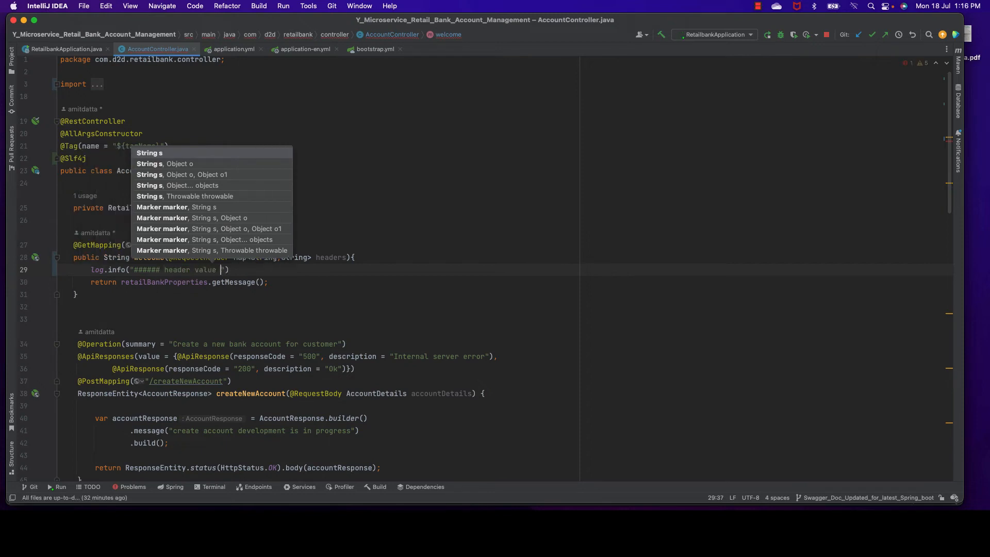
{"action": "type", "text": "is :-"}
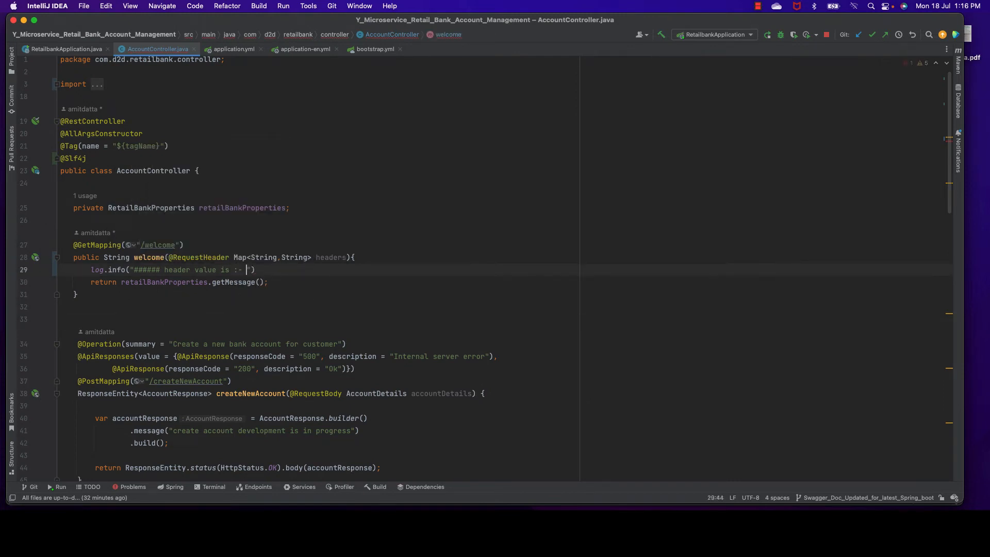
{"action": "mouse_move", "coordinate": [371, 267]}
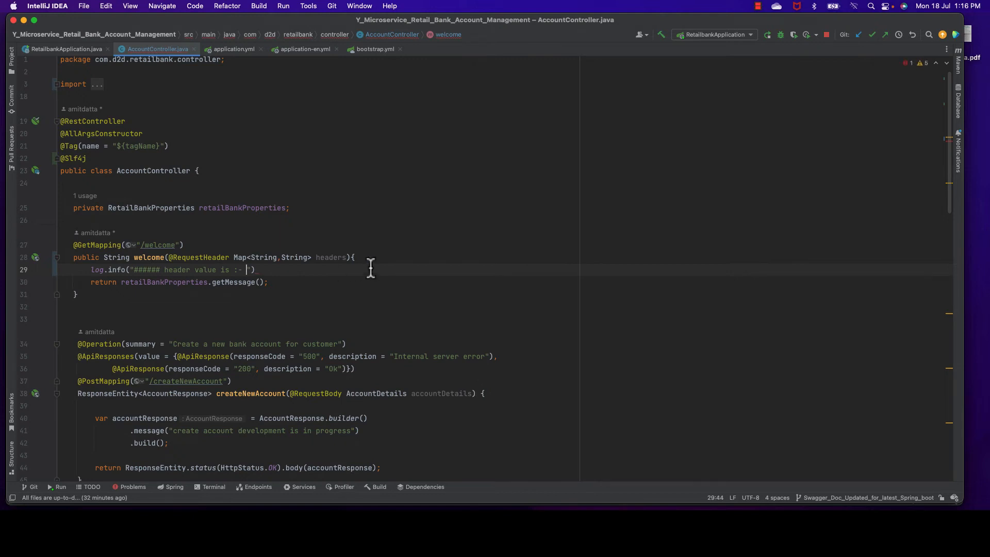
{"action": "key", "text": "Backspace"}
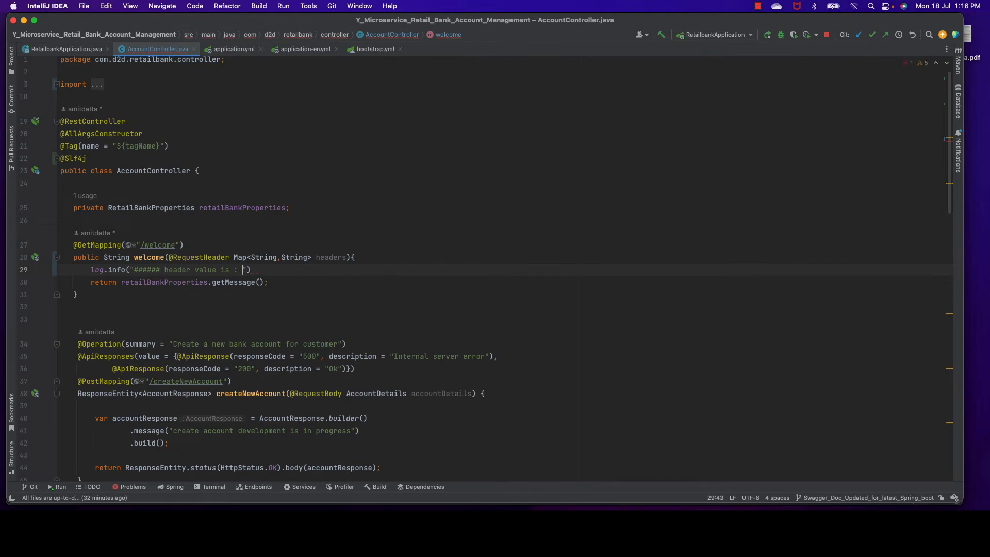
{"action": "type", "text": "{}"}
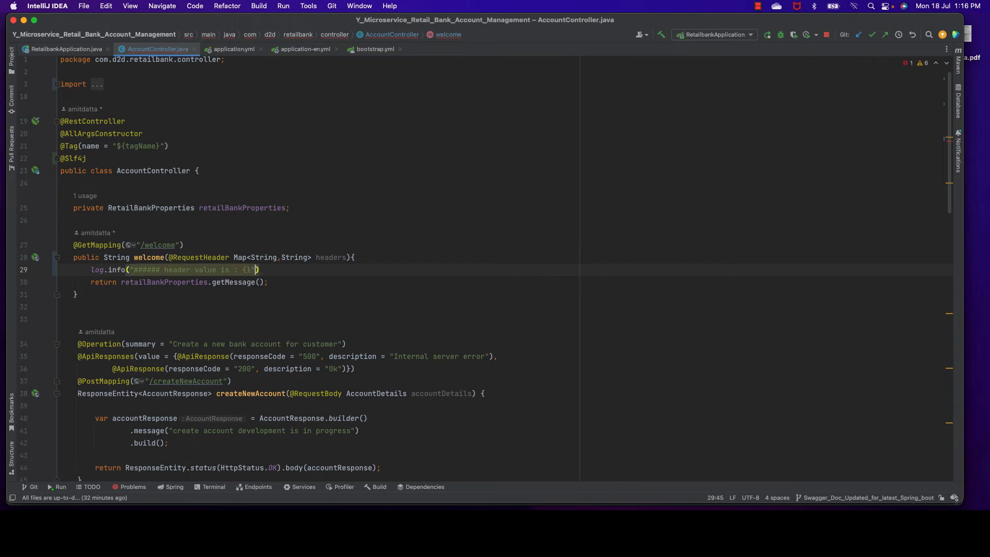
{"action": "type", "text": "\""}
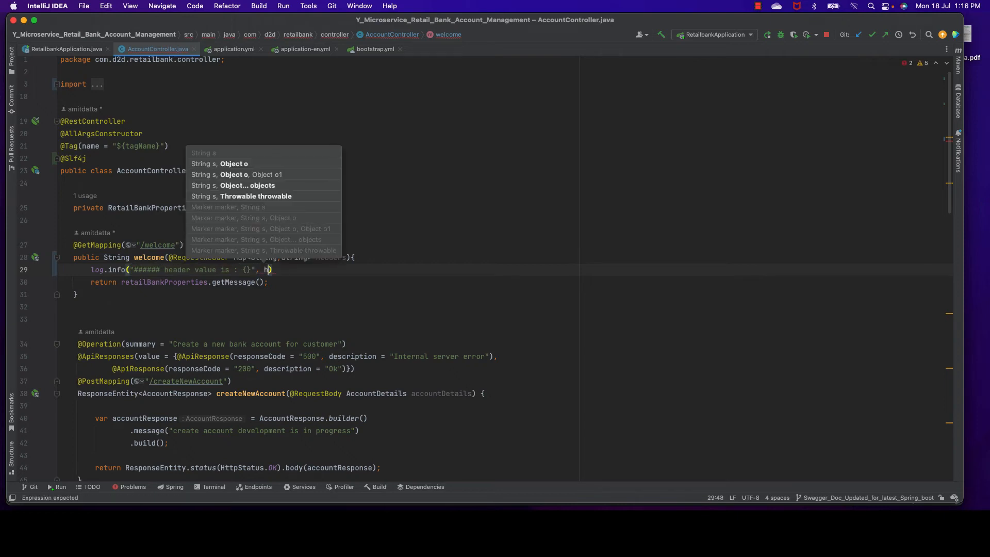
{"action": "type", "text": "eaders"}
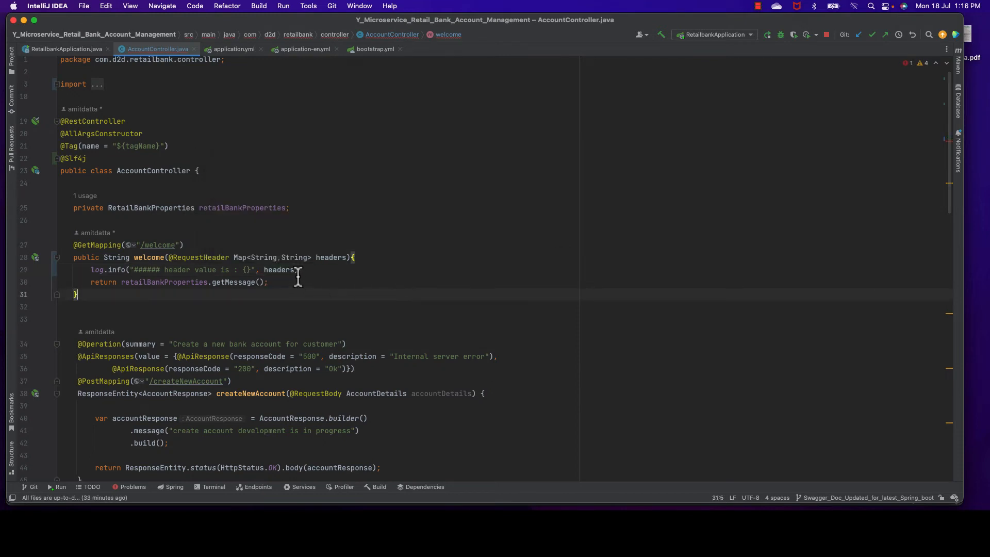
{"action": "type", "text": ".get("}
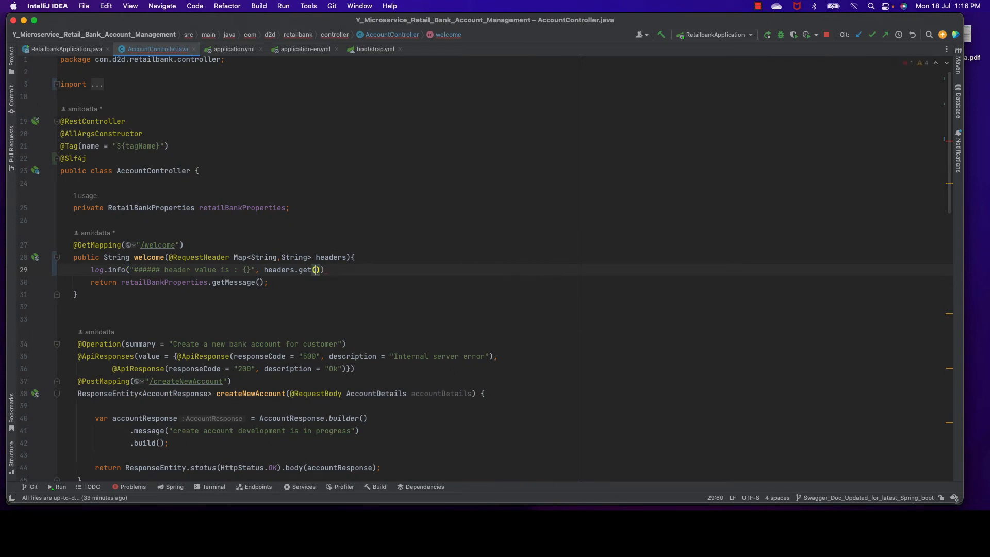
{"action": "mouse_move", "coordinate": [316, 269]}
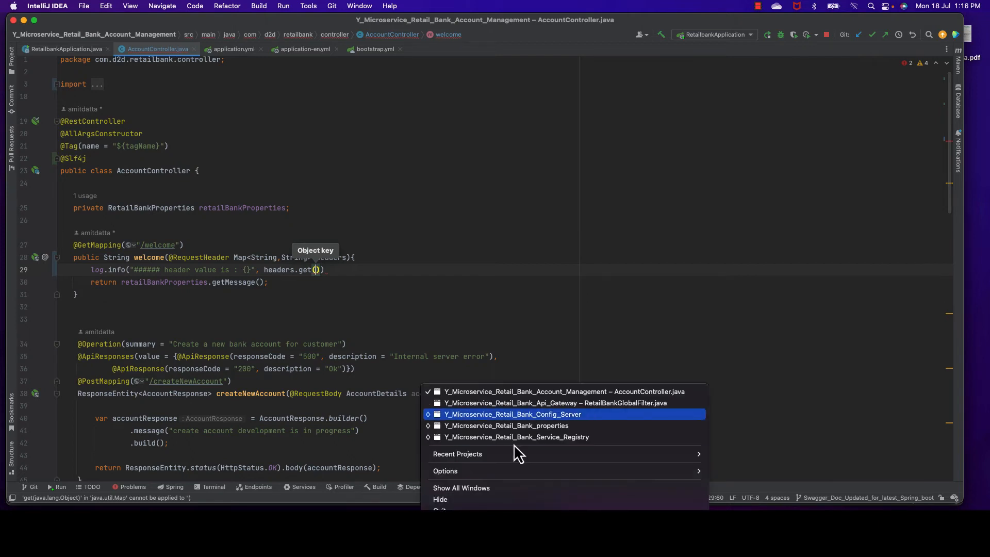
{"action": "left_click", "coordinate": [564, 403]}
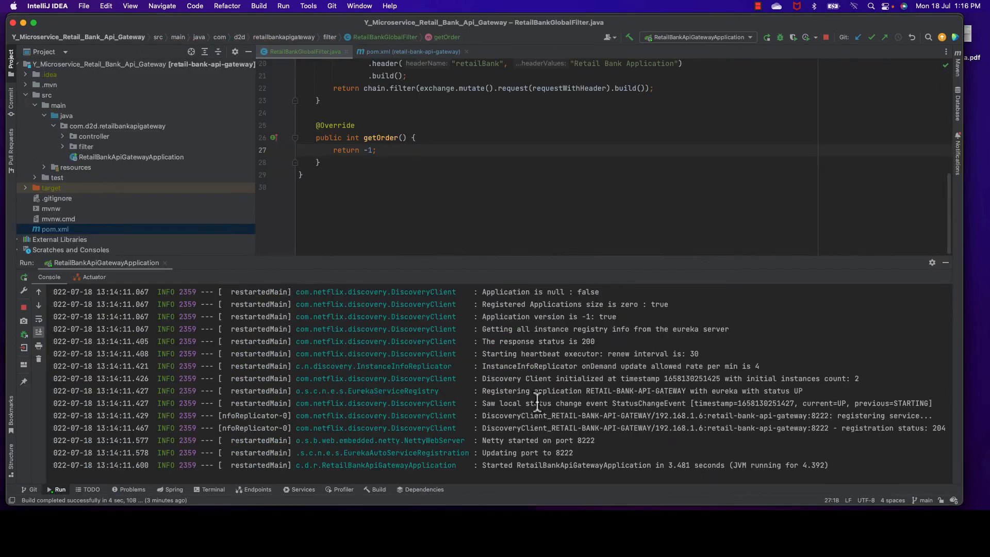
{"action": "double_click", "coordinate": [477, 132]}
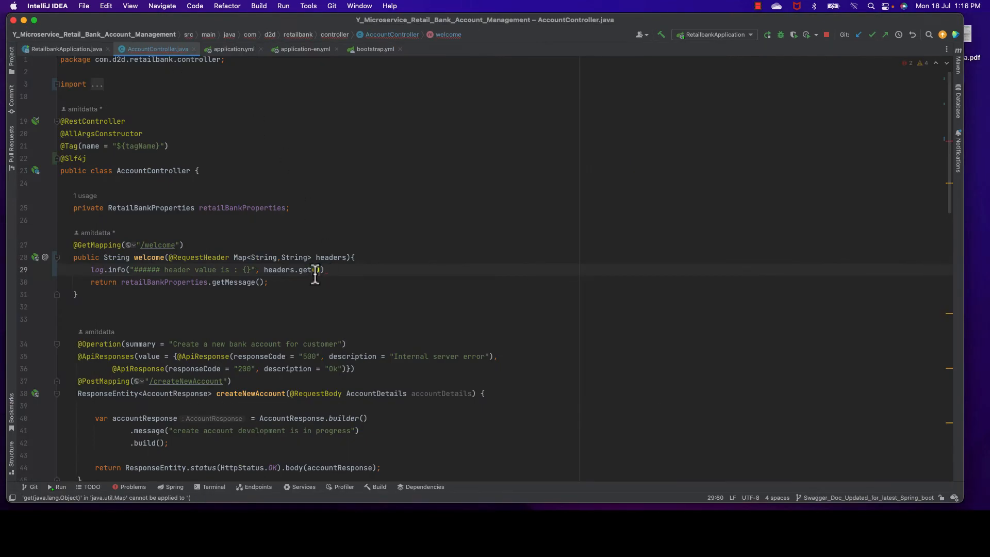
Step: Pass "retailBank" to headers.get in the log line and finish the statement
{"action": "type", "text": "\""}
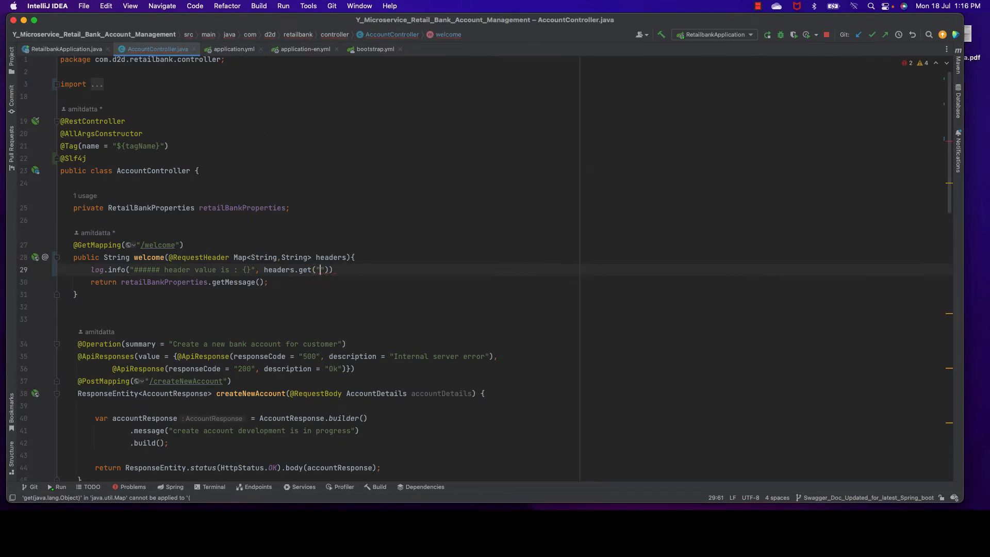
{"action": "type", "text": "\""}
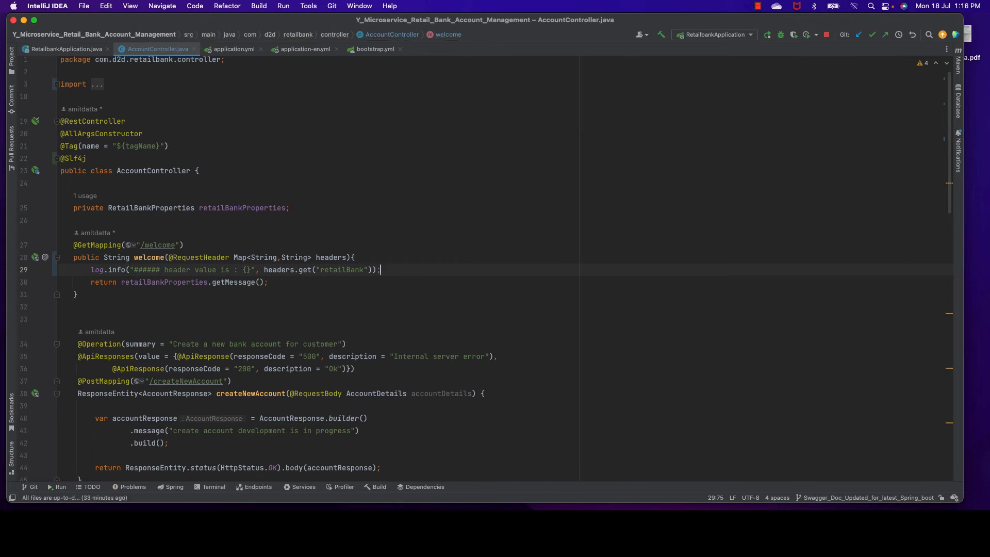
{"action": "double_click", "coordinate": [342, 269]}
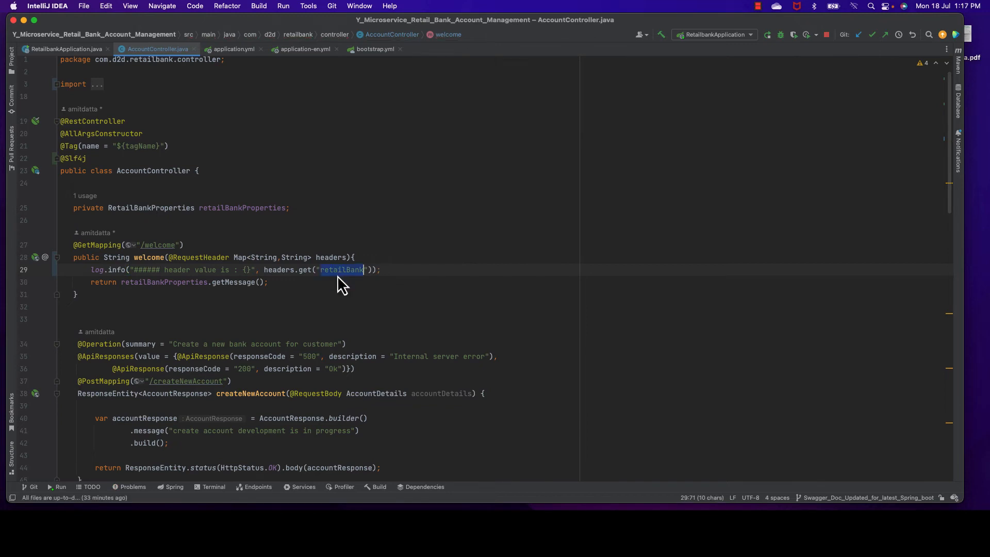
{"action": "left_click", "coordinate": [407, 269]}
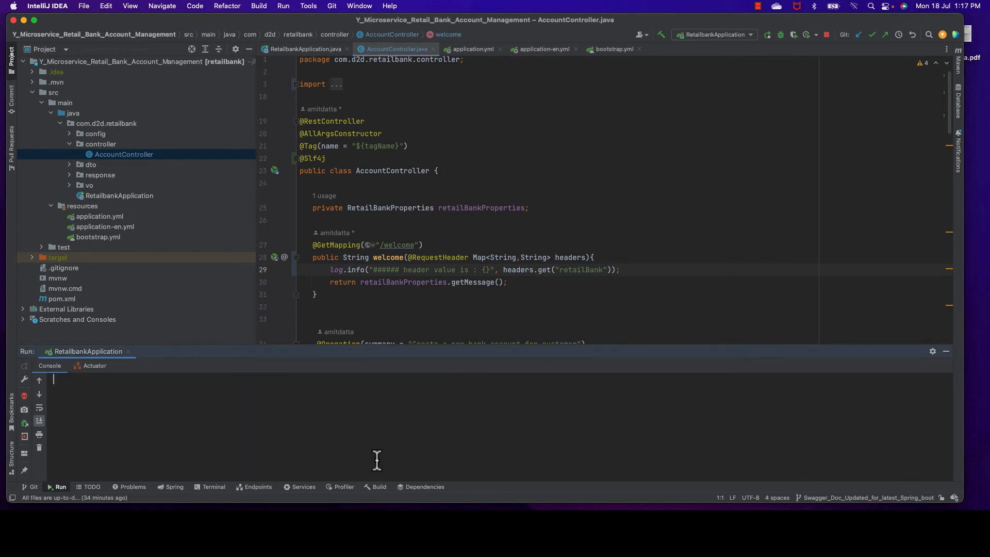
Step: Build the account project with mvn clean install -DskipTests
{"action": "left_click", "coordinate": [213, 486]}
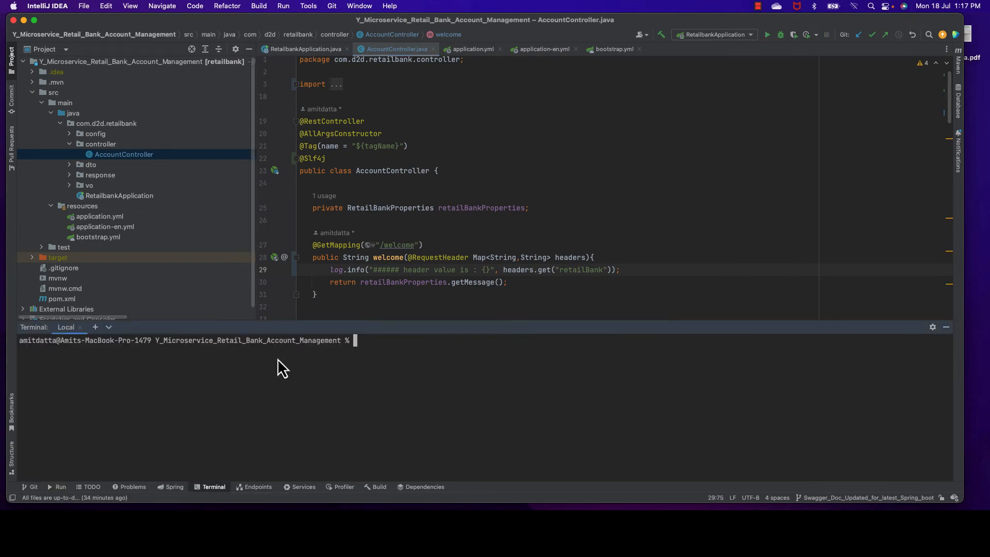
{"action": "type", "text": "mvn c"}
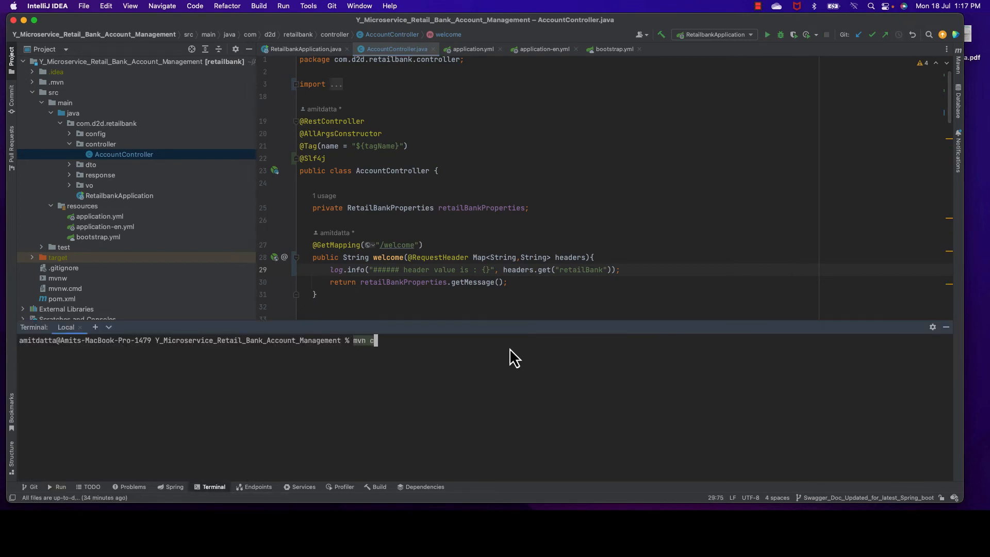
{"action": "type", "text": "lean install"}
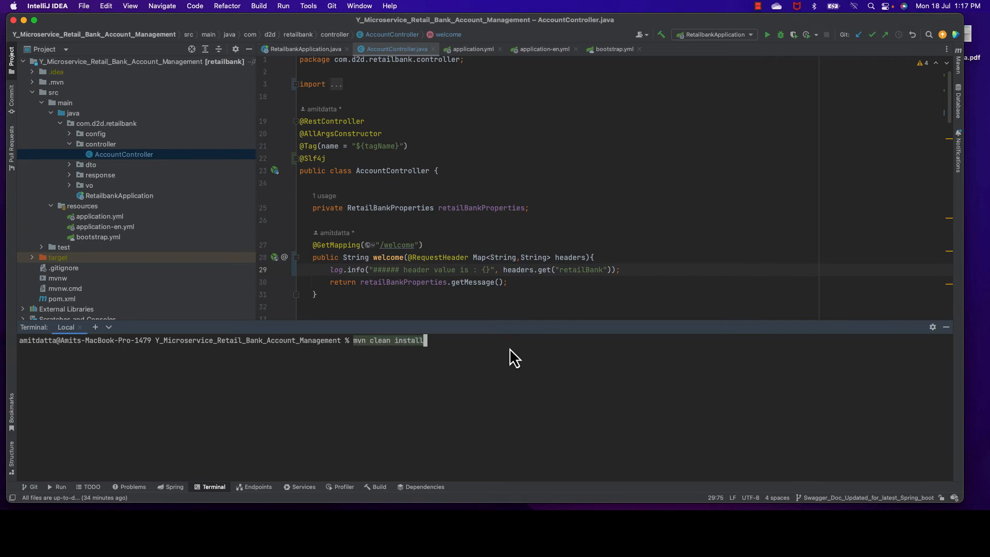
{"action": "type", "text": "-DskipTests"}
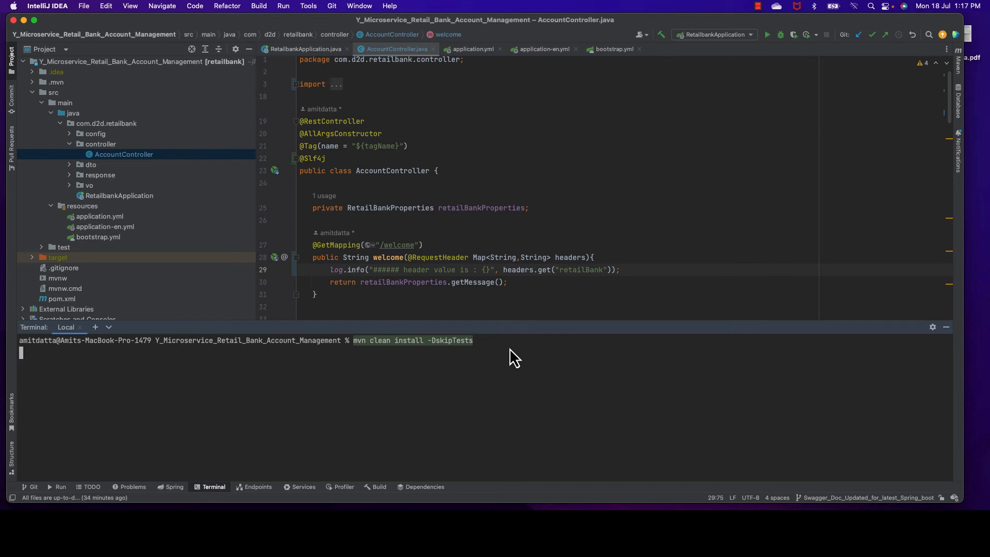
{"action": "key", "text": "Return"}
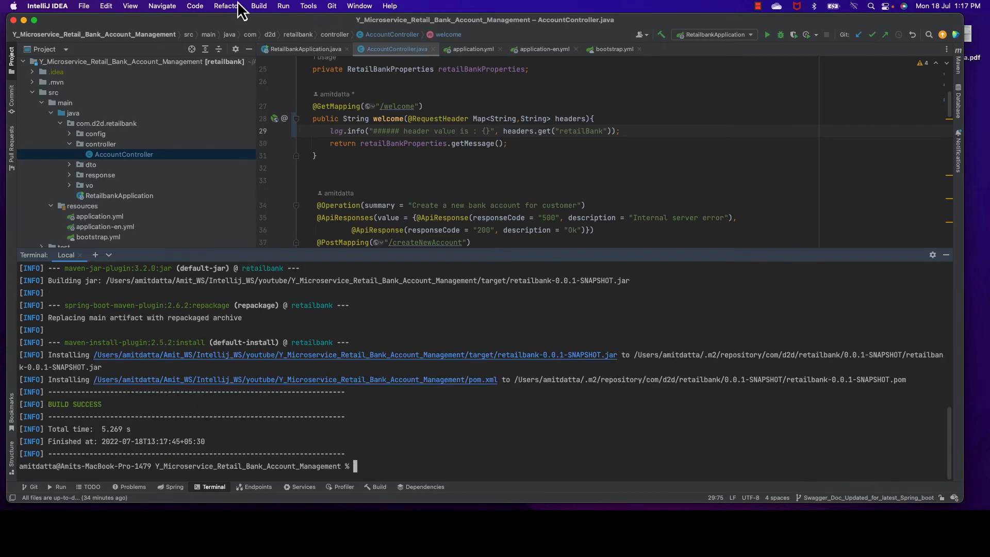
Step: Rerun RetailbankApplication with the new log line
{"action": "left_click", "coordinate": [283, 5]}
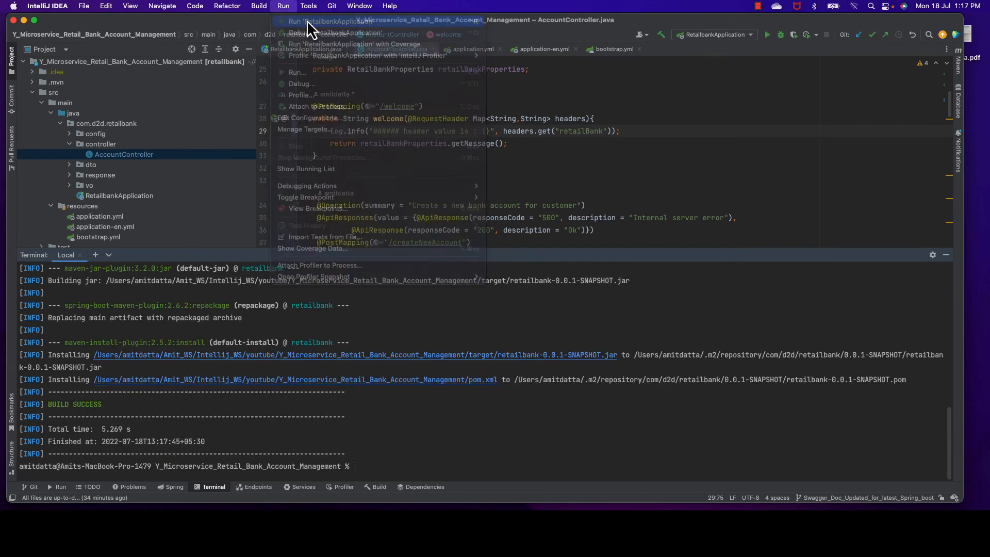
{"action": "left_click", "coordinate": [283, 5]}
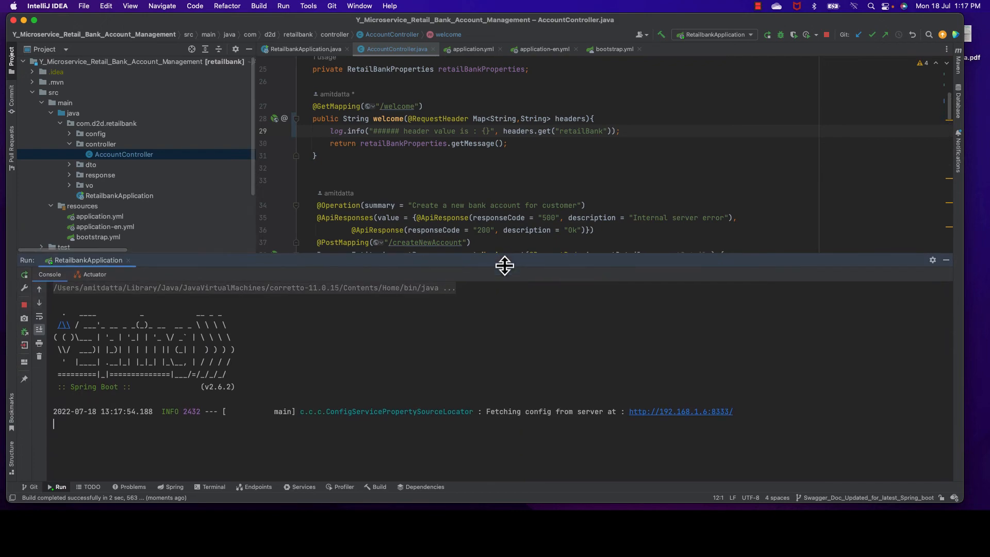
{"action": "scroll", "scroll_direction": "down", "scroll_amount": 3}
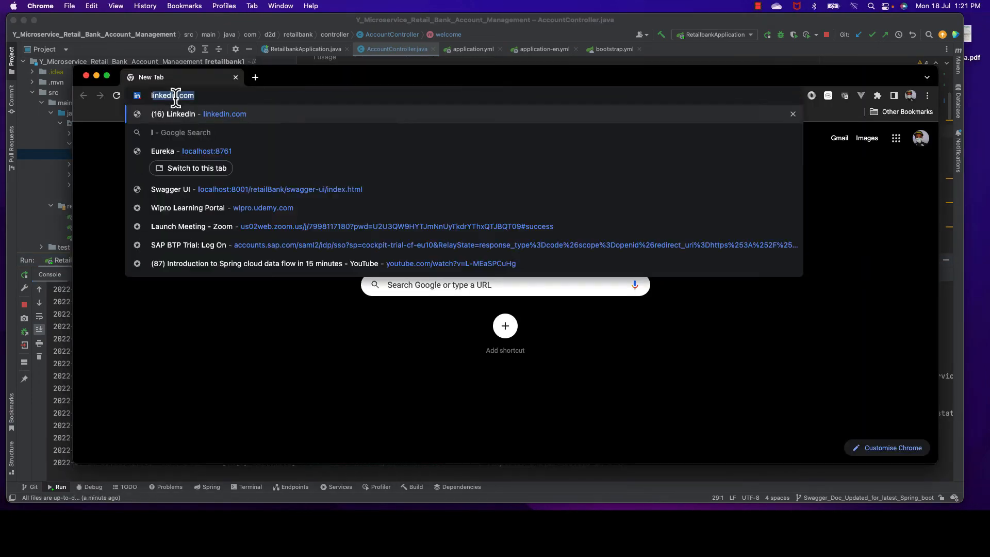
Step: Check Eureka at localhost:8761, then select the gateway URL's actuator/info path for replacement
{"action": "type", "text": "localhost:8761"}
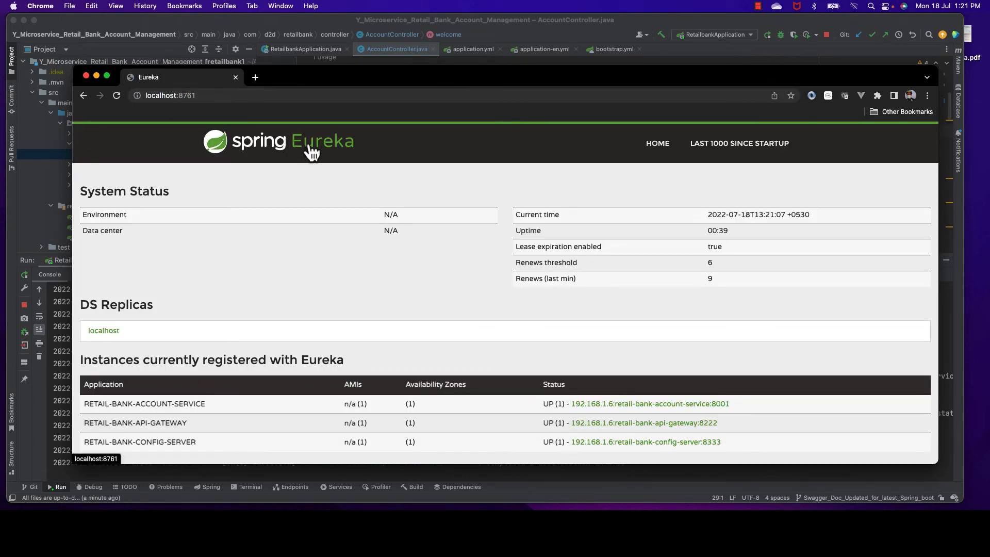
{"action": "scroll", "scroll_direction": "down", "scroll_amount": 3}
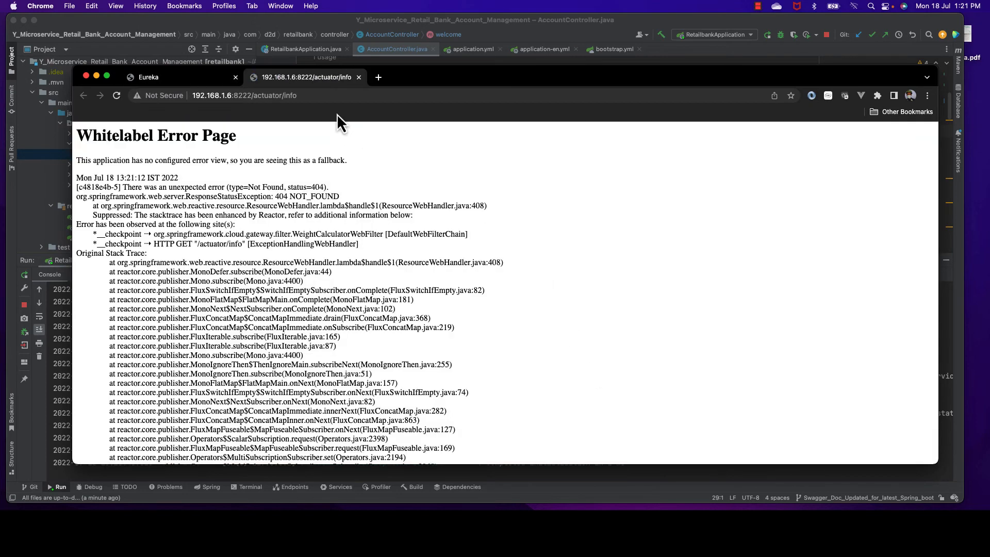
{"action": "left_click", "coordinate": [252, 95]}
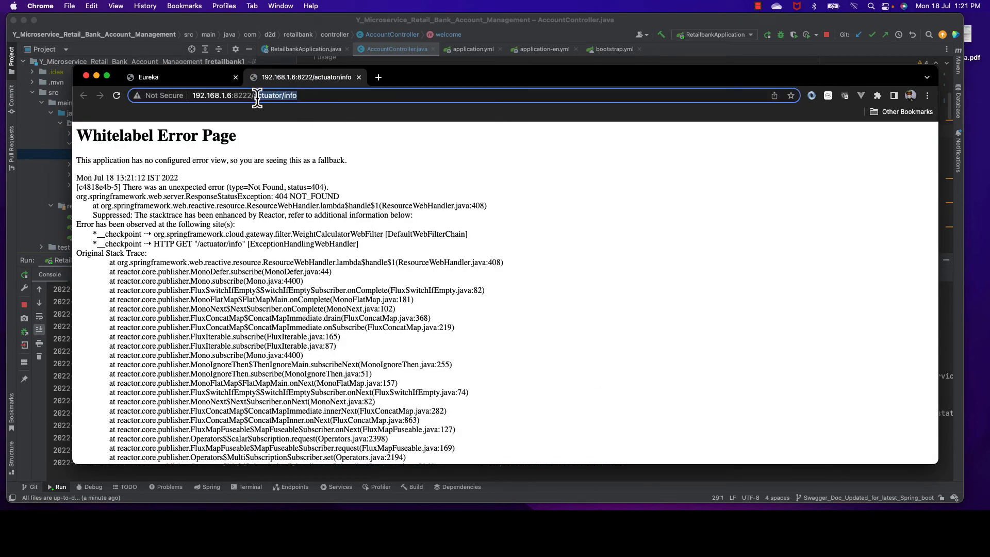
{"action": "left_click", "coordinate": [258, 95]}
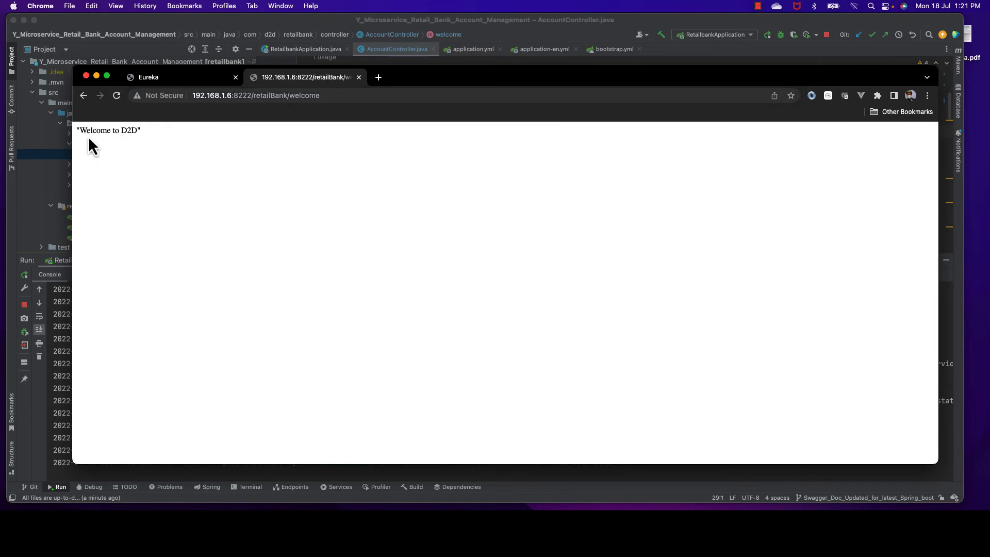
{"action": "mouse_move", "coordinate": [958, 336]}
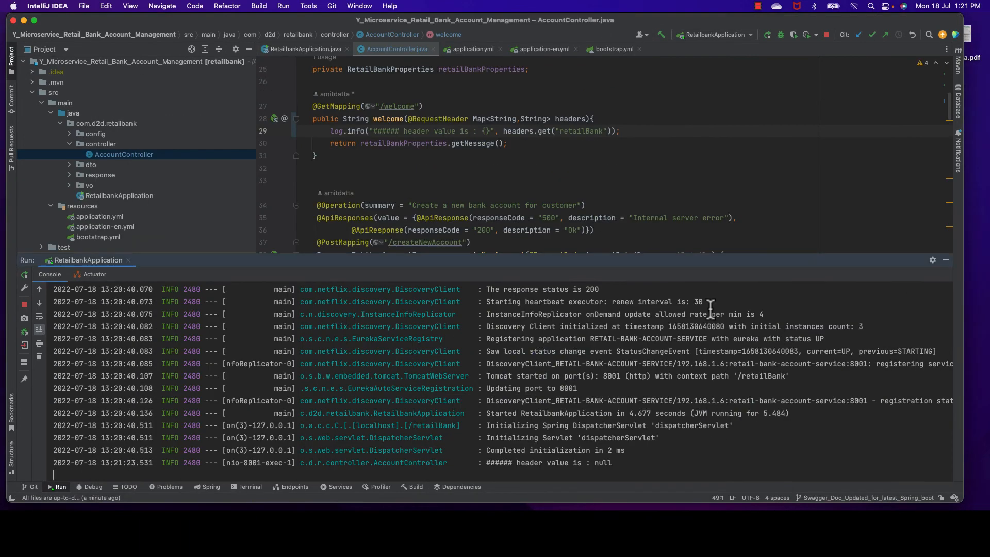
{"action": "mouse_move", "coordinate": [520, 467]}
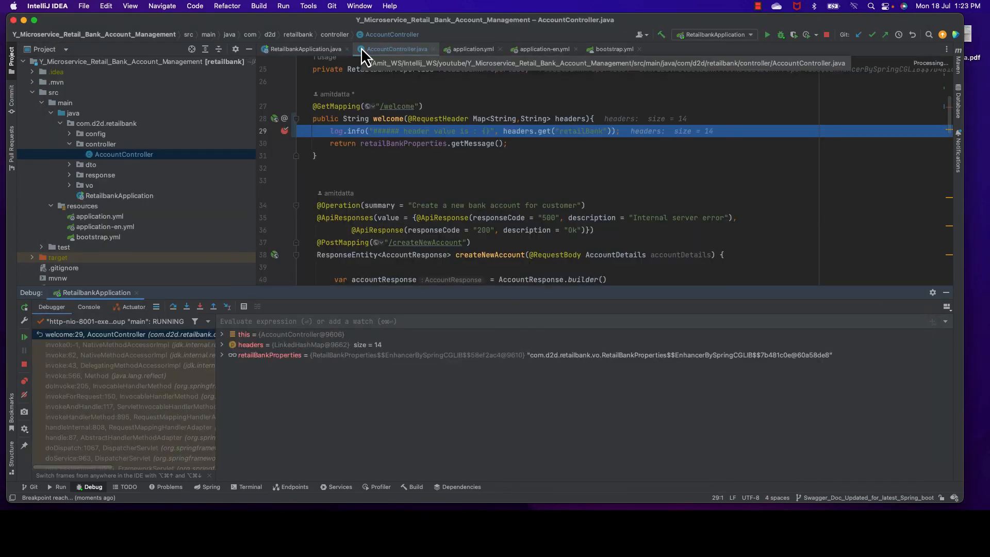
Step: Expand the headers map in the debugger and select the retailbank -> Retail Bank Application entry
{"action": "left_click", "coordinate": [231, 345]}
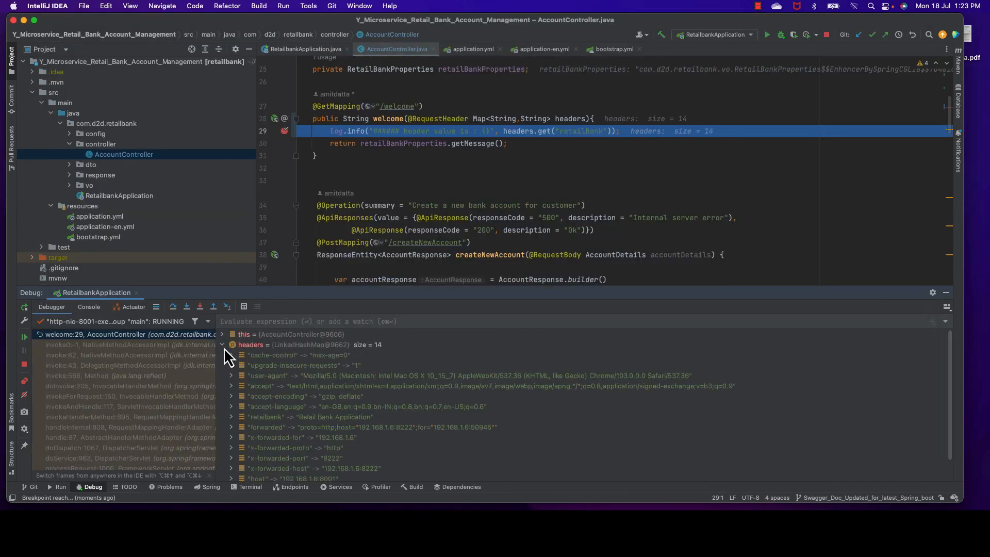
{"action": "mouse_move", "coordinate": [439, 326]}
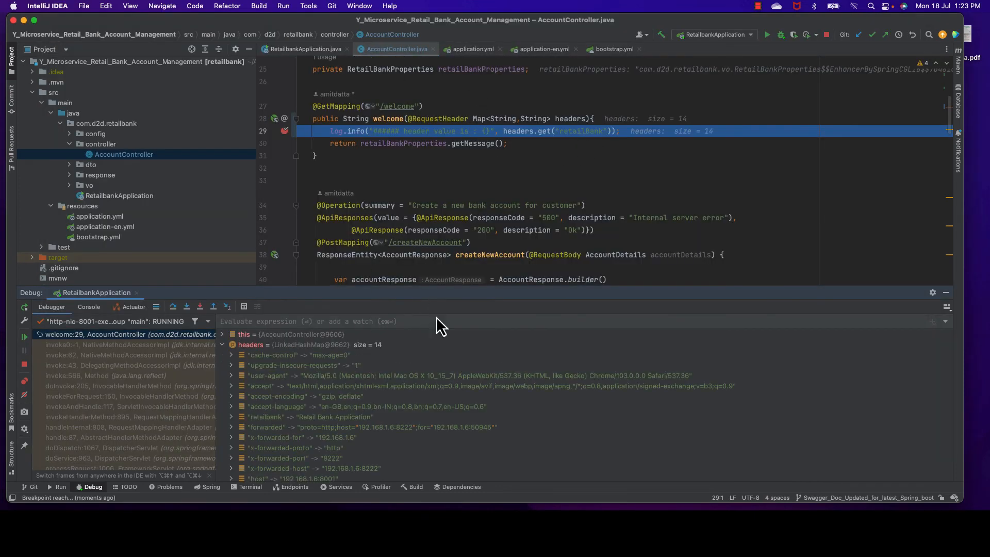
{"action": "mouse_move", "coordinate": [444, 307]}
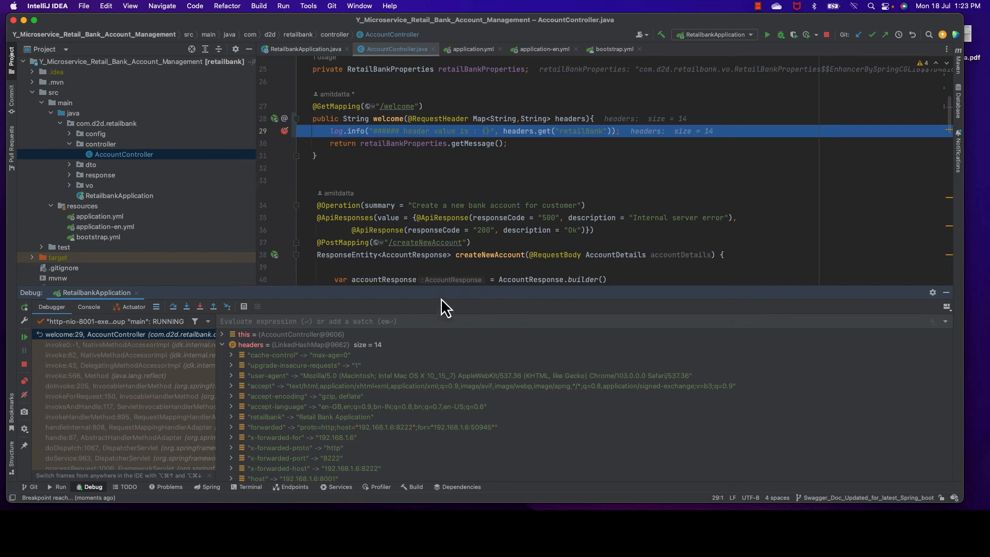
{"action": "left_click", "coordinate": [284, 343]}
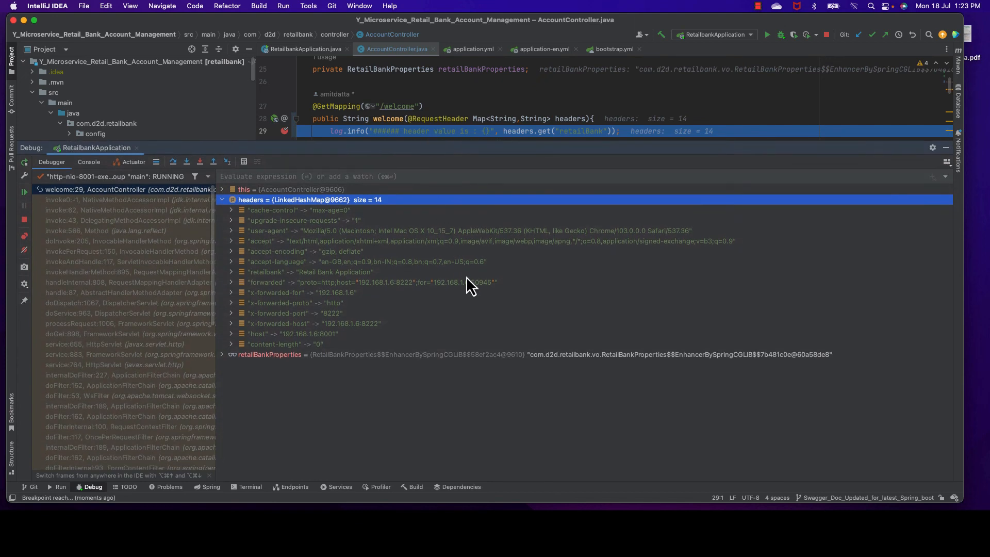
{"action": "left_click", "coordinate": [302, 292]}
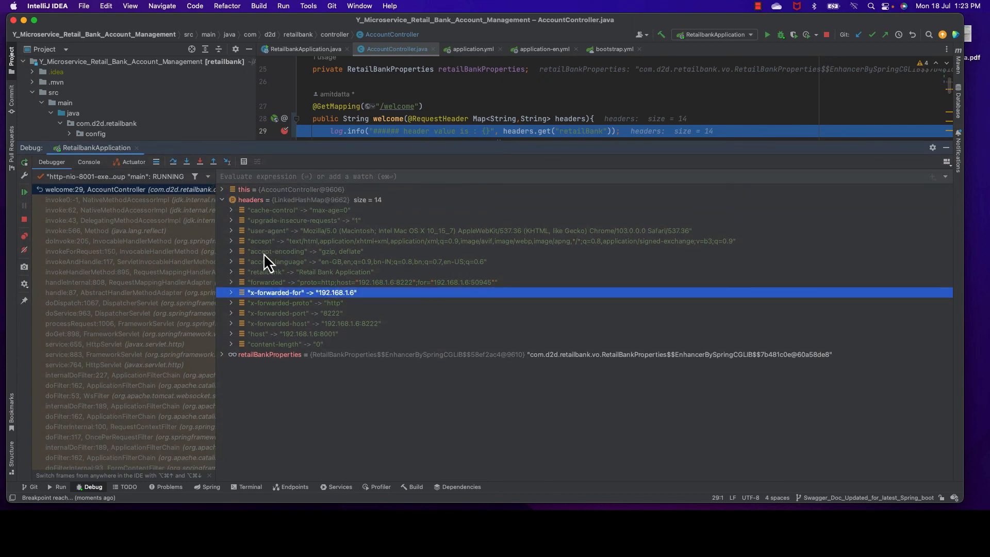
{"action": "left_click", "coordinate": [310, 272]}
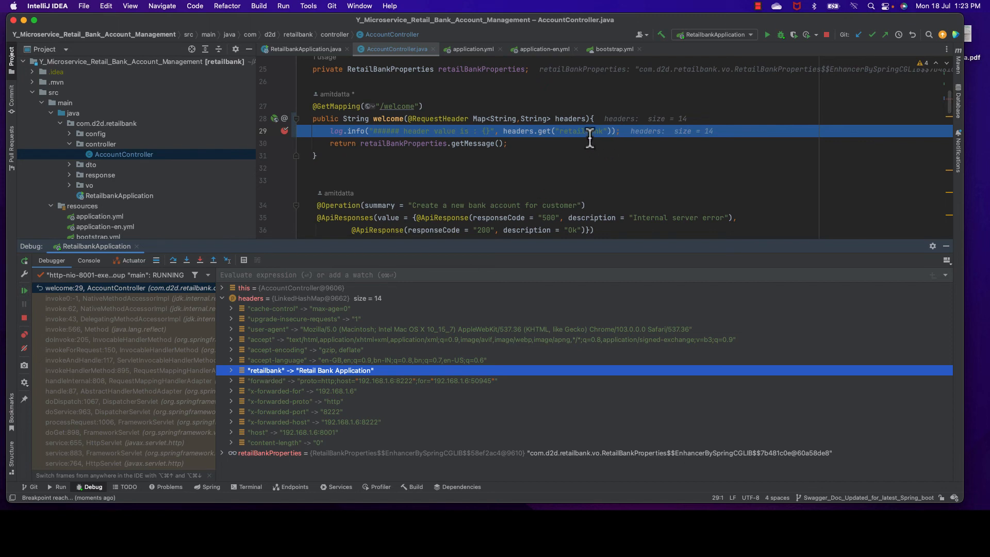
Step: Resume the paused request and change the logged header key to lowercase "retailbank"
{"action": "left_click", "coordinate": [24, 288]}
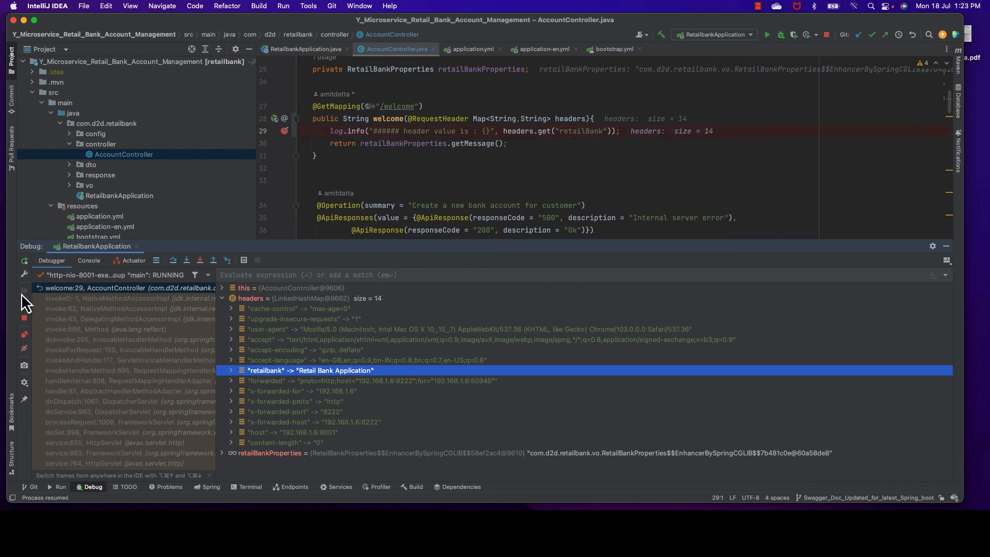
{"action": "left_click", "coordinate": [24, 289]}
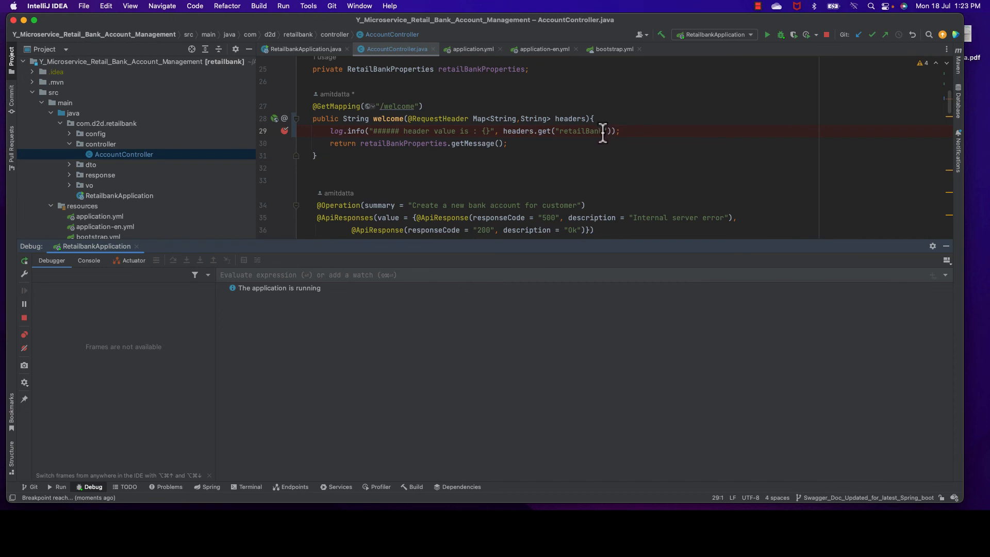
{"action": "left_click", "coordinate": [586, 131]}
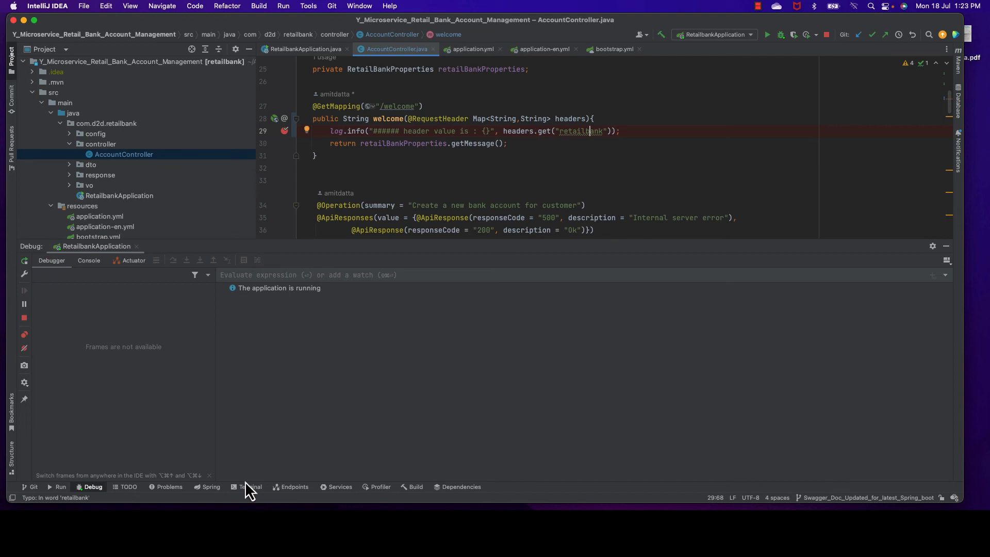
Step: Rebuild with mvn clean install -DskipTests and relaunch RetailbankApplication
{"action": "left_click", "coordinate": [250, 486]}
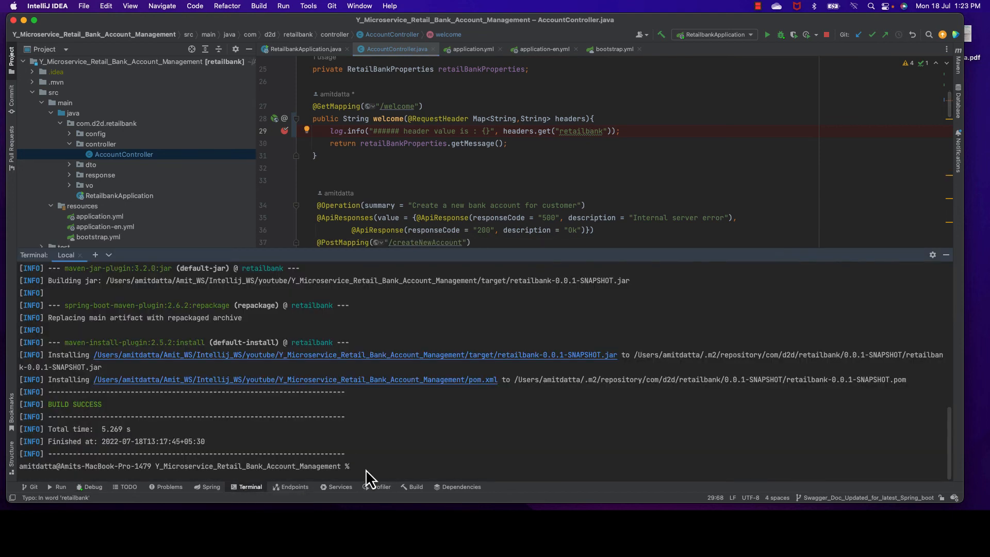
{"action": "type", "text": "mvn clean install -DskipTests"}
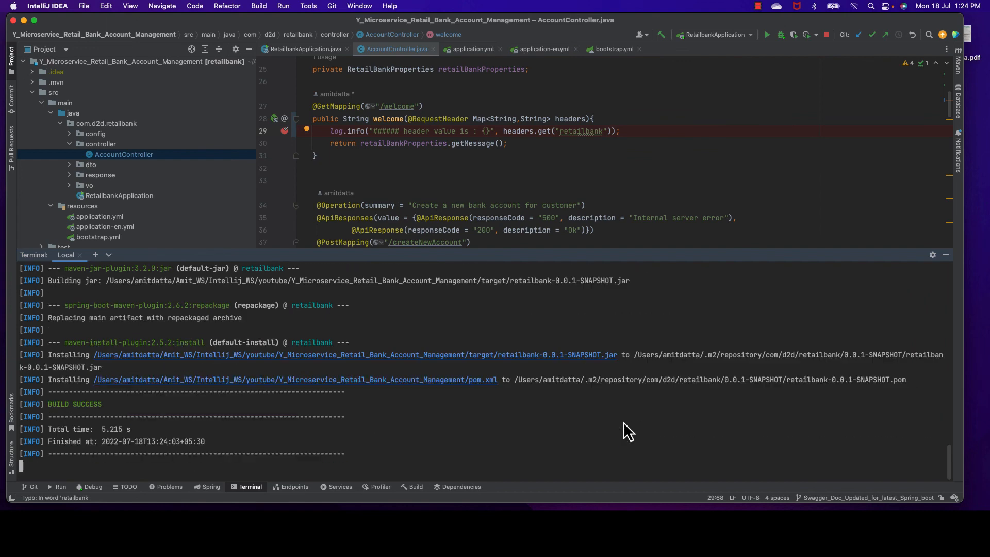
{"action": "left_click", "coordinate": [283, 6]}
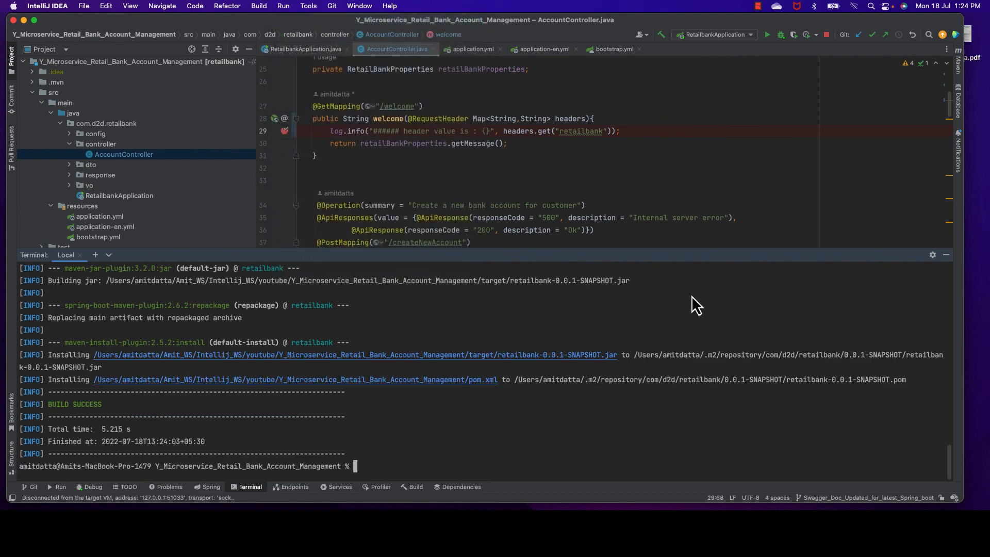
{"action": "mouse_move", "coordinate": [685, 328]}
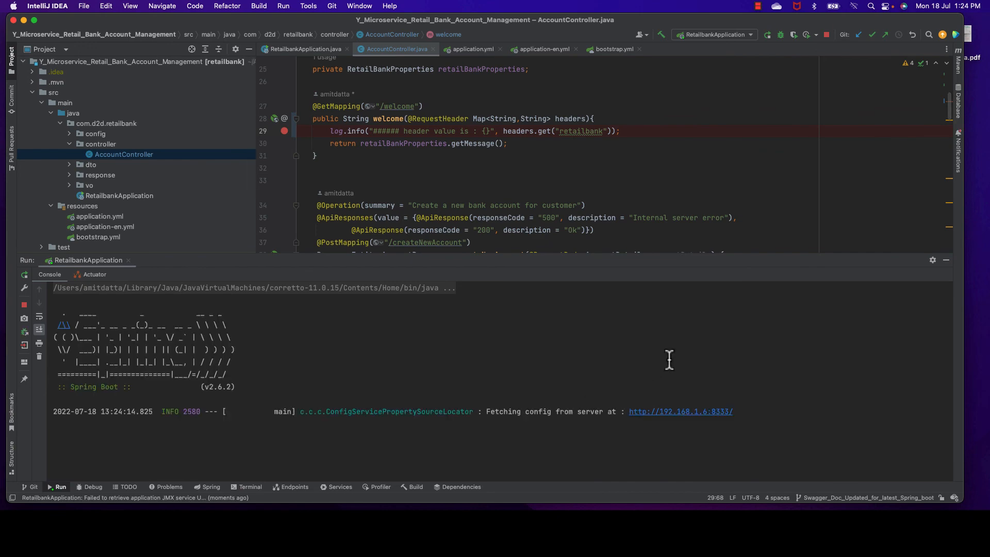
{"action": "scroll", "scroll_direction": "down", "scroll_amount": 3}
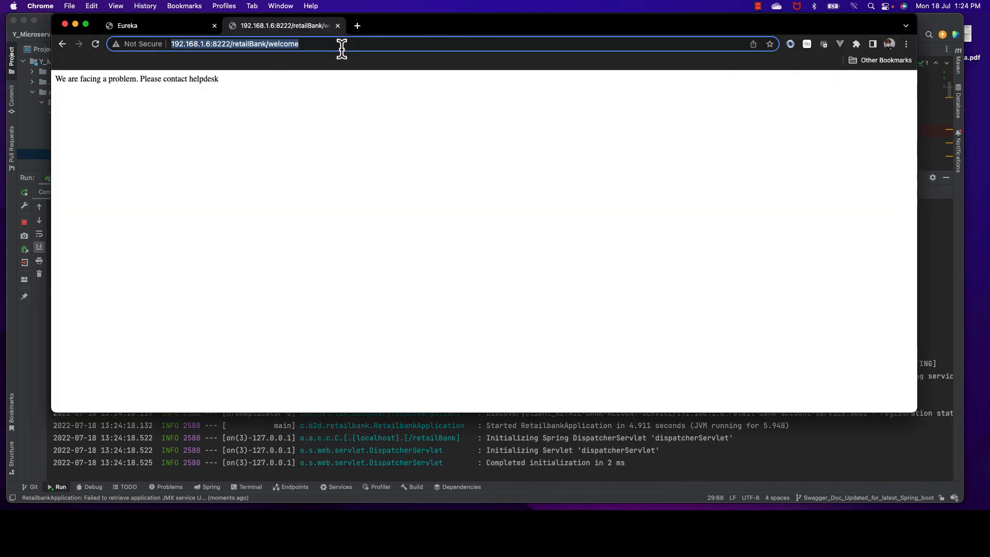
Step: Reload the gateway welcome URL and highlight the logged value 'Retail Bank Application'
{"action": "key", "text": "Return"}
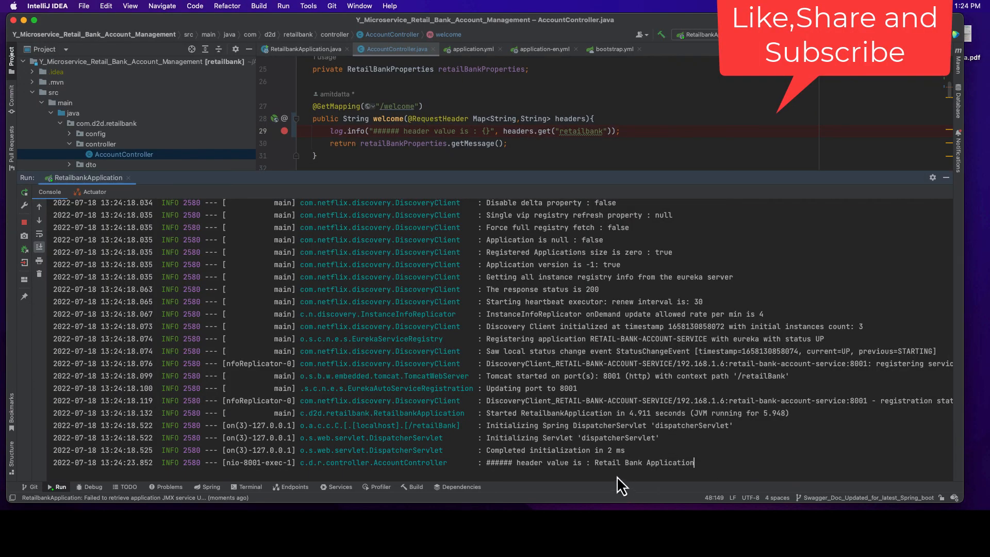
{"action": "double_click", "coordinate": [644, 461]}
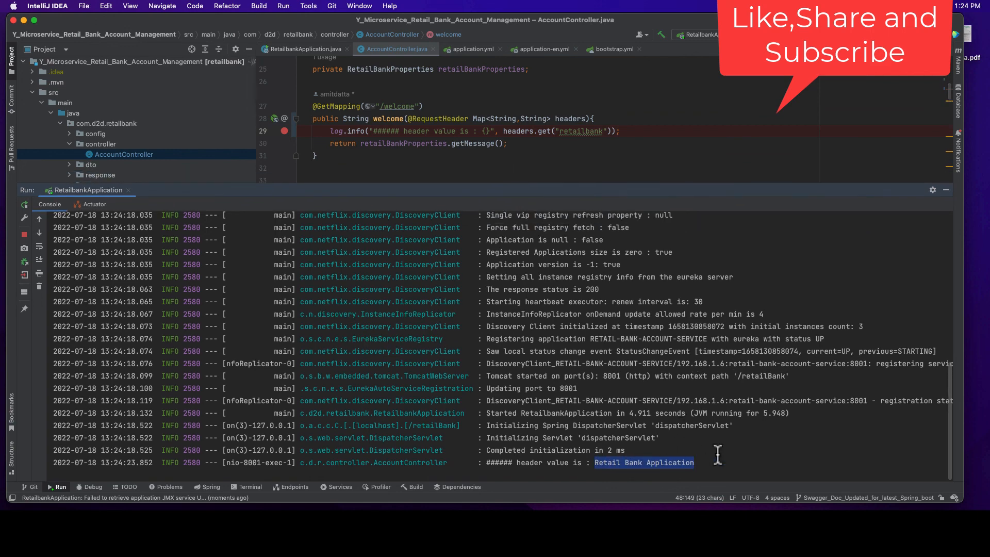
{"action": "mouse_move", "coordinate": [492, 369]}
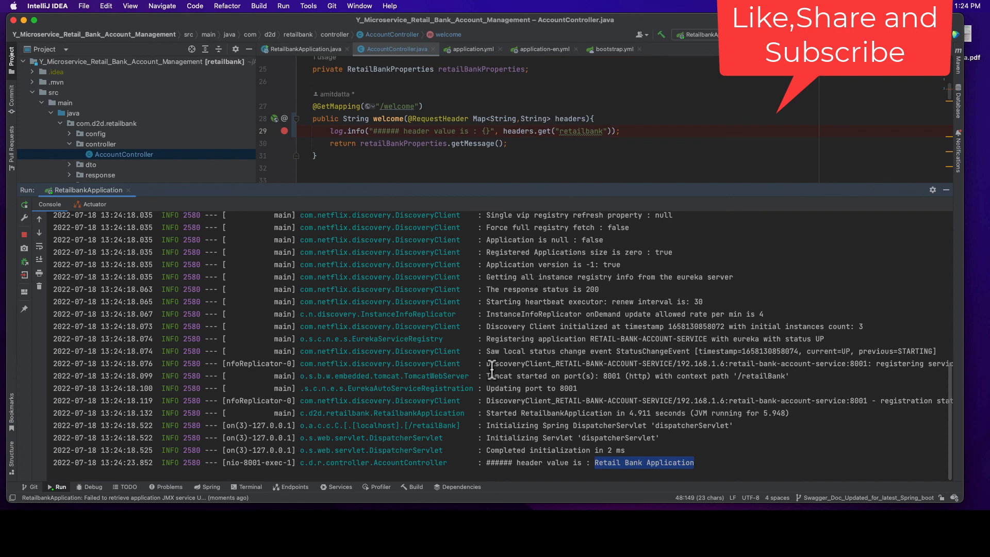
{"action": "mouse_move", "coordinate": [564, 211]}
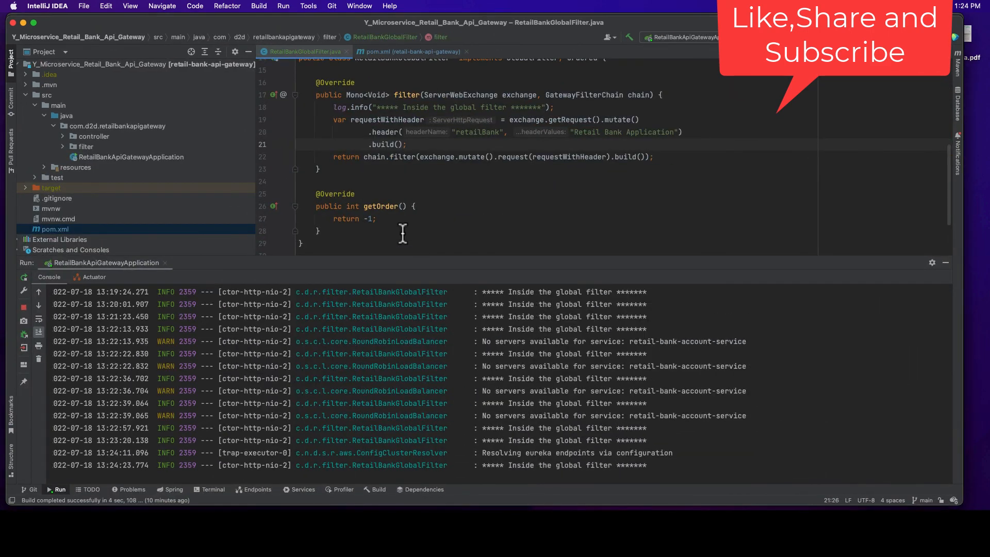
{"action": "scroll", "scroll_direction": "up", "scroll_amount": 3}
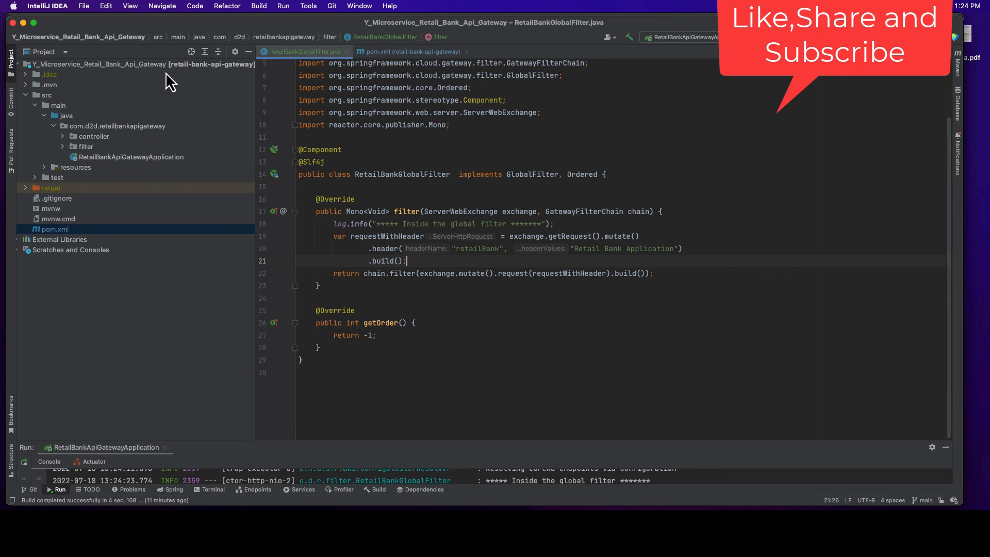
{"action": "mouse_move", "coordinate": [484, 241]}
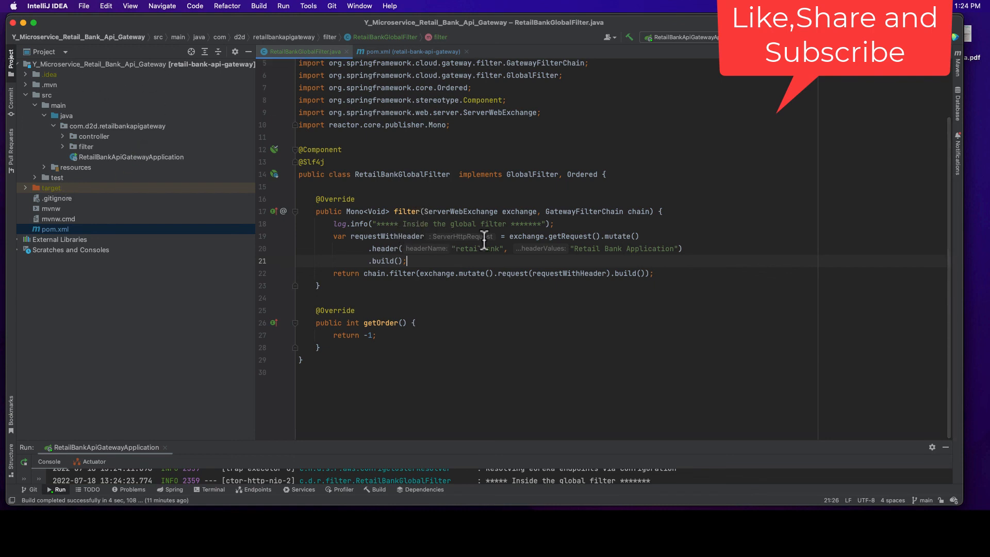
{"action": "double_click", "coordinate": [477, 248]}
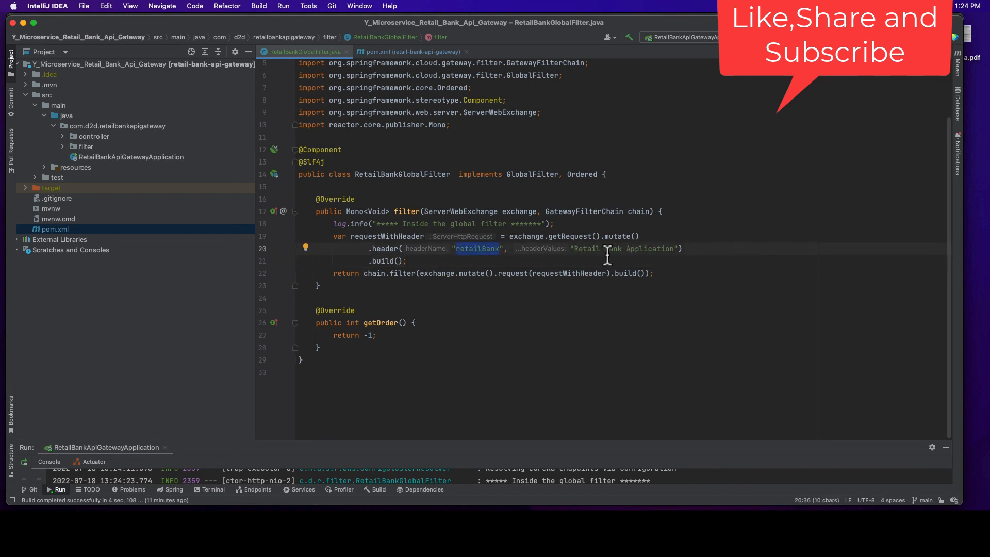
{"action": "mouse_move", "coordinate": [640, 300]}
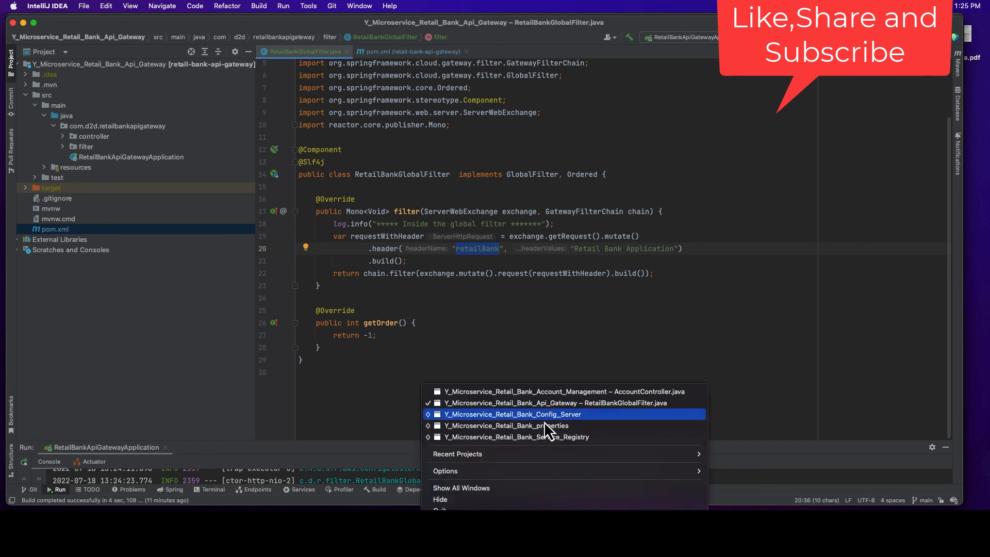
{"action": "left_click", "coordinate": [564, 391]}
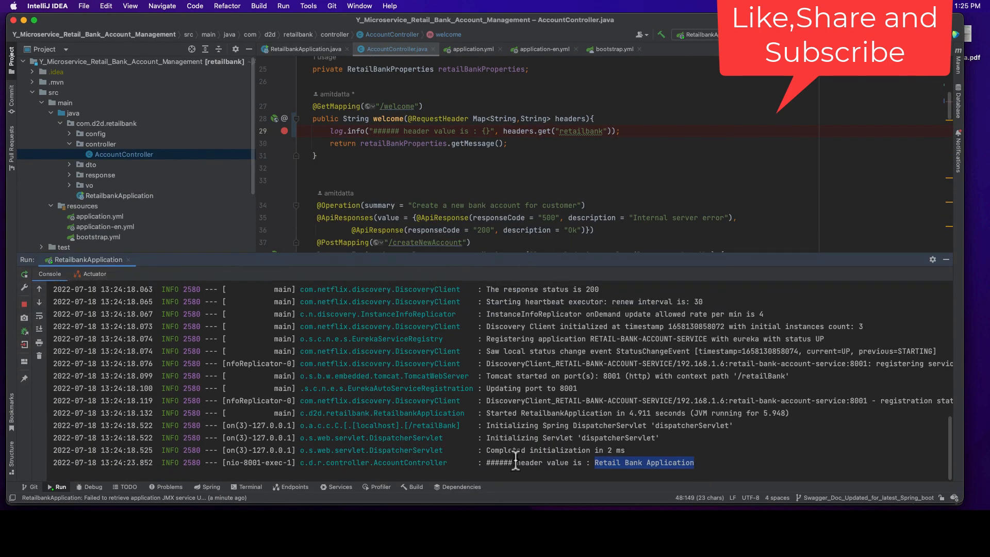
{"action": "mouse_move", "coordinate": [473, 143]}
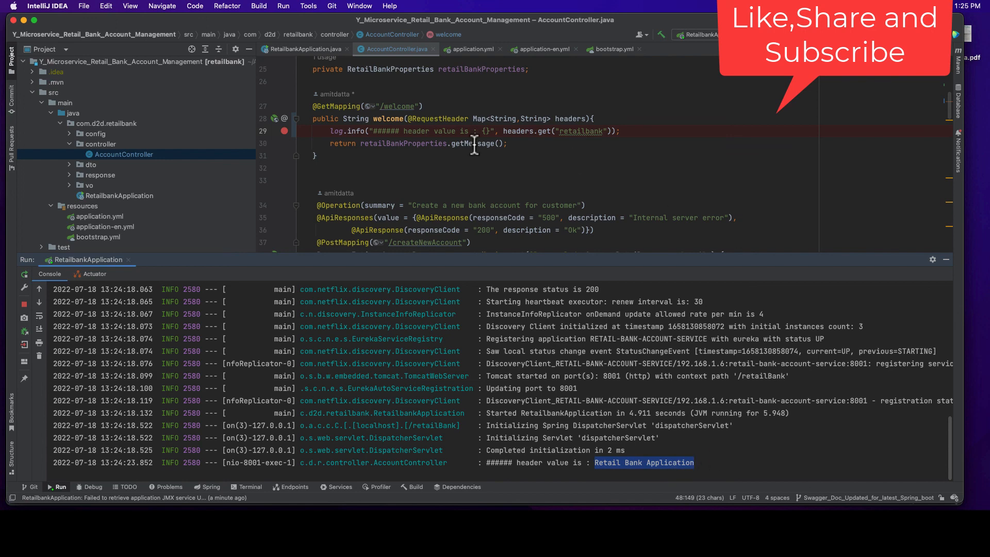
{"action": "mouse_move", "coordinate": [584, 164]}
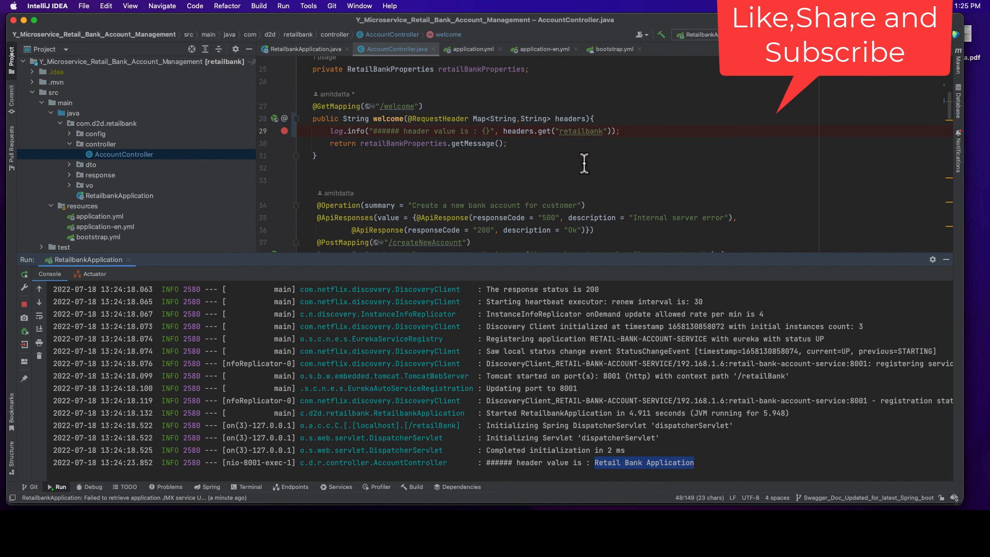